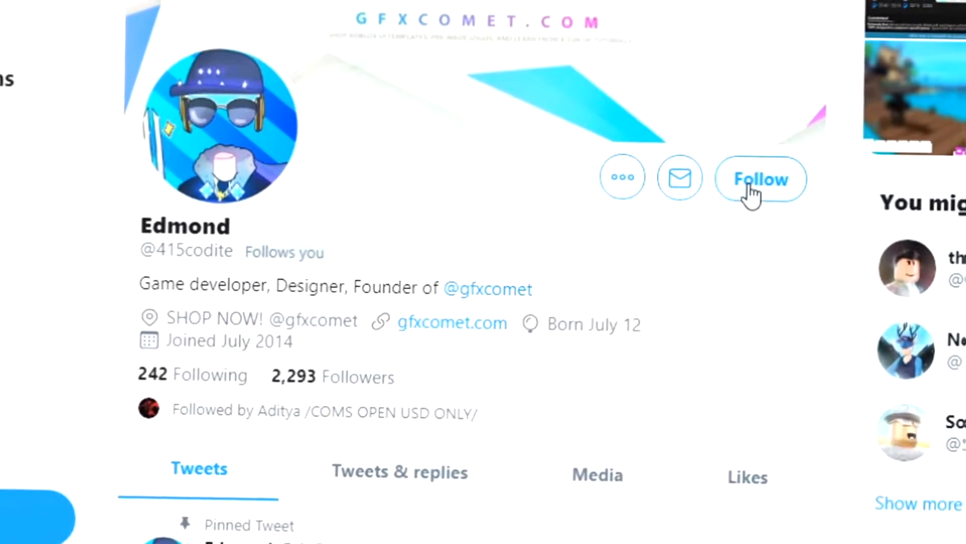
Step: Follow Edmond with tweet notifications on, then follow the GFX COMET profile
left_click(761, 180)
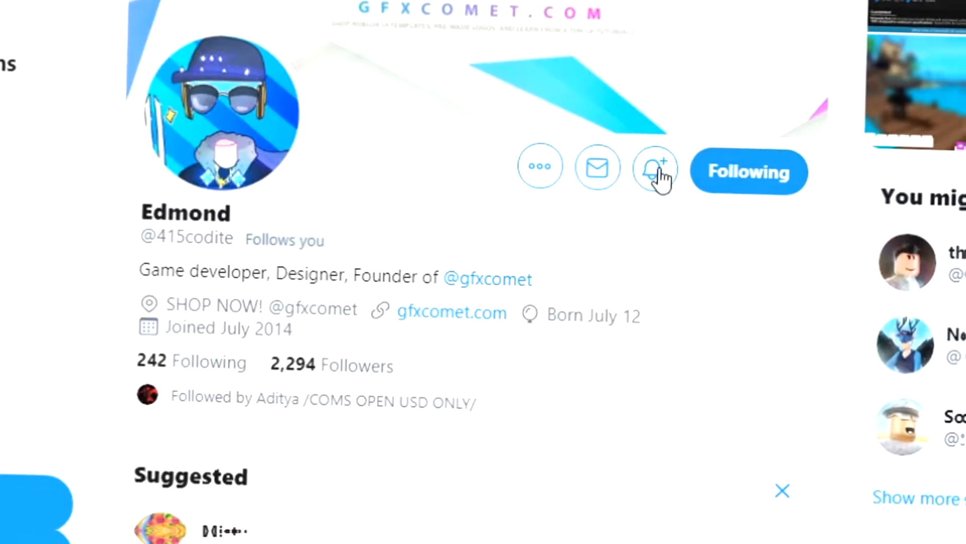
left_click(654, 168)
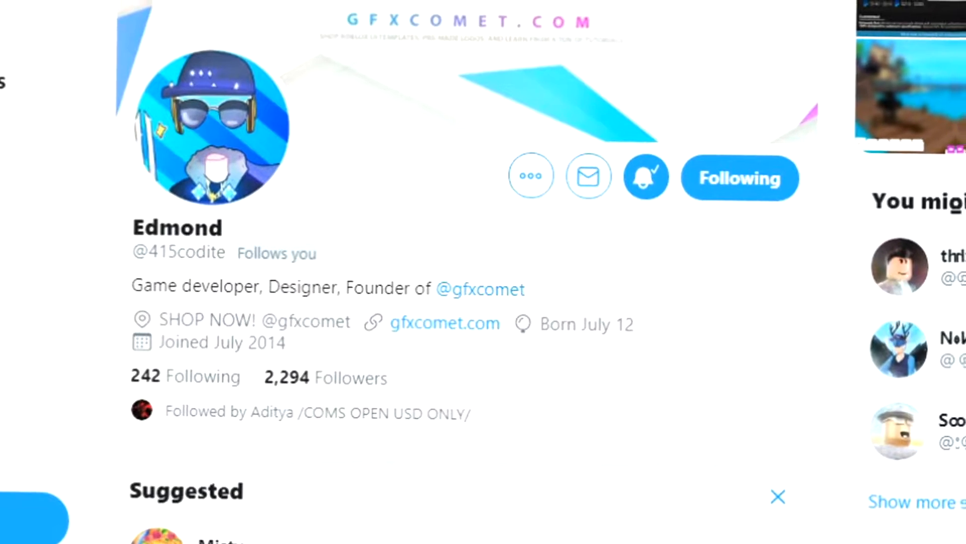
left_click(480, 289)
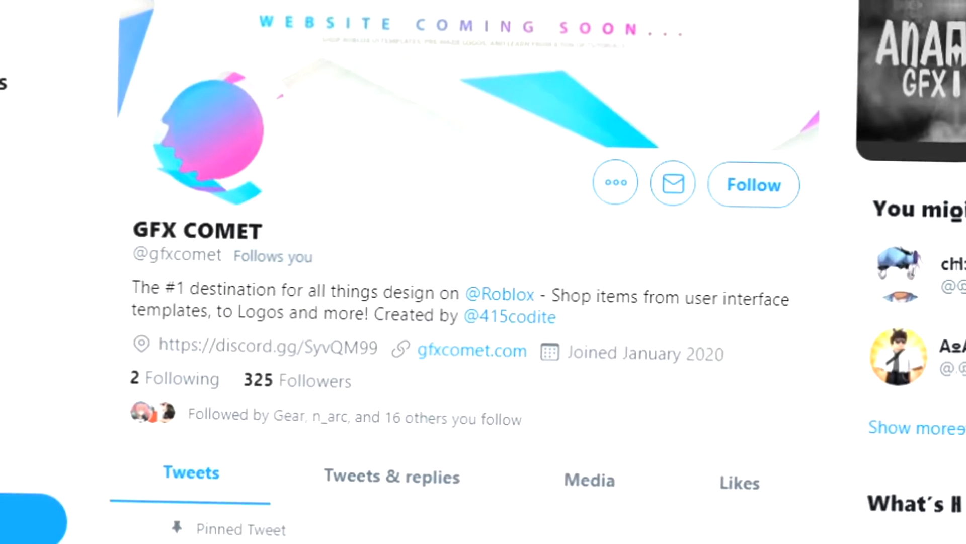
left_click(753, 184)
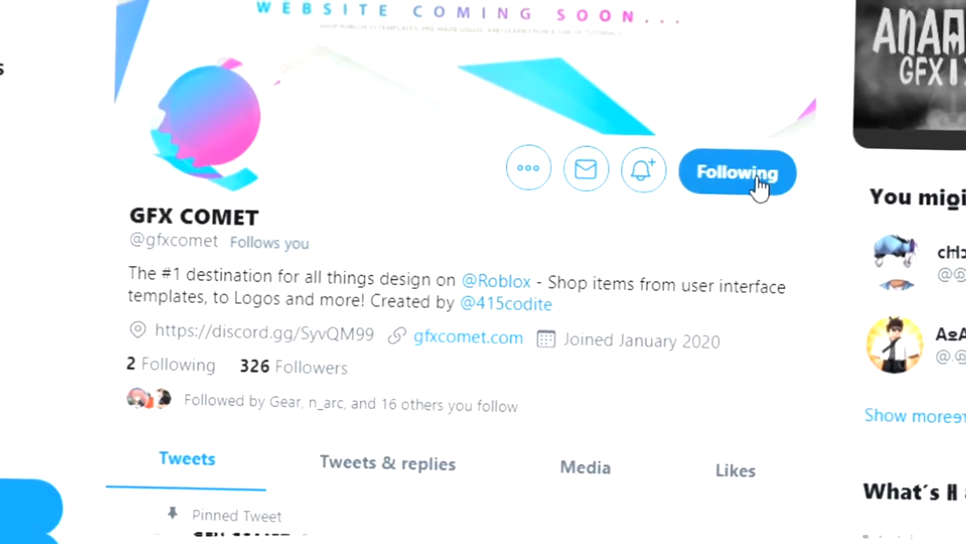
left_click(643, 168)
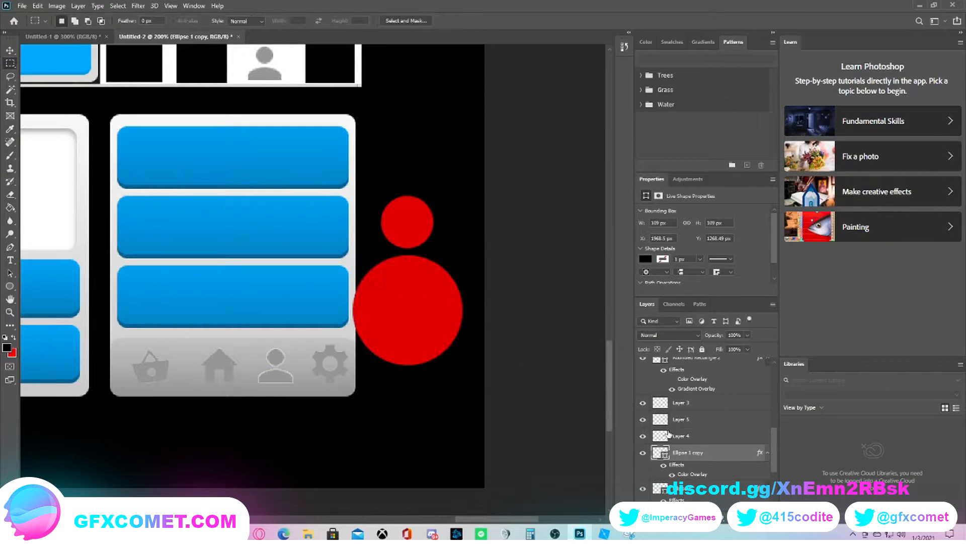
Step: Rasterize the large red circle and cut it down to shoulders beneath the head circle
right_click(688, 452)
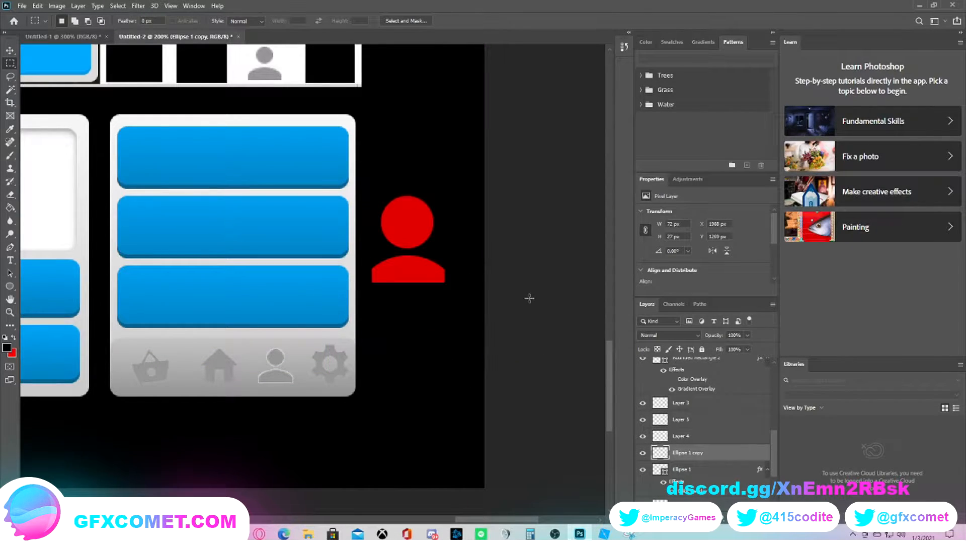
Step: Rasterize the head circle's layer style so both parts of the person icon are pixel layers
right_click(681, 468)
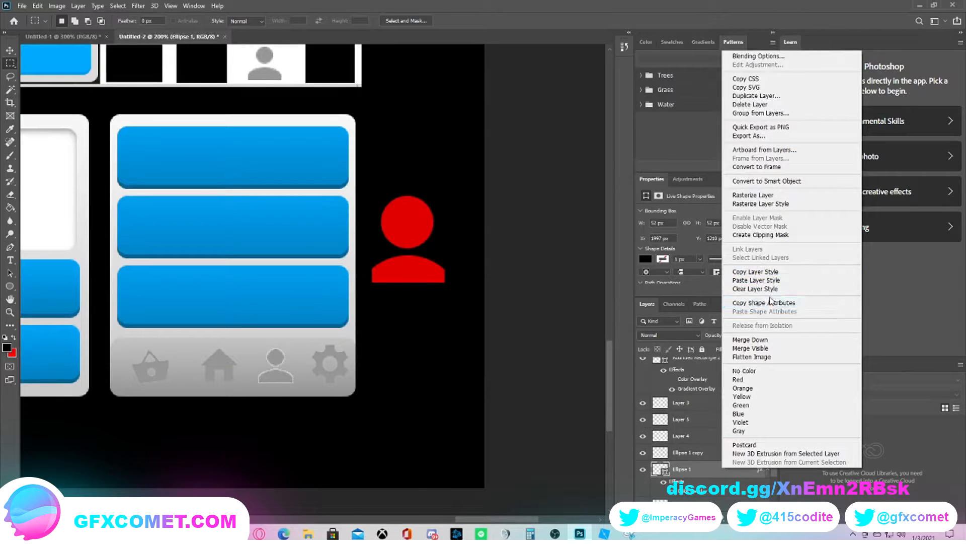
mouse_move(754, 272)
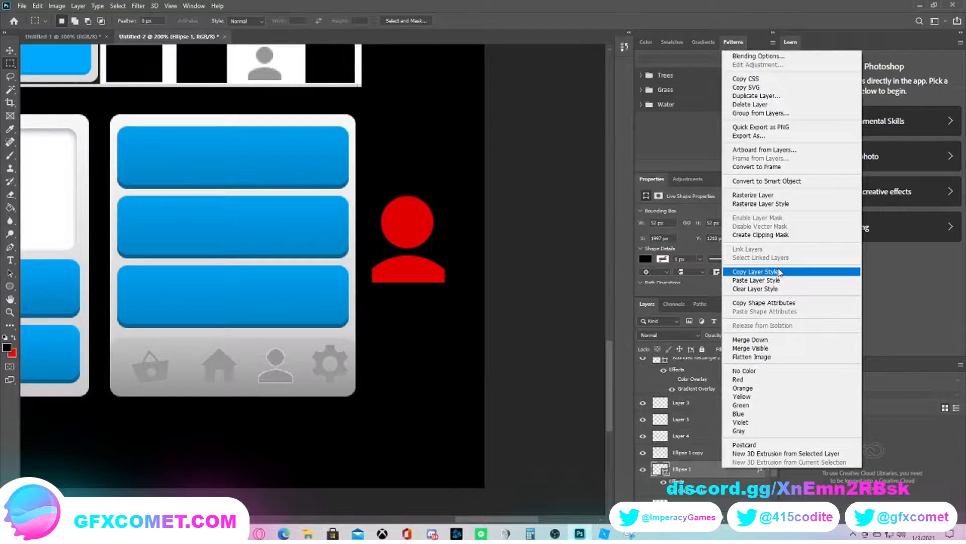
mouse_move(778, 284)
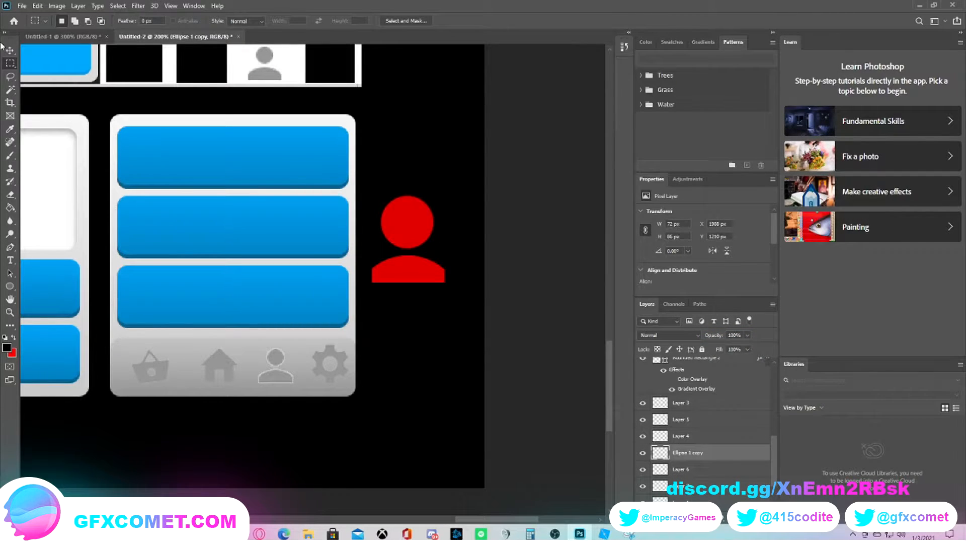
left_click(10, 50)
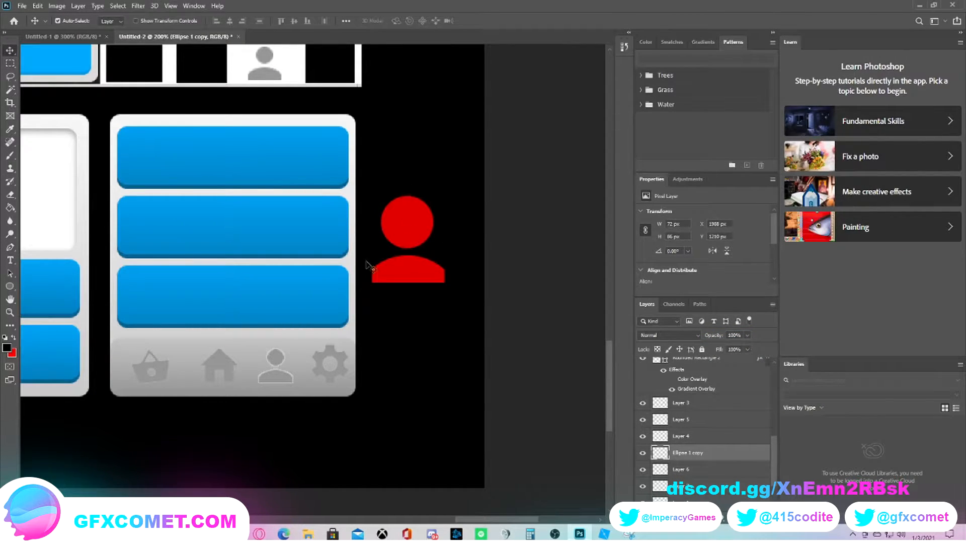
mouse_move(157, 378)
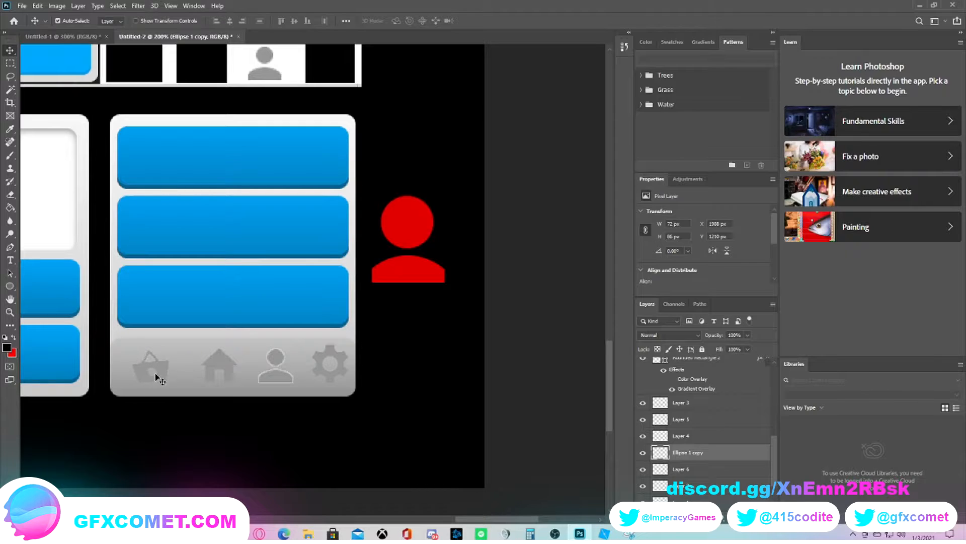
mouse_move(179, 375)
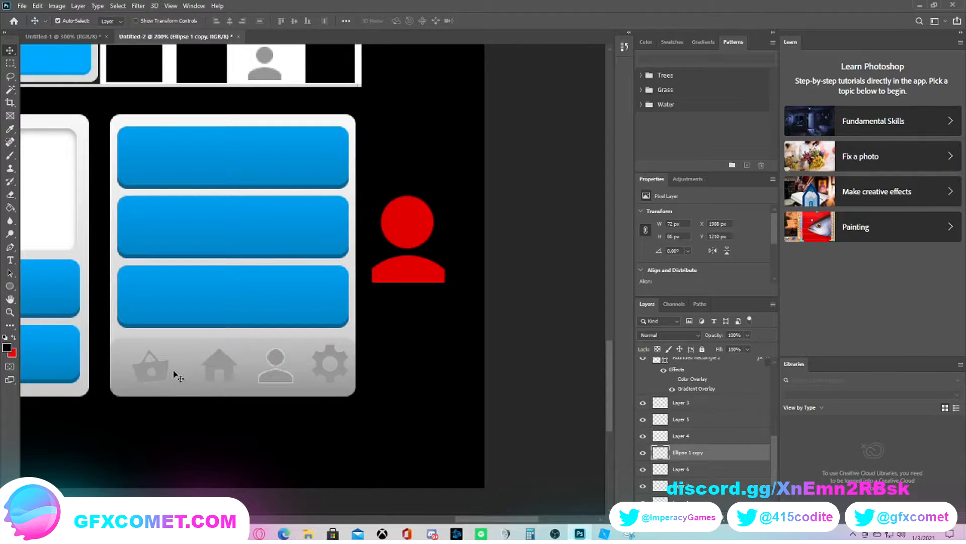
mouse_move(136, 386)
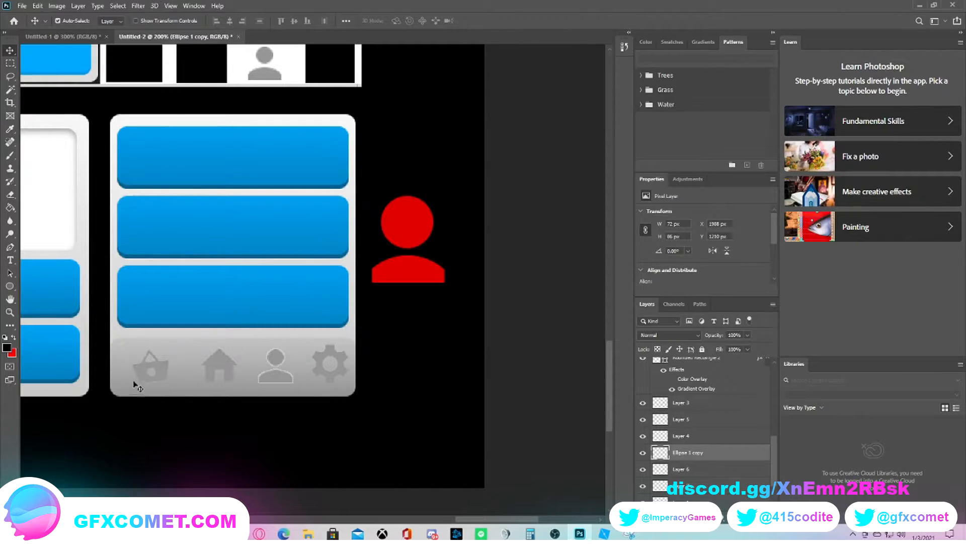
mouse_move(190, 395)
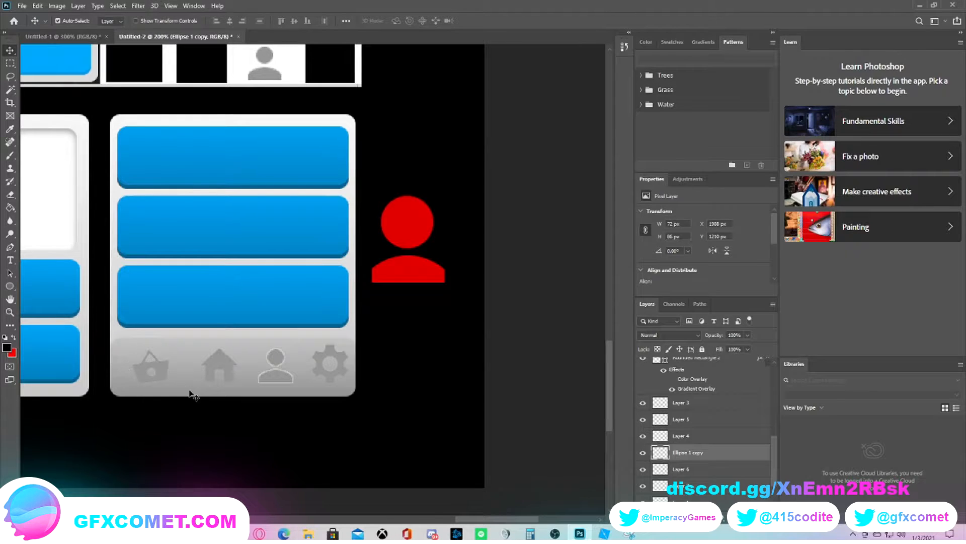
mouse_move(211, 386)
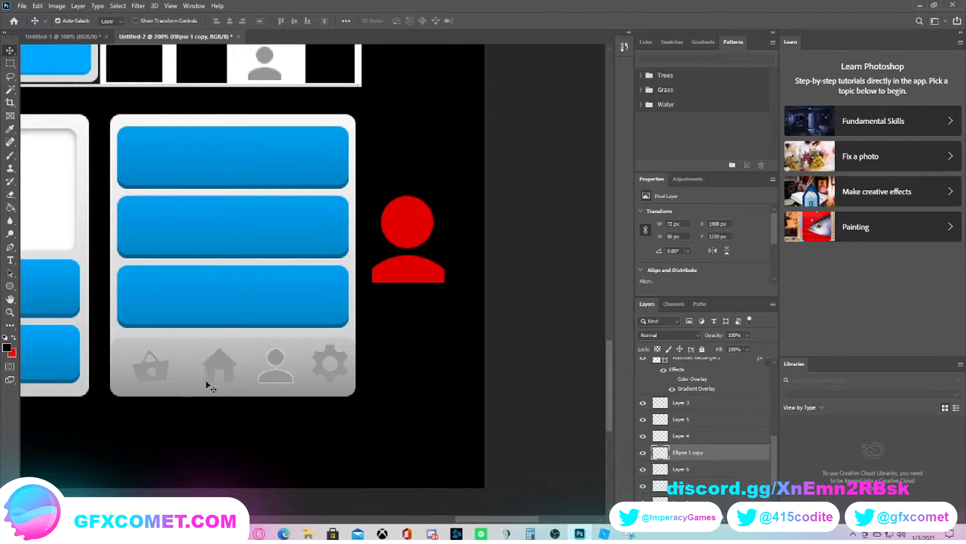
mouse_move(221, 372)
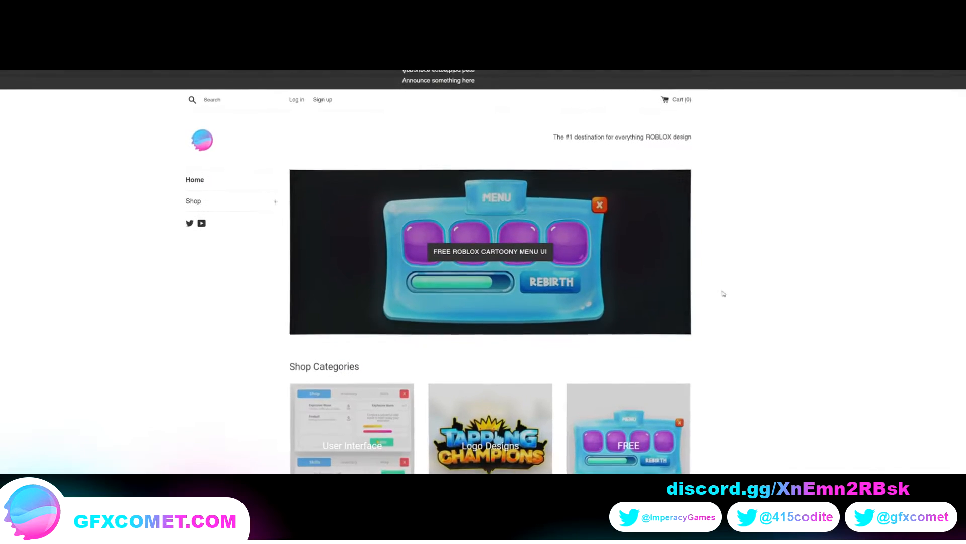
Step: Add the free ROBLOX Style Cartoony Menu UI from the User Interface shop category to the cart
scroll("down", 3)
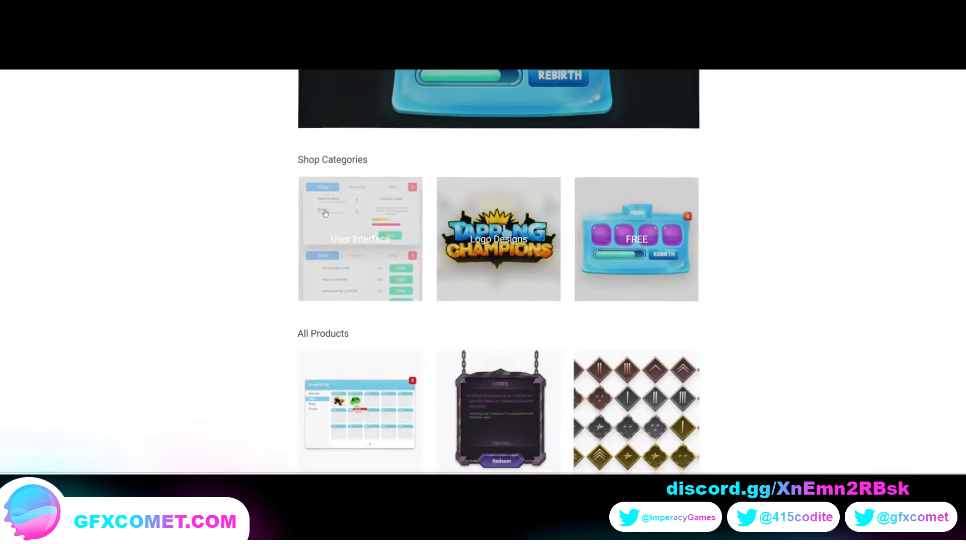
scroll("up", 3)
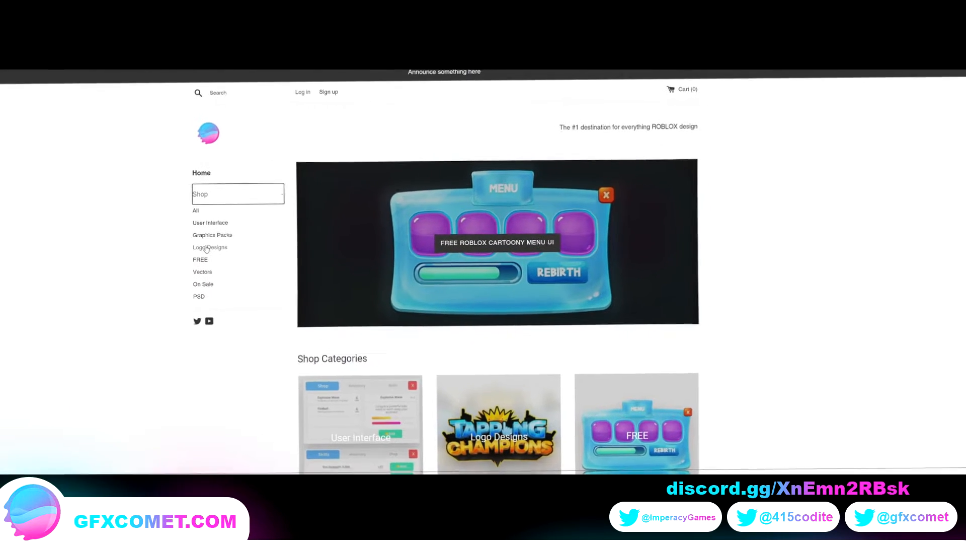
left_click(210, 222)
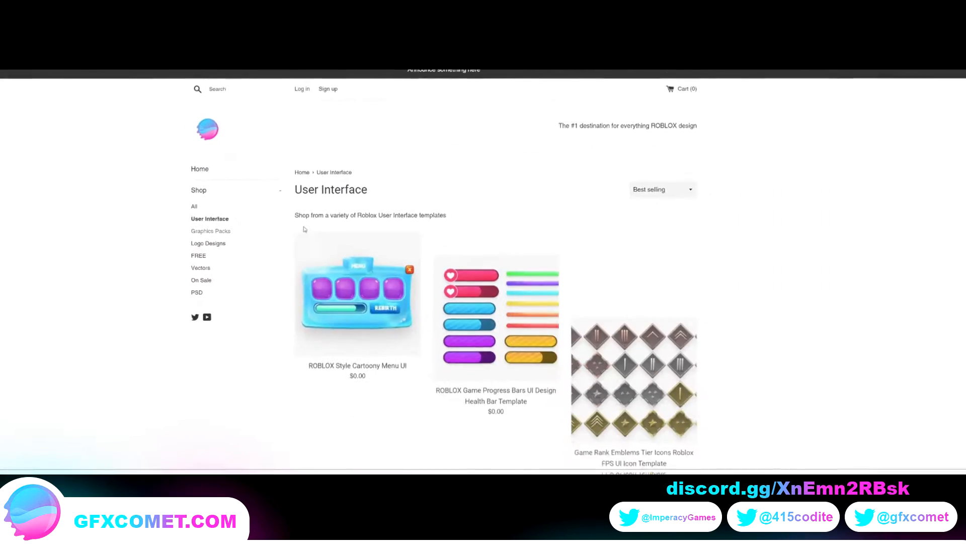
left_click(356, 293)
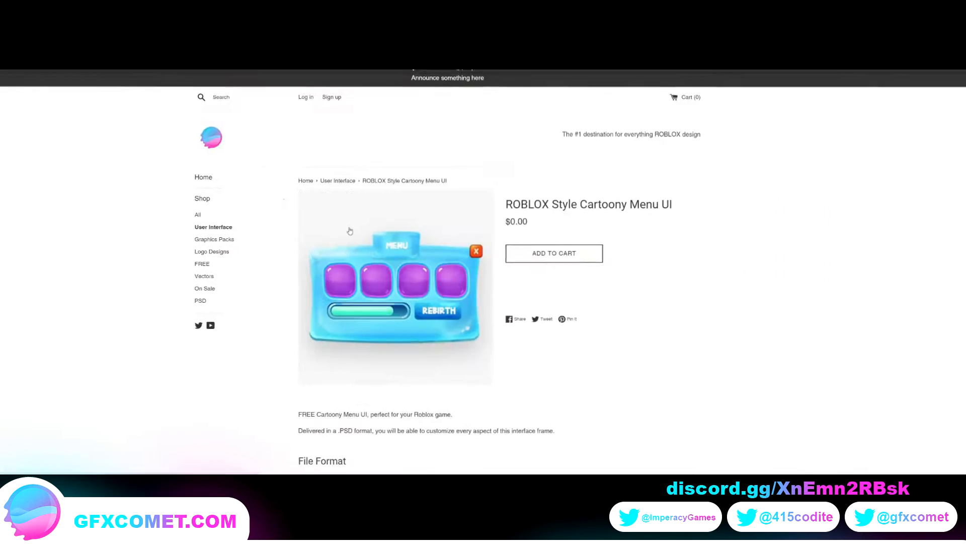
left_click(554, 253)
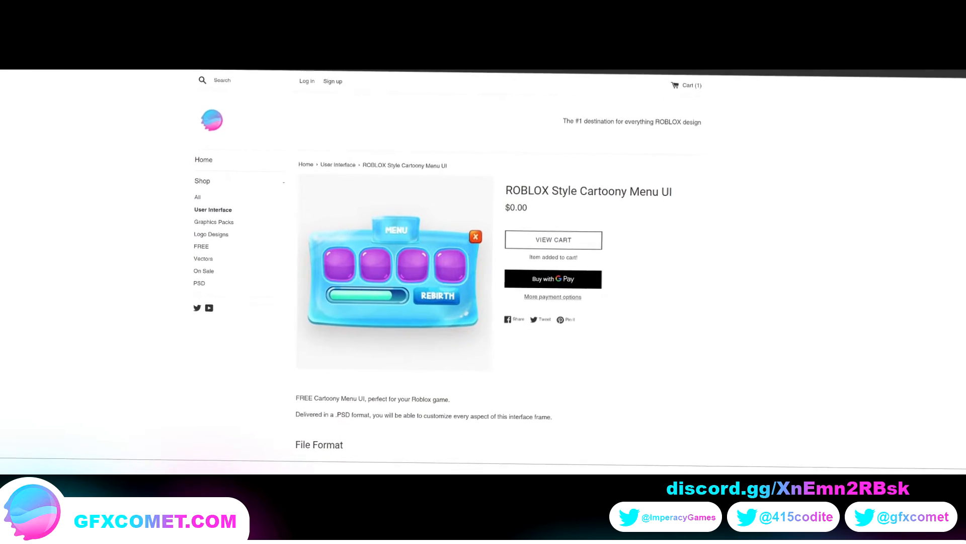
scroll("up", 3)
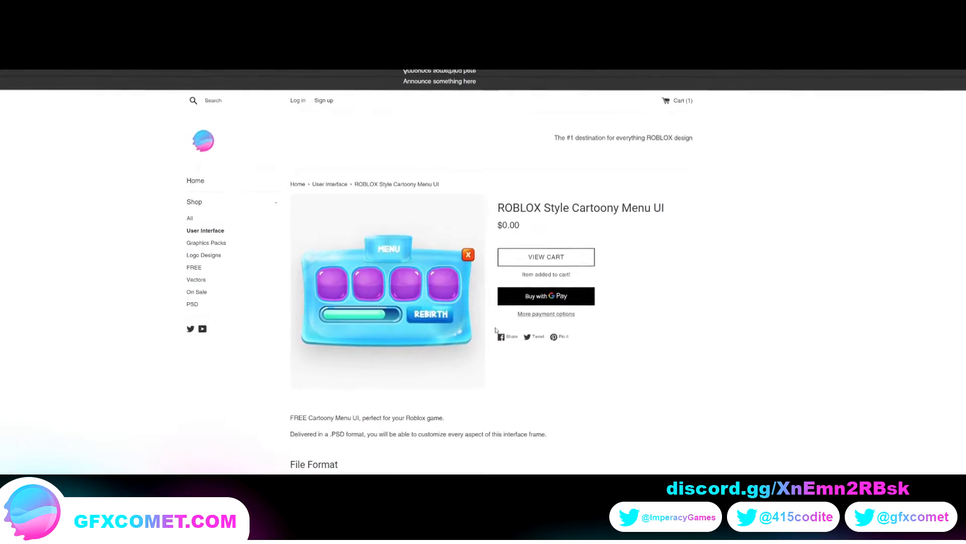
scroll("up", 3)
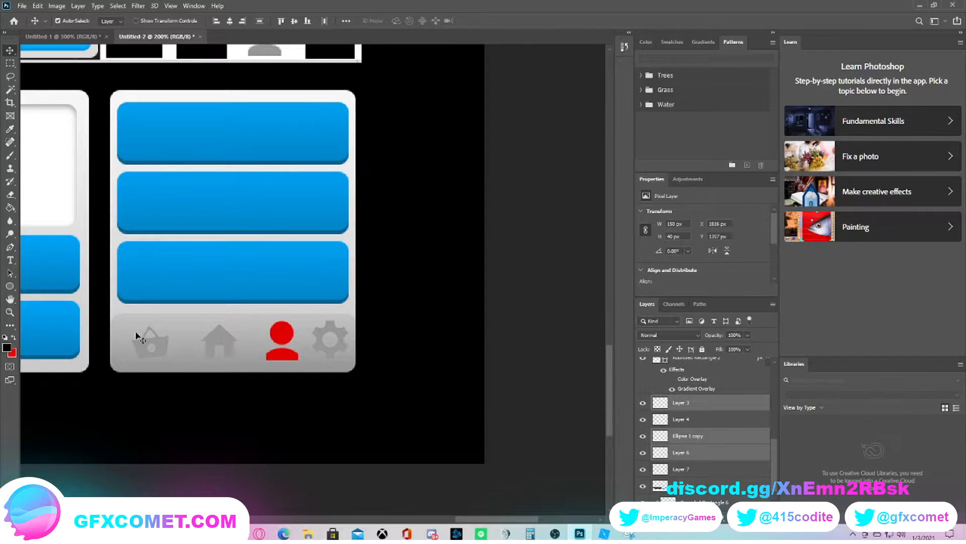
Step: Give the basket icon layer a white (#ffffff) Color Overlay
right_click(681, 403)
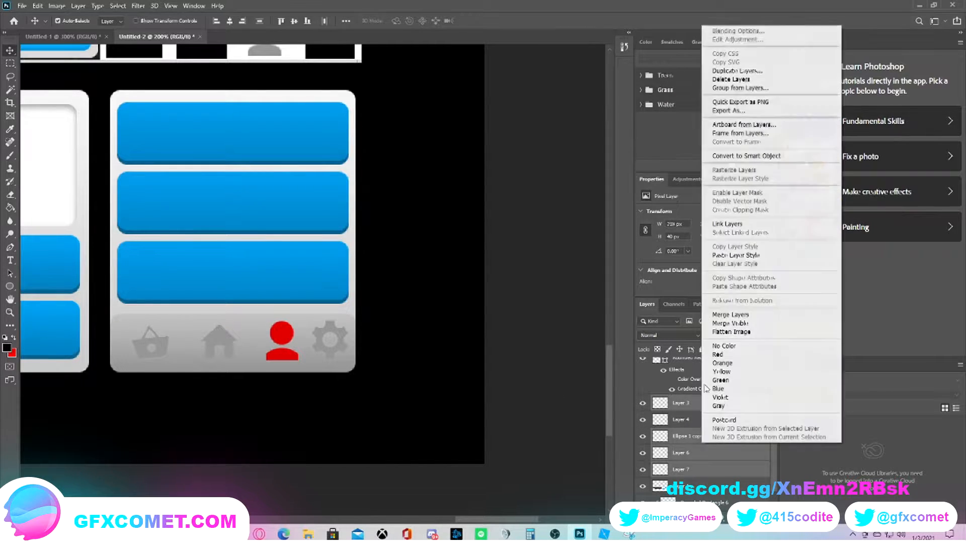
mouse_move(762, 35)
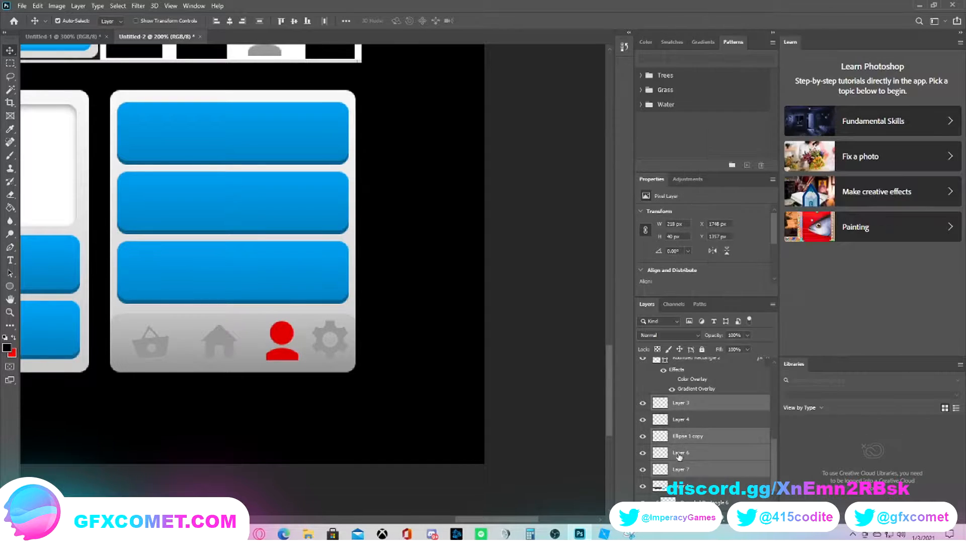
left_click(682, 468)
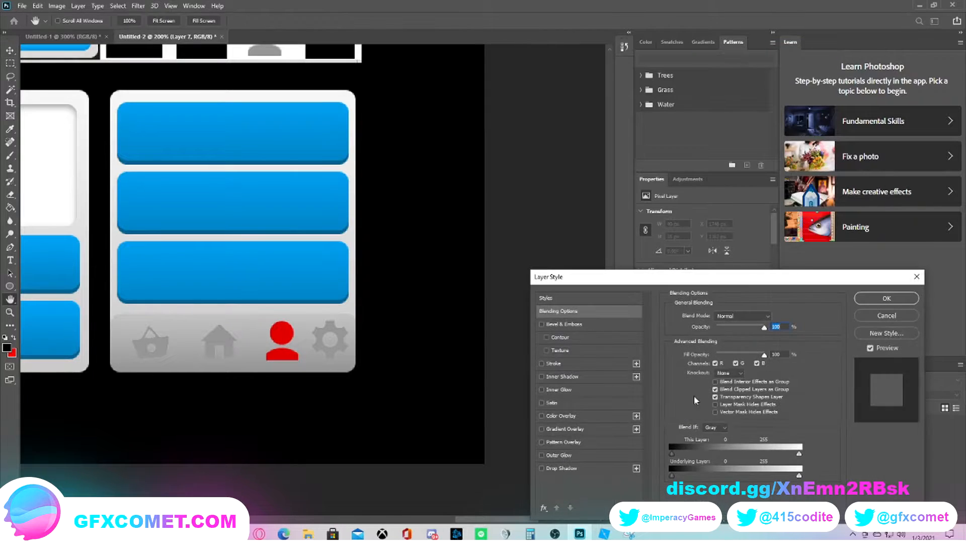
left_click(545, 416)
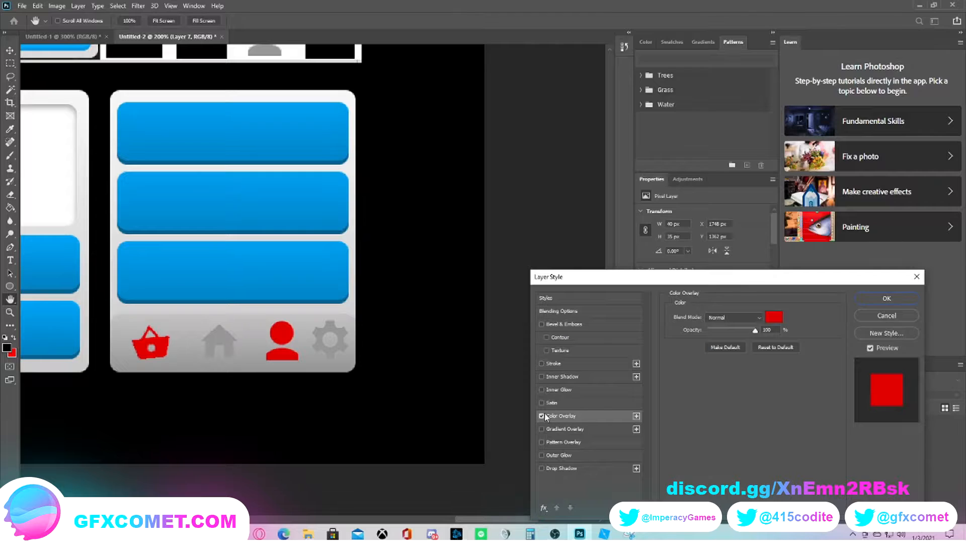
left_click(775, 317)
type("ffffff")
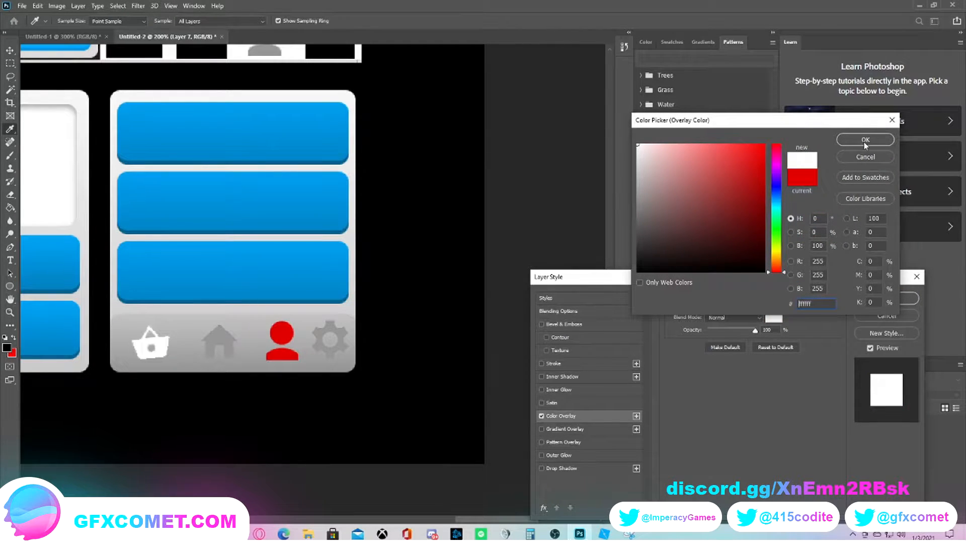
left_click(865, 139)
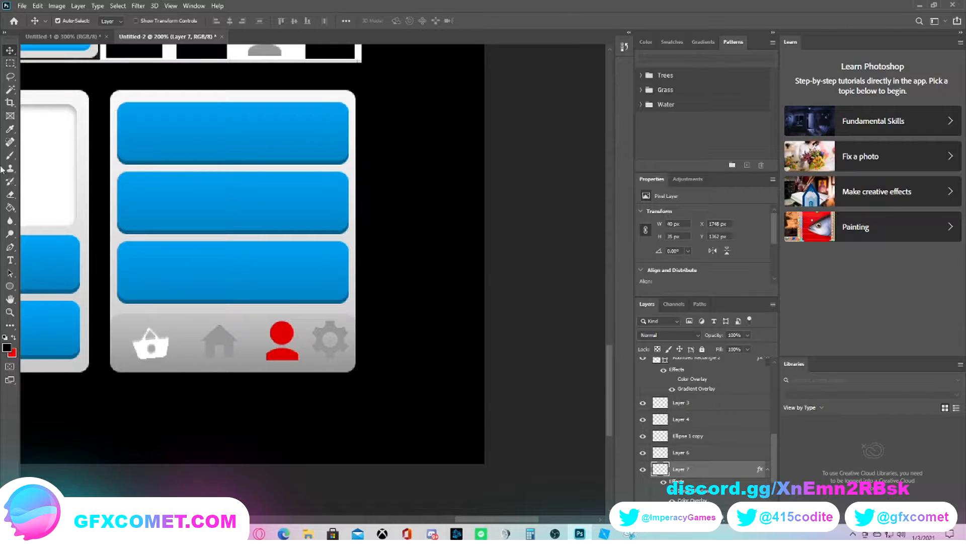
Step: Draw a rectangle below the panel and give it a white Color Overlay
left_click(11, 286)
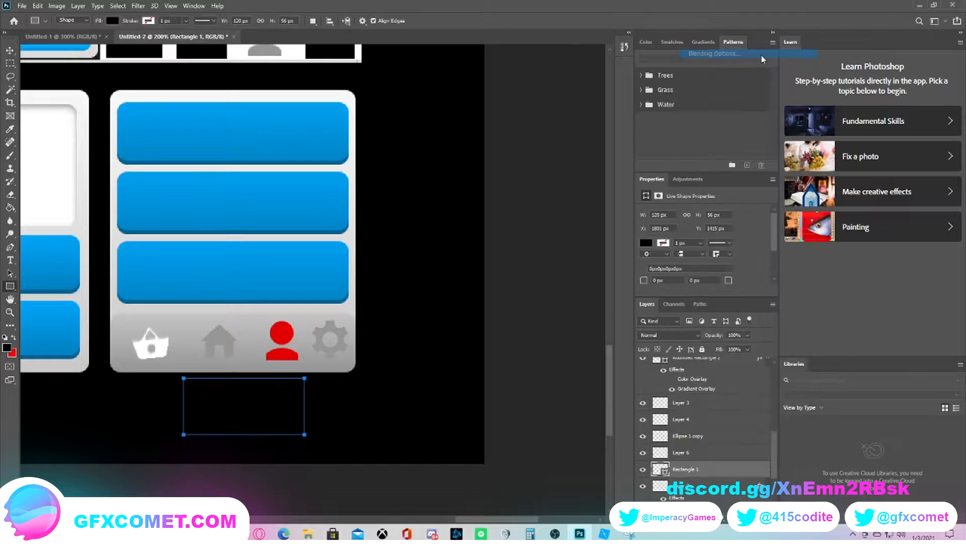
left_click(713, 53)
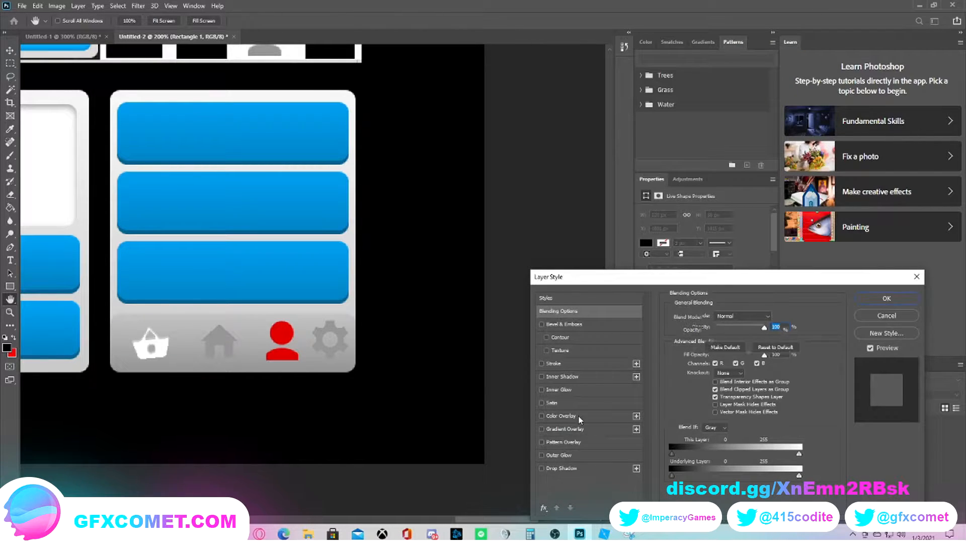
left_click(886, 298)
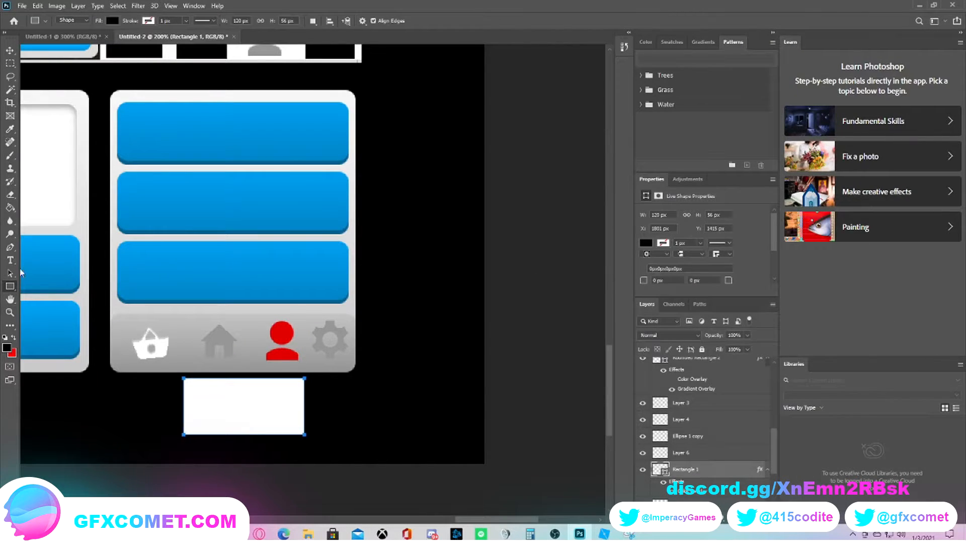
Step: Draw a three-sided polygon beside the rectangle and overlay it white
left_click(10, 285)
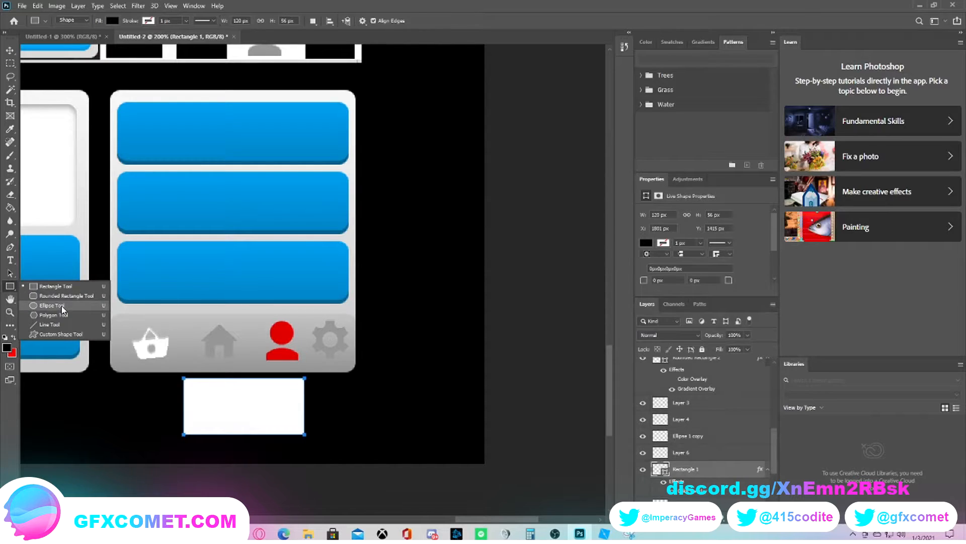
mouse_move(52, 315)
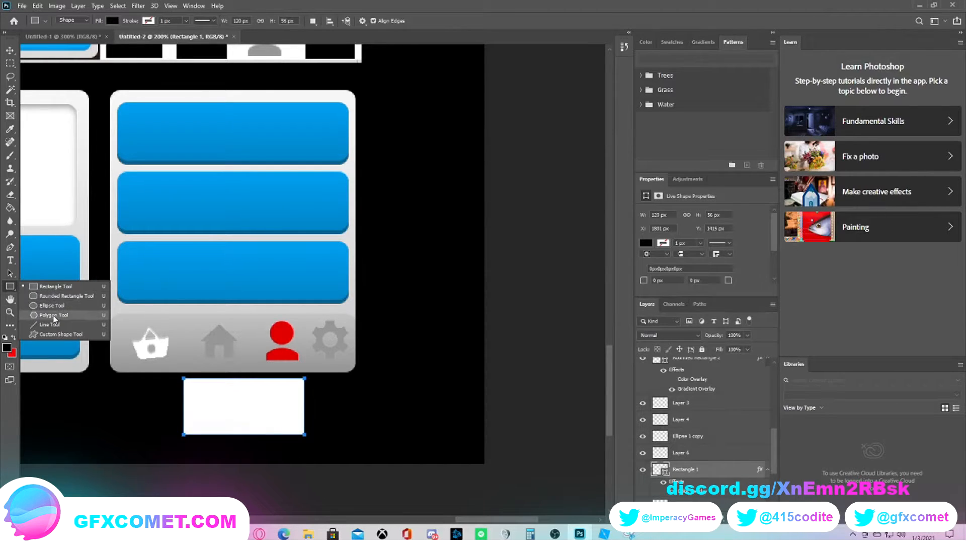
left_click(55, 314)
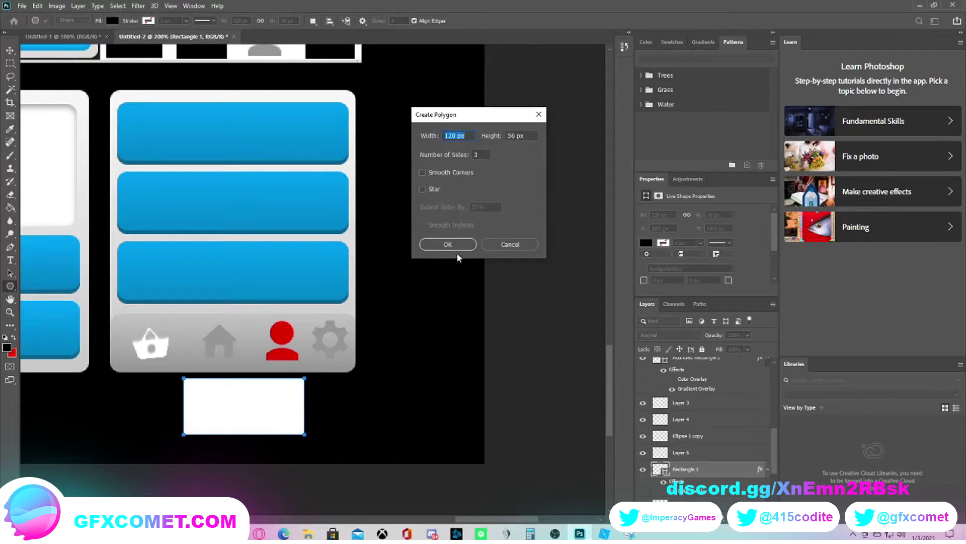
left_click(447, 244)
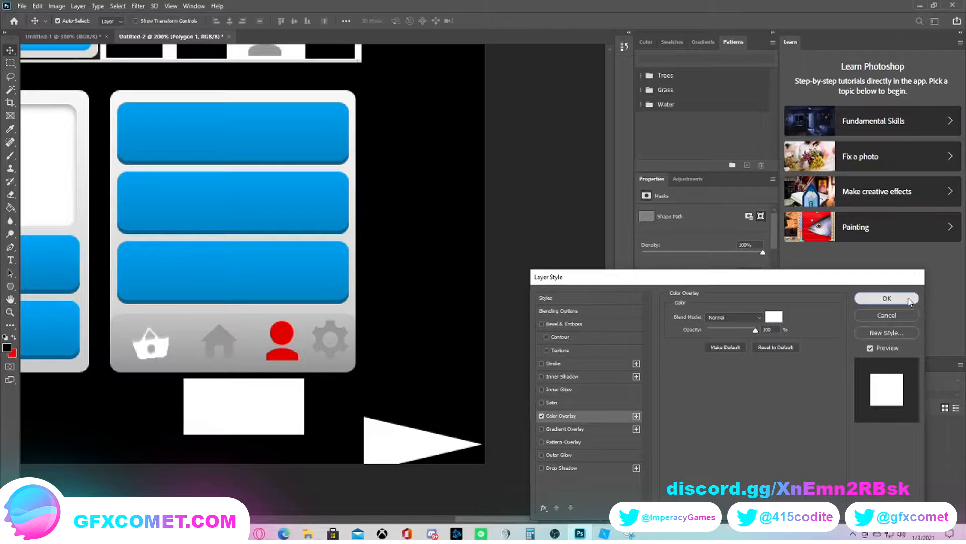
left_click(886, 298)
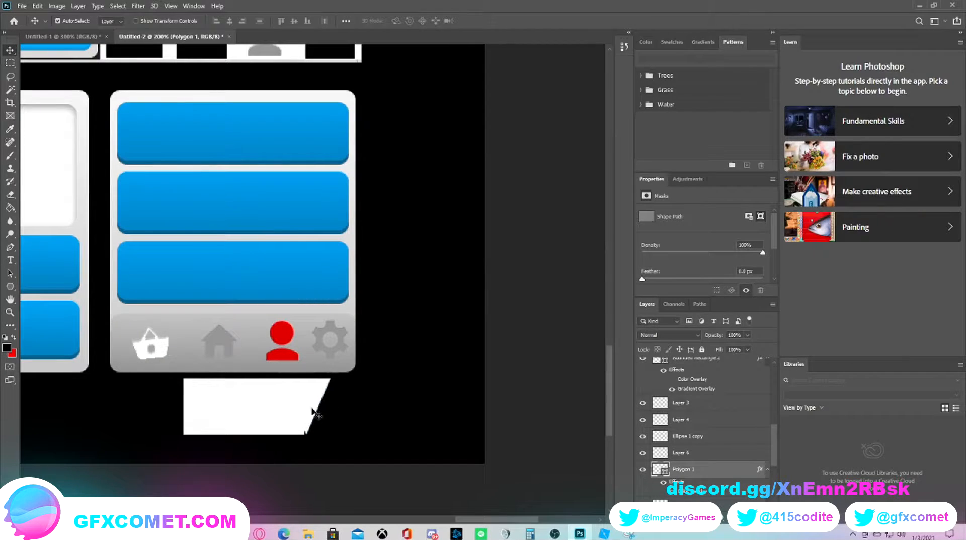
mouse_move(325, 406)
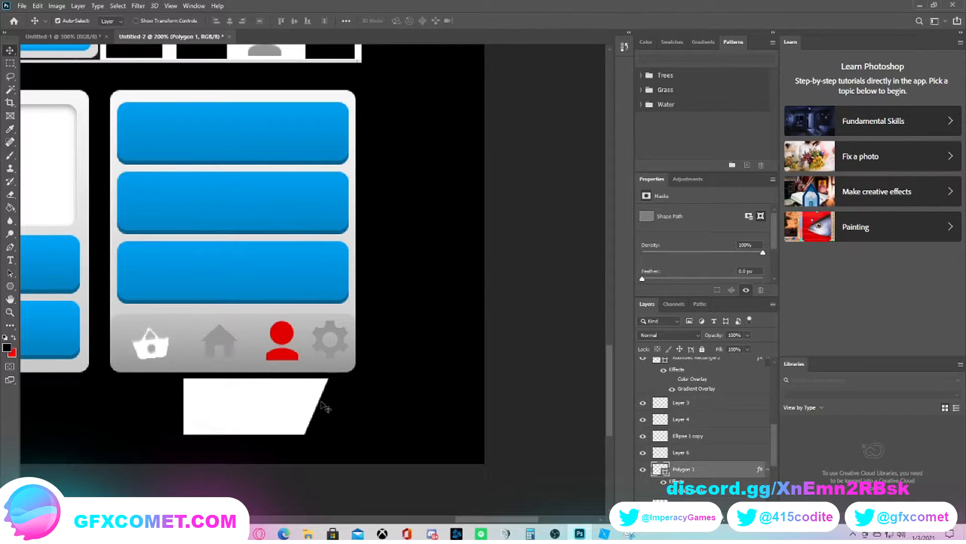
mouse_move(628, 462)
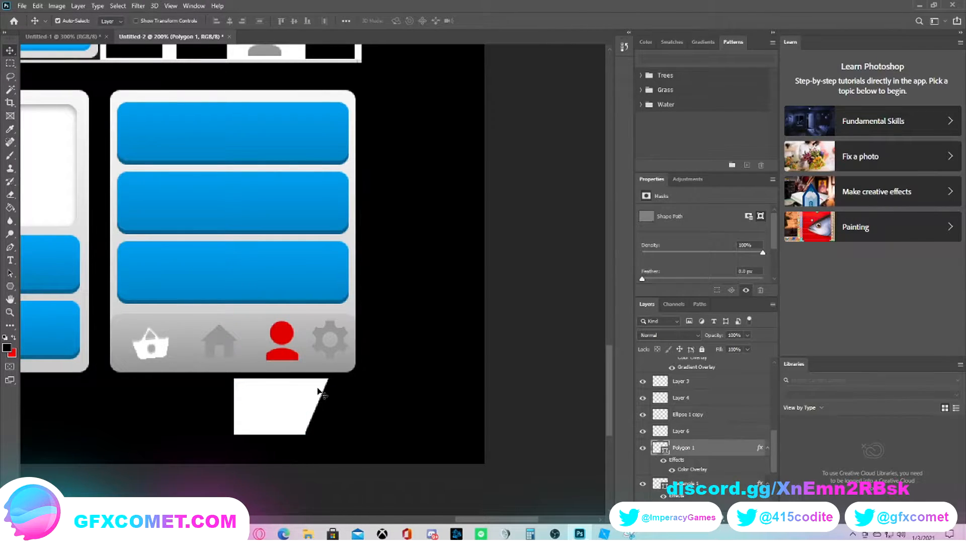
mouse_move(716, 448)
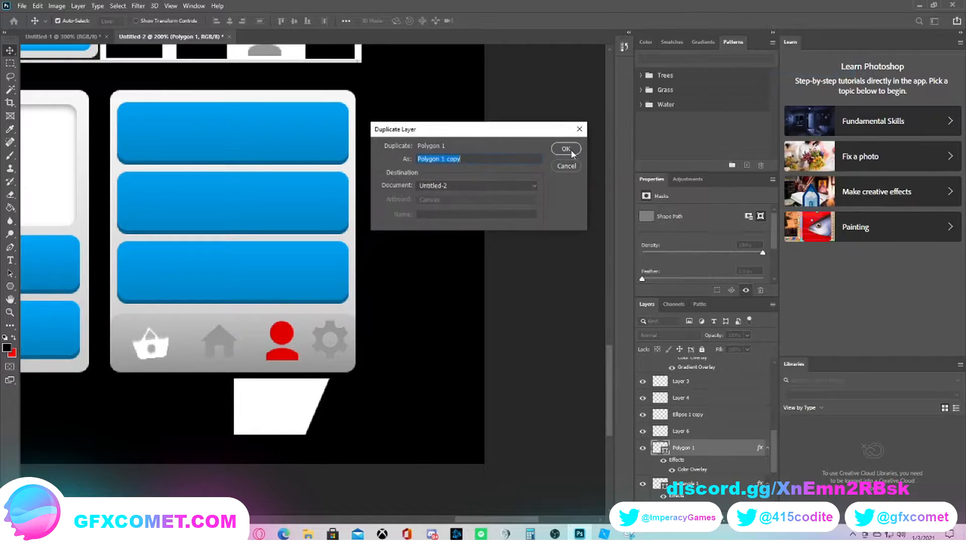
Step: Duplicate the slanted white shape and mirror the copy to form a symmetric trapezoid
left_click(565, 149)
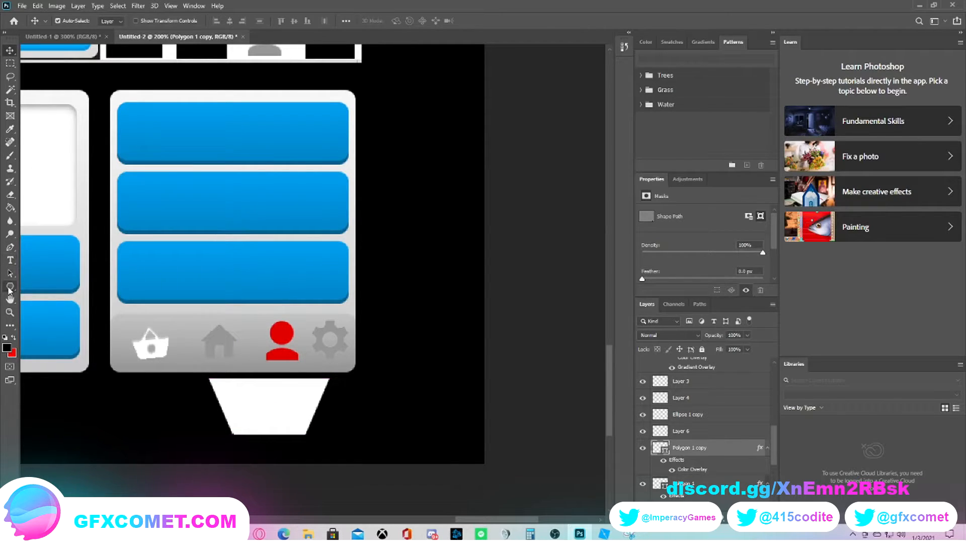
Step: Draw a thin bar left of the white trapezoid with the Line Tool and adjust its fill settings
left_click(10, 286)
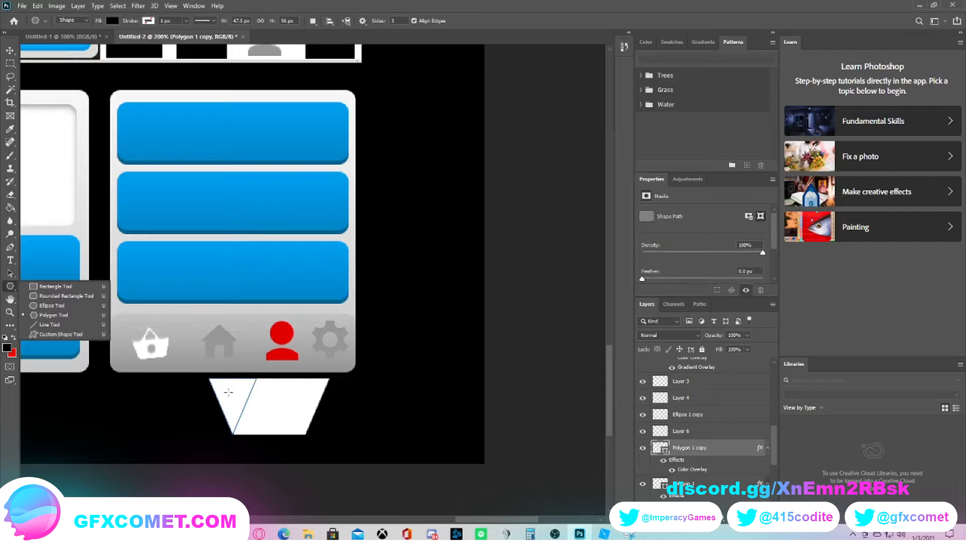
left_click(10, 51)
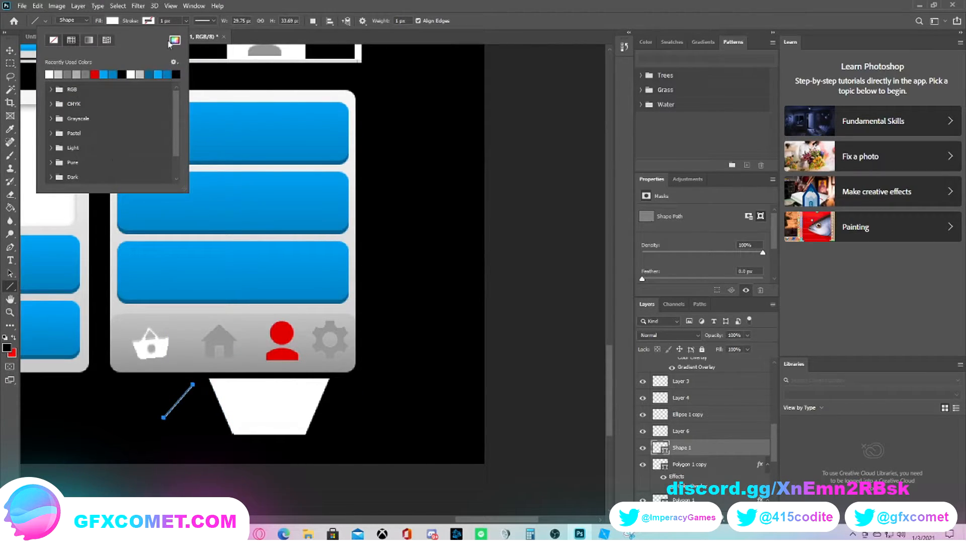
left_click(88, 39)
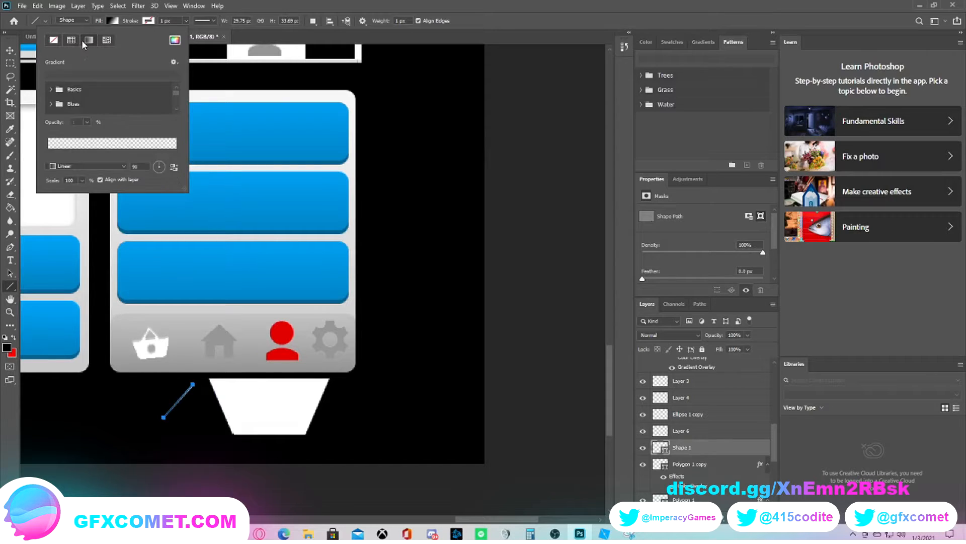
left_click(70, 39)
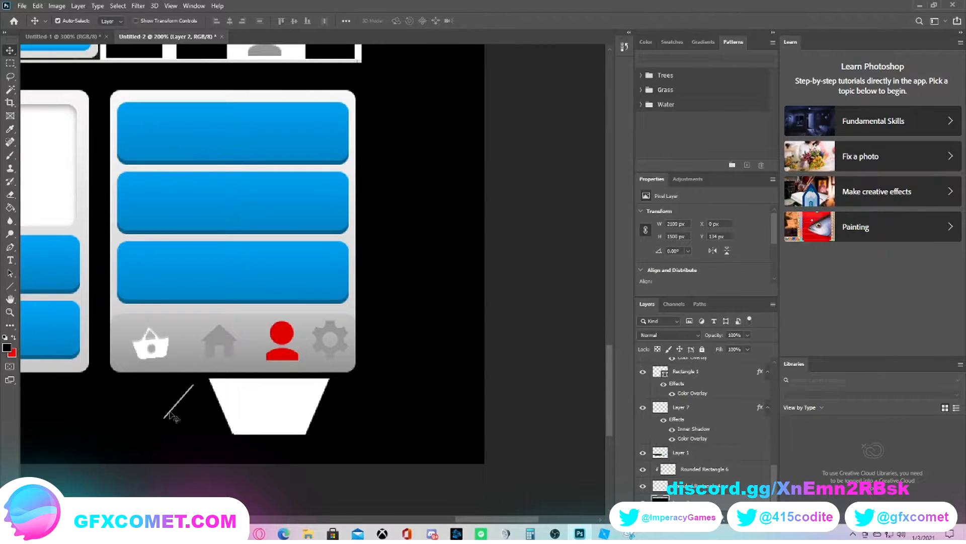
mouse_move(10, 286)
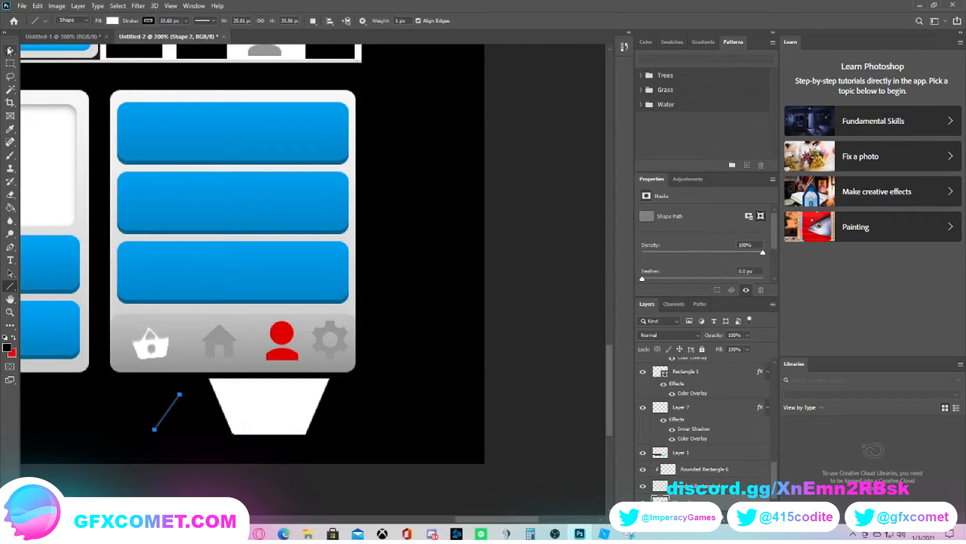
left_click(10, 51)
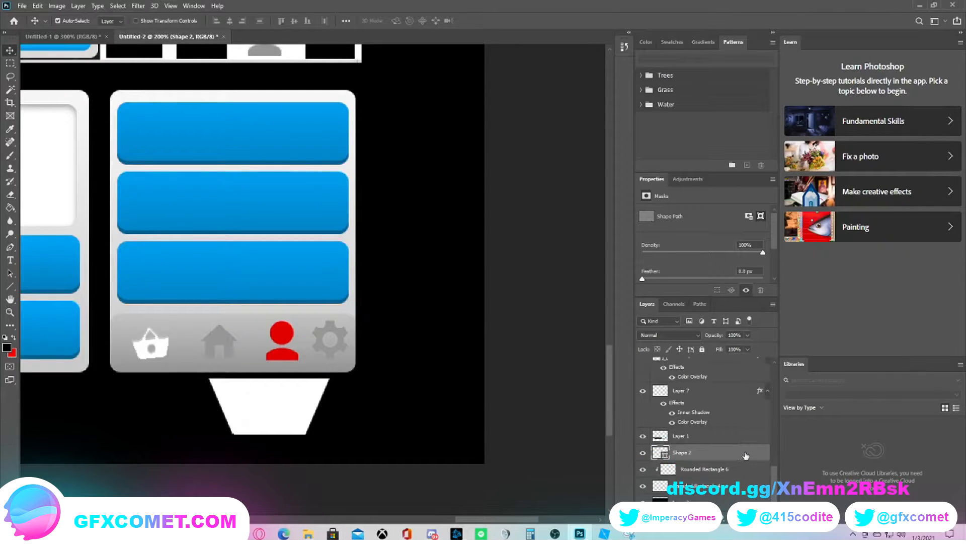
left_click(702, 468)
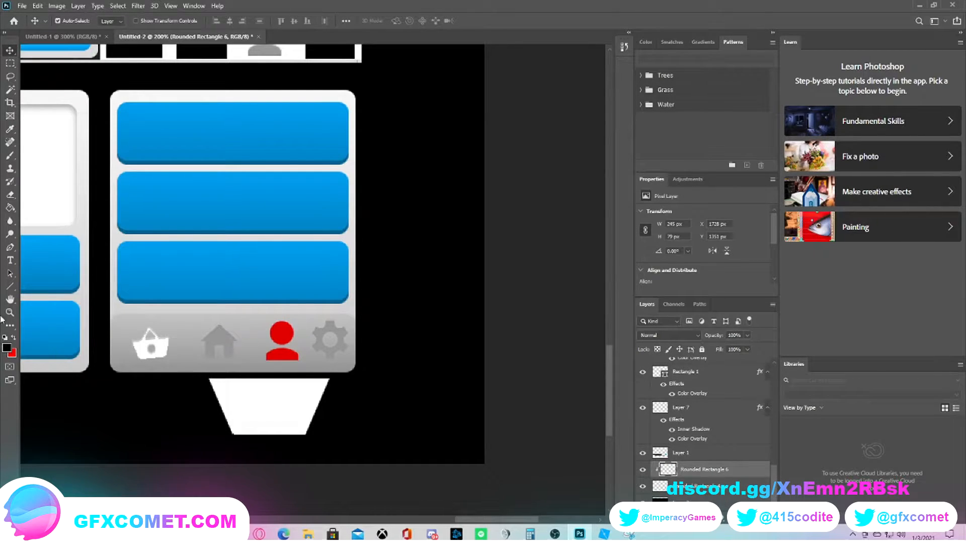
left_click(10, 273)
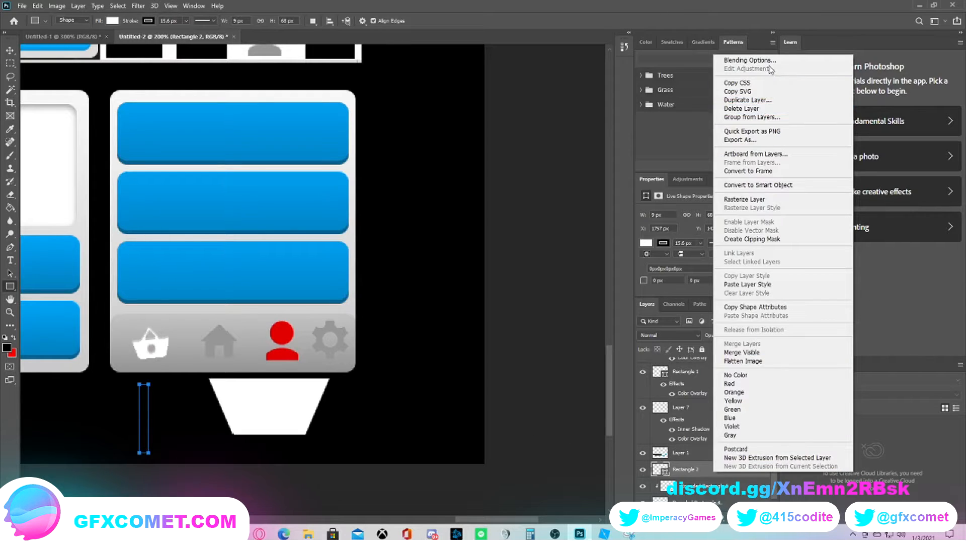
Step: Give the thin Rectangle 2 bar a white Color Overlay and rasterize its style into pixels
left_click(750, 59)
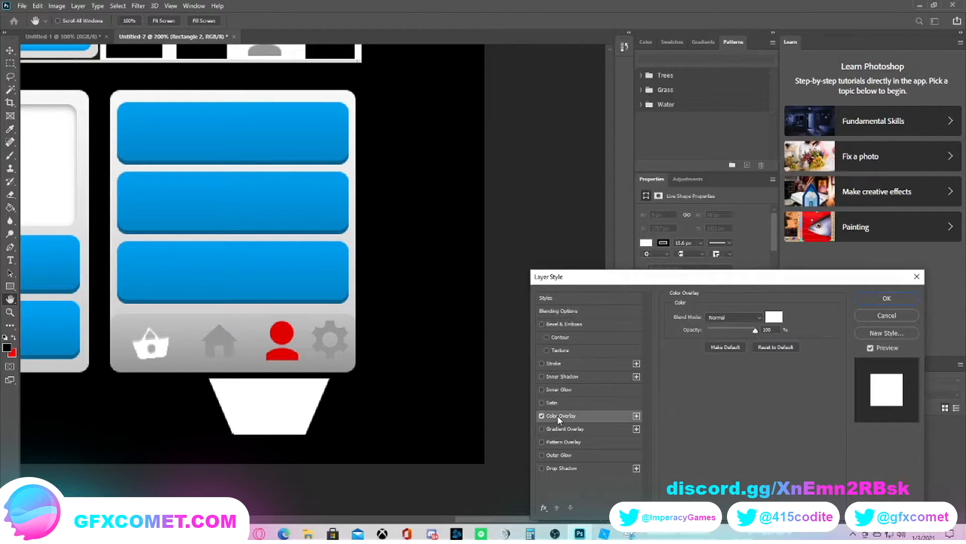
left_click(885, 298)
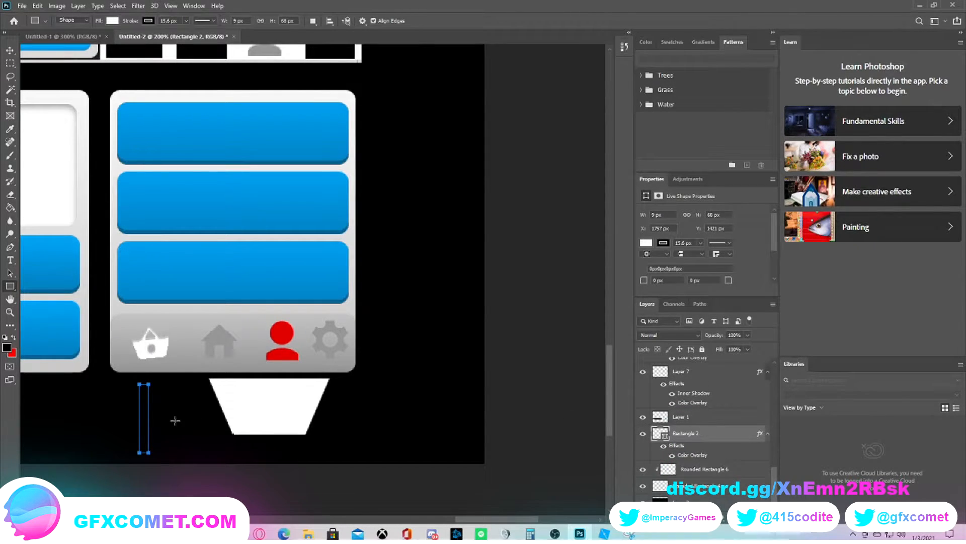
right_click(686, 433)
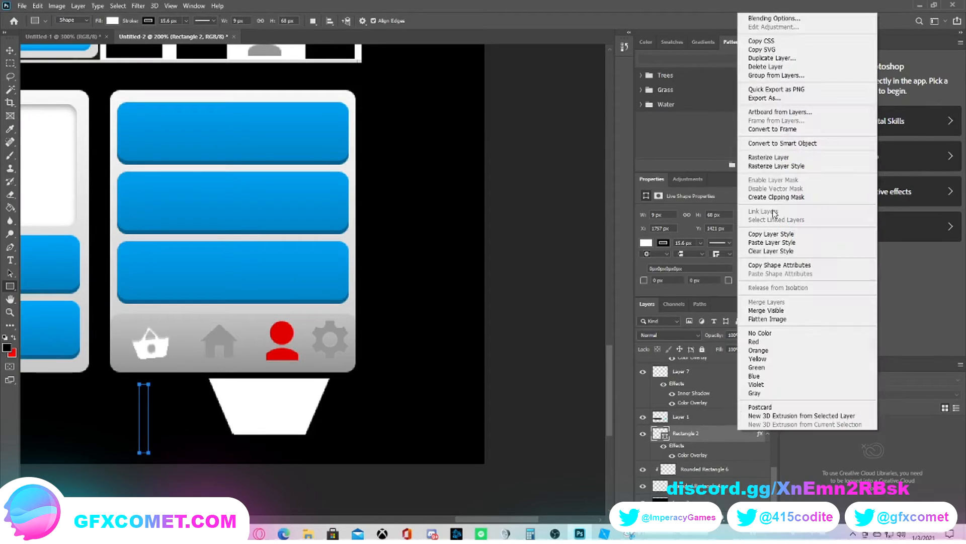
mouse_move(795, 166)
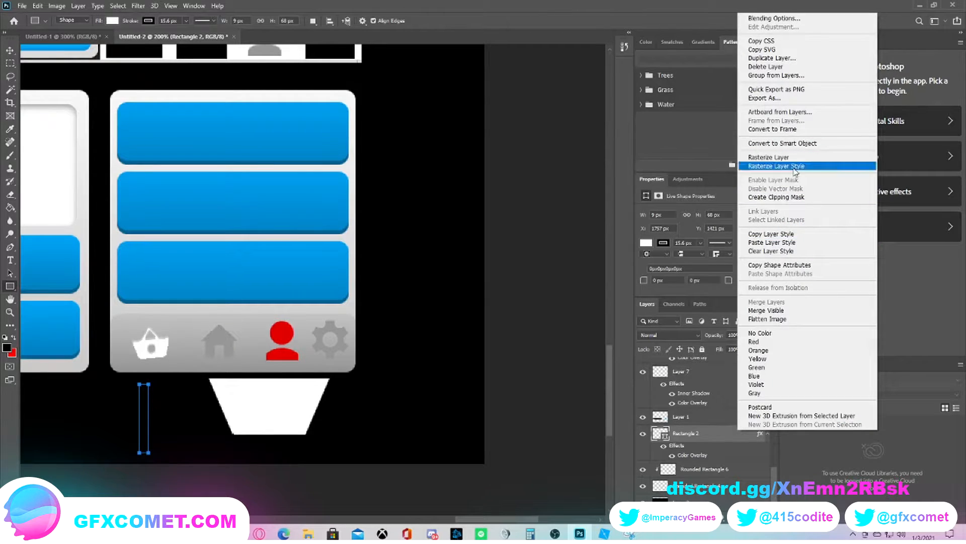
left_click(775, 166)
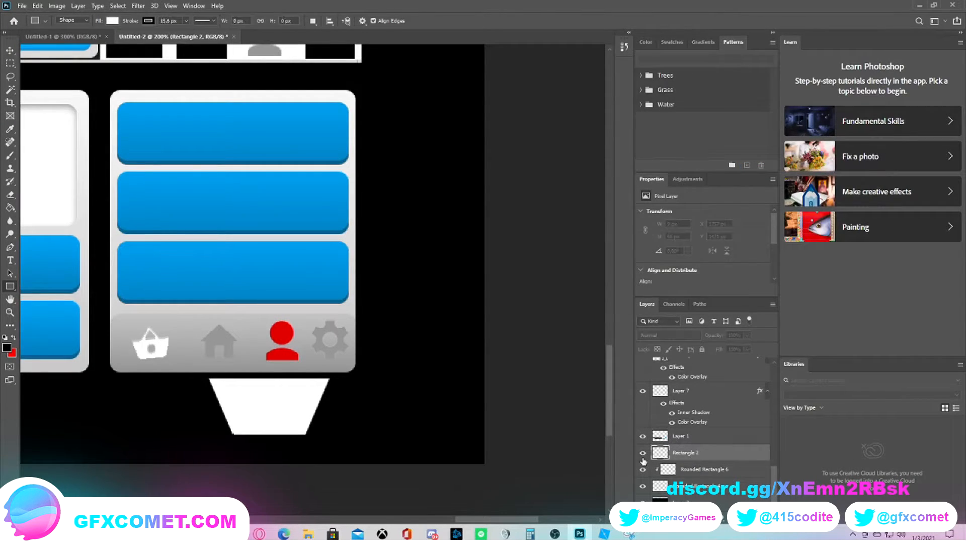
left_click(10, 51)
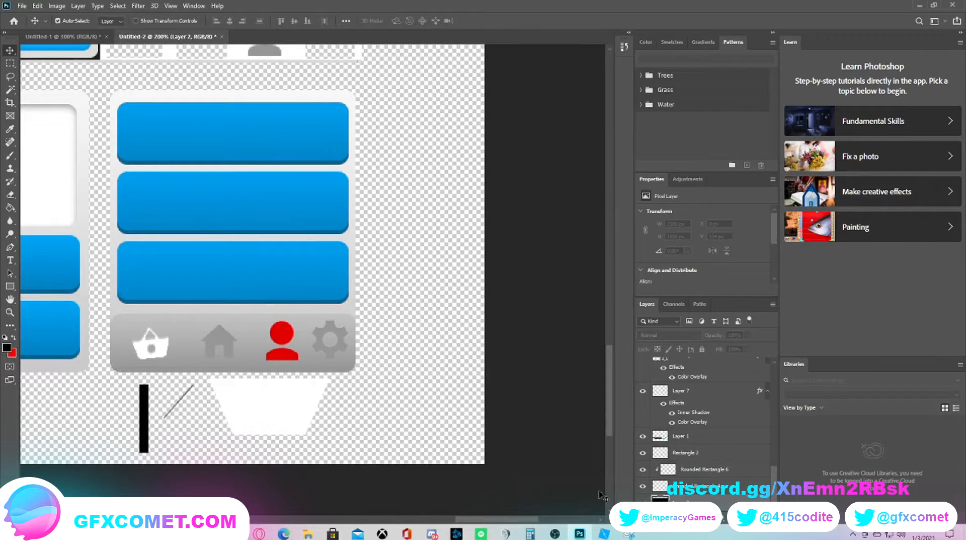
left_click(682, 365)
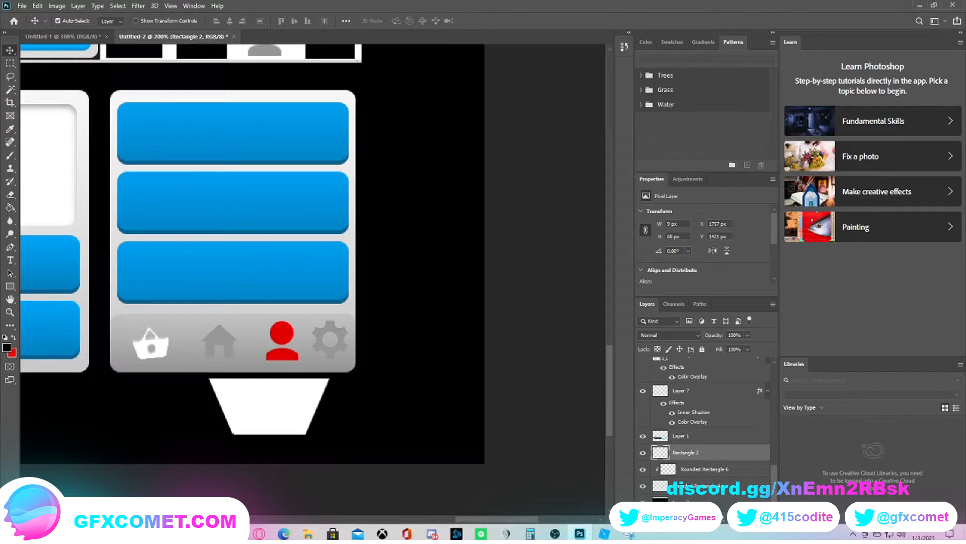
Step: Reapply a white Color Overlay to the angled bar so it shows against the black canvas
right_click(686, 452)
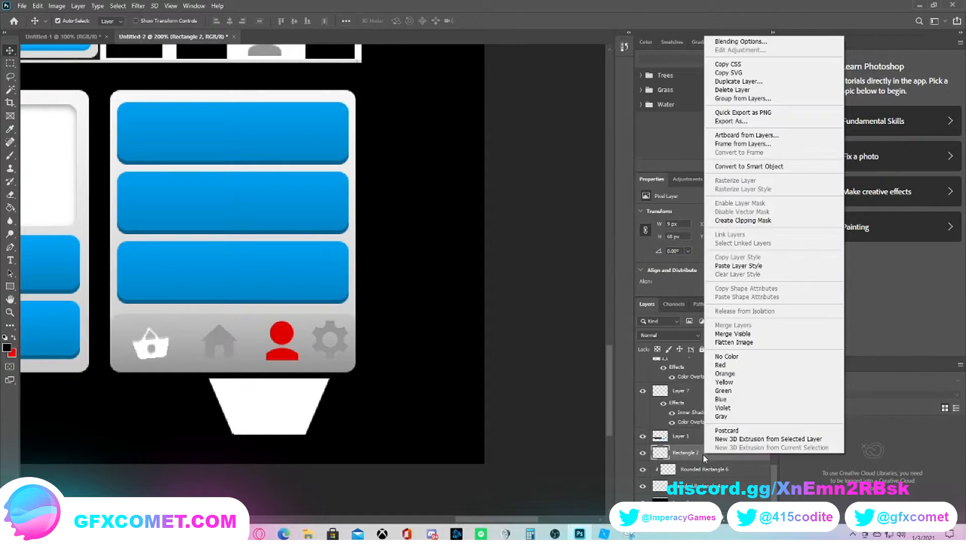
left_click(740, 41)
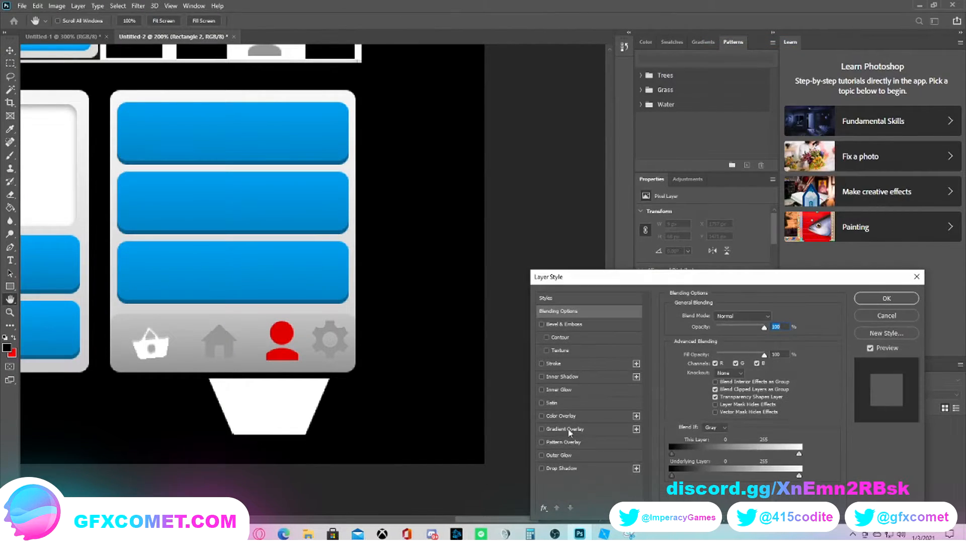
left_click(562, 416)
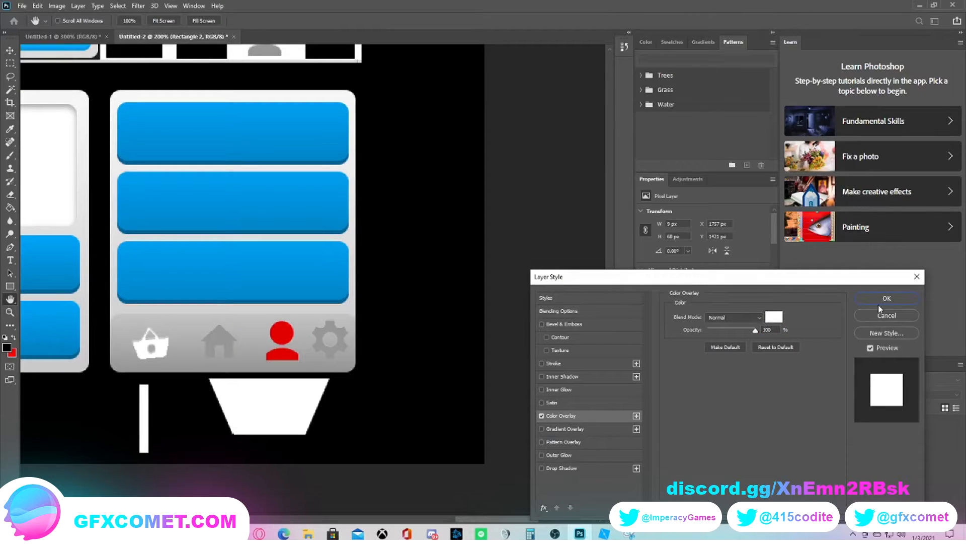
left_click(886, 297)
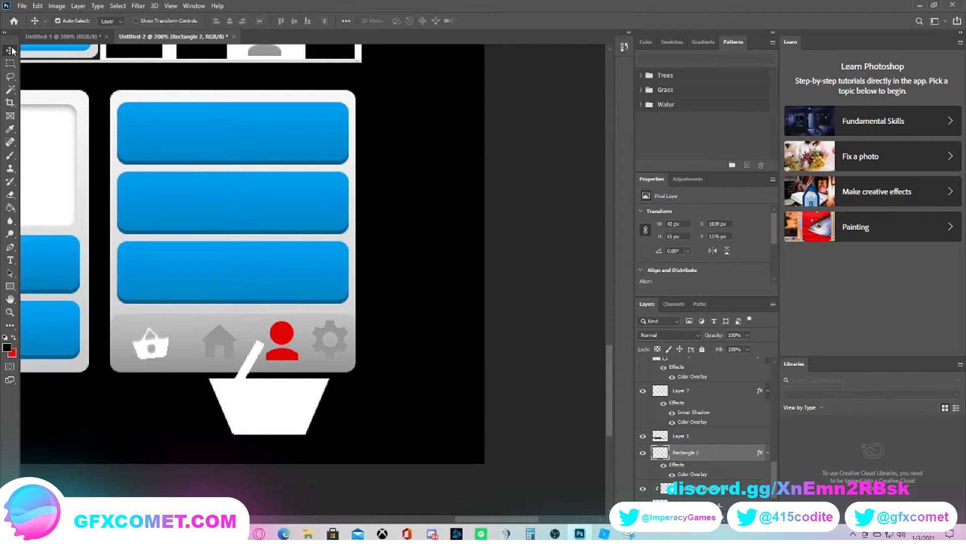
Step: Duplicate the handle bar layer so a mirrored copy completes the basket's arched handle
right_click(685, 452)
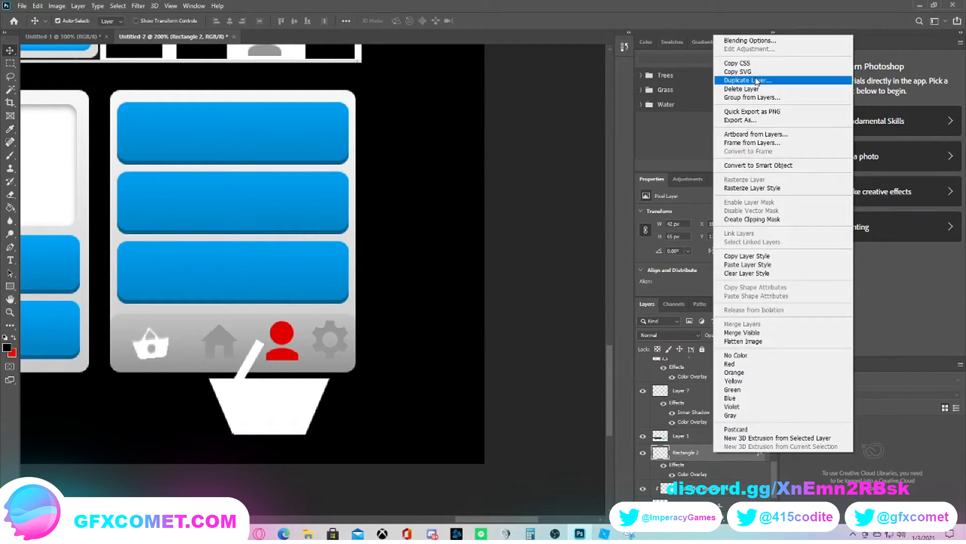
left_click(747, 81)
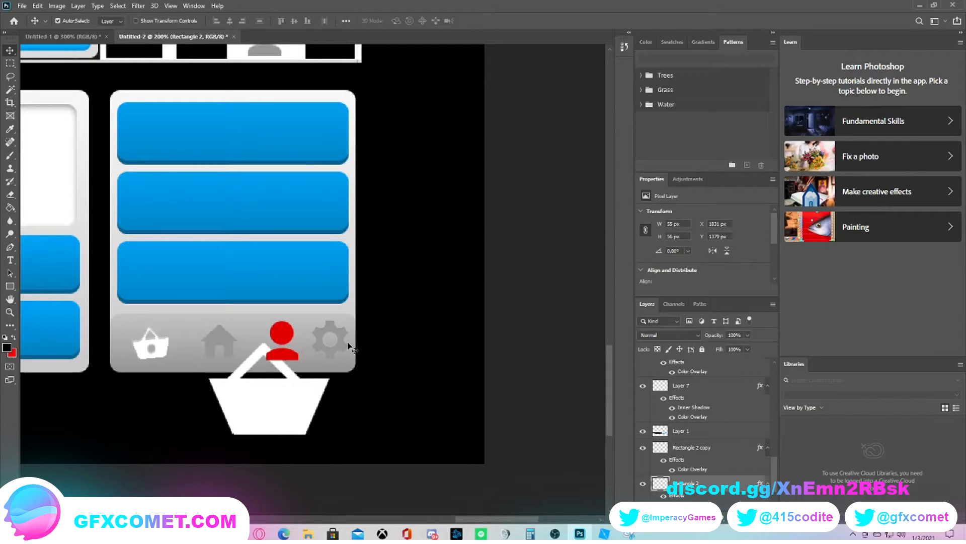
mouse_move(296, 380)
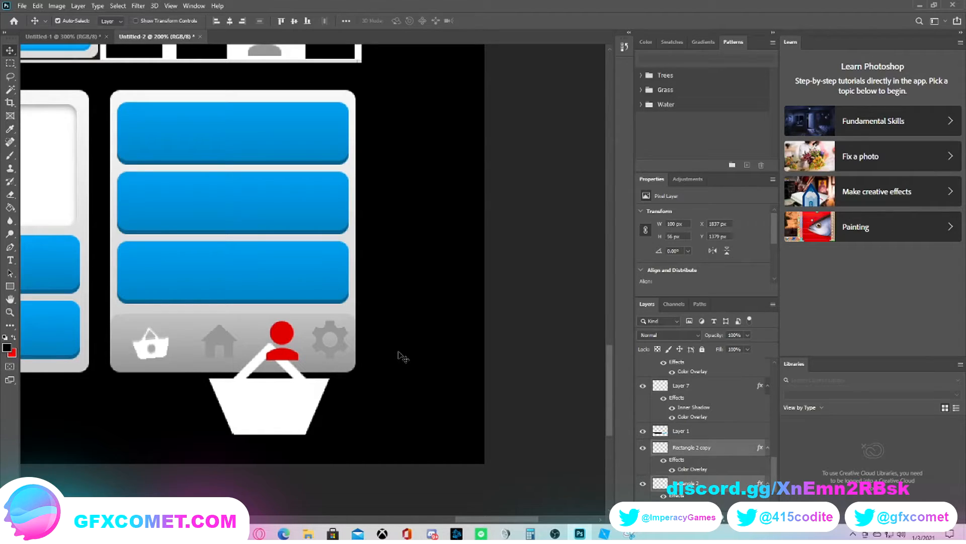
mouse_move(35, 91)
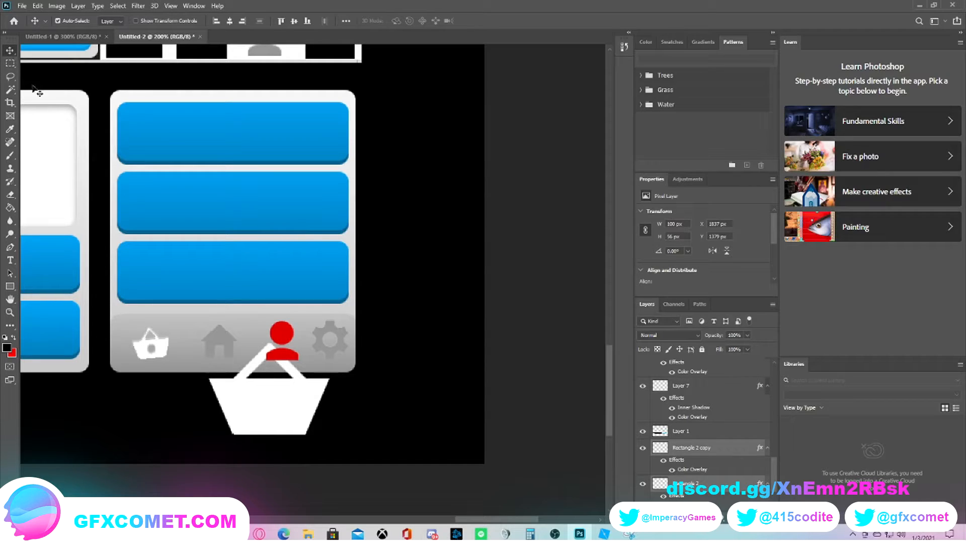
Step: Merge the basket handle and body layers into a single white basket layer
left_click(690, 447)
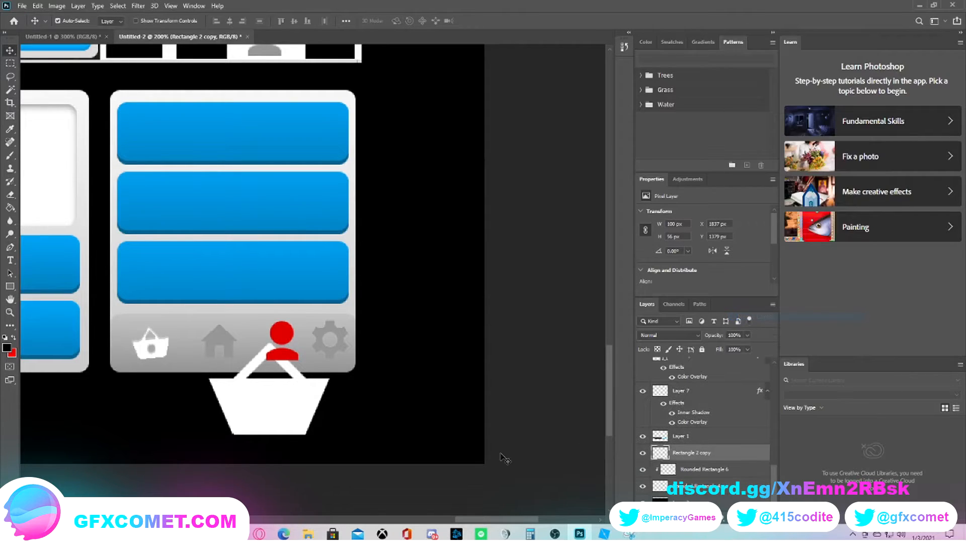
left_click(685, 365)
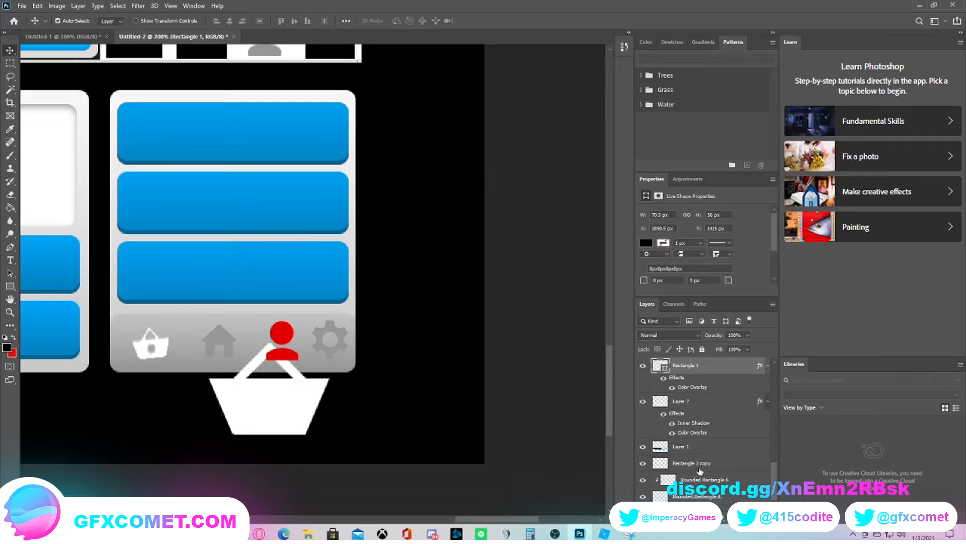
right_click(699, 471)
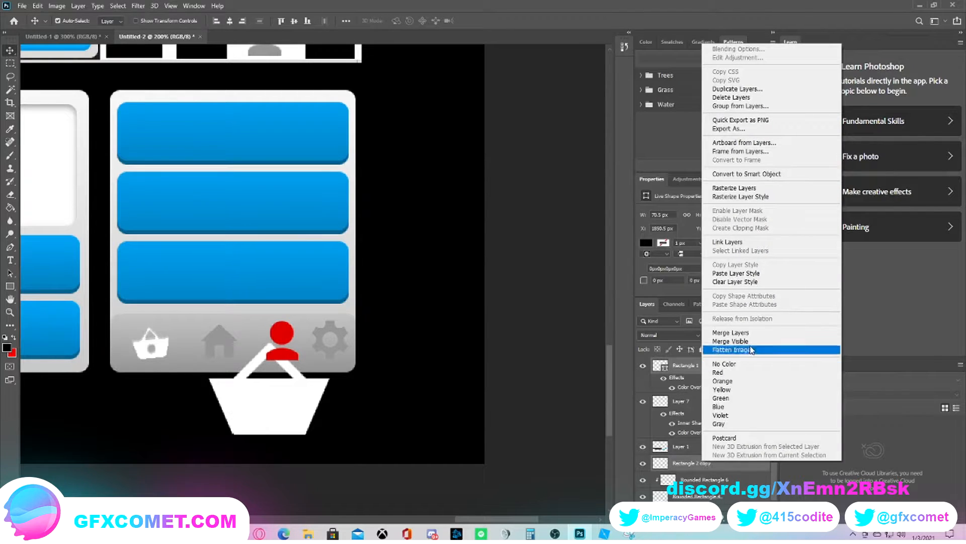
left_click(733, 349)
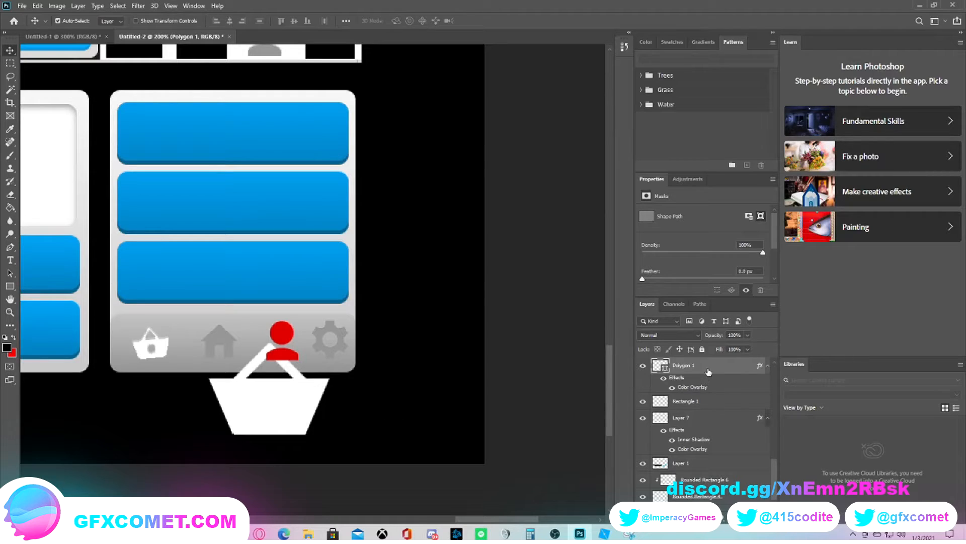
left_click(685, 401)
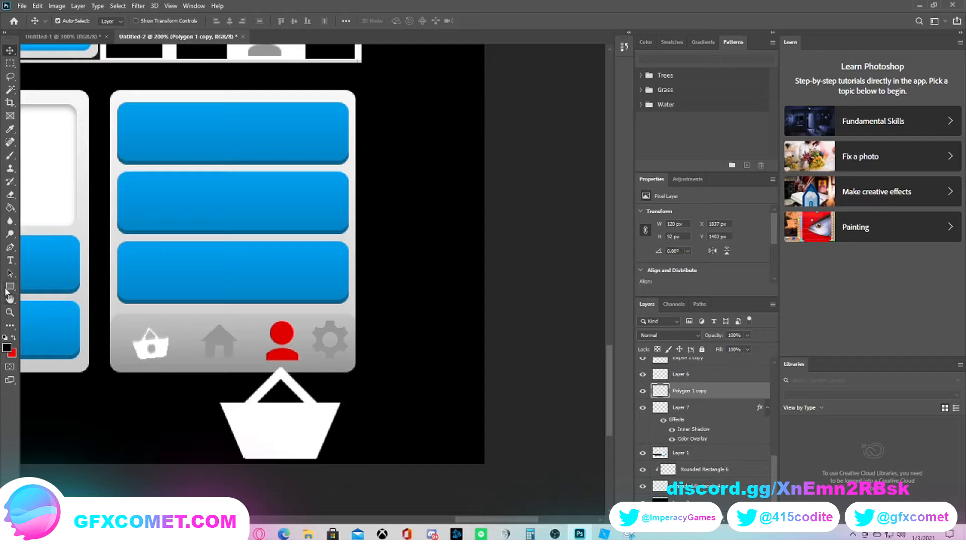
Step: Cut a round hole in the basket's centre with an ellipse, then delete the ellipse layer
left_click(9, 286)
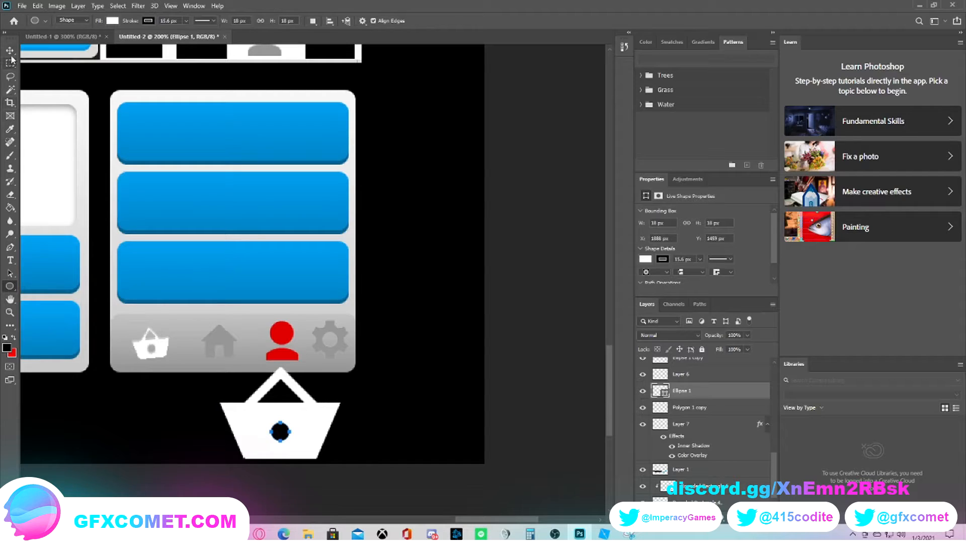
right_click(682, 390)
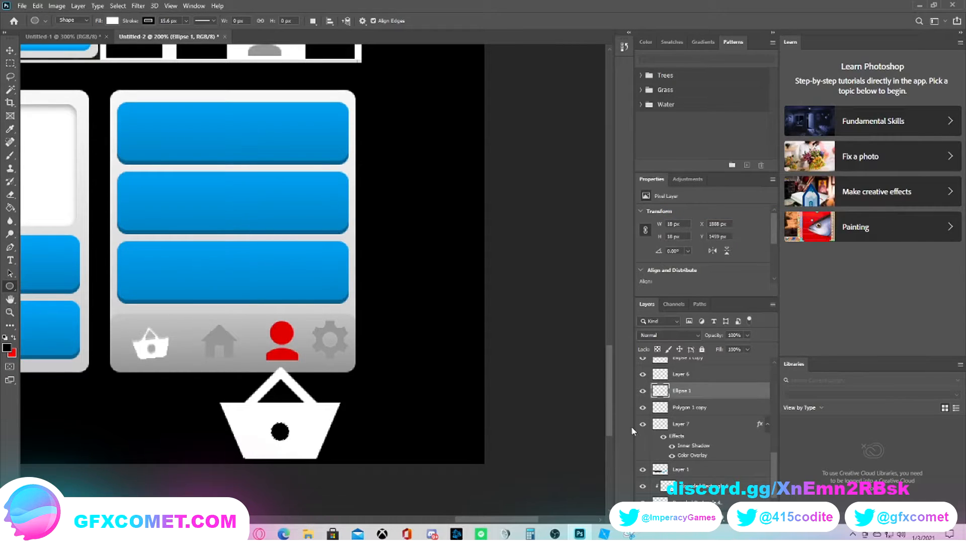
left_click(688, 406)
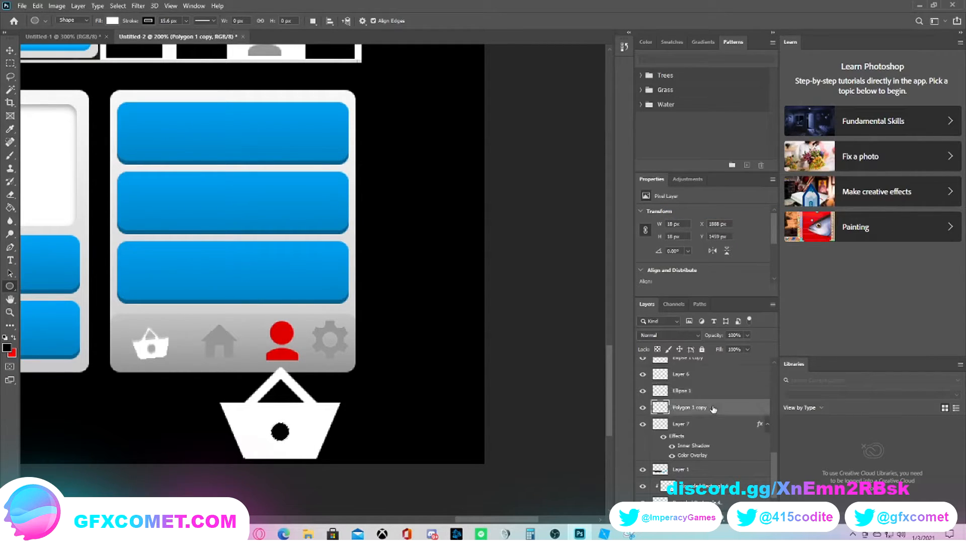
left_click(682, 390)
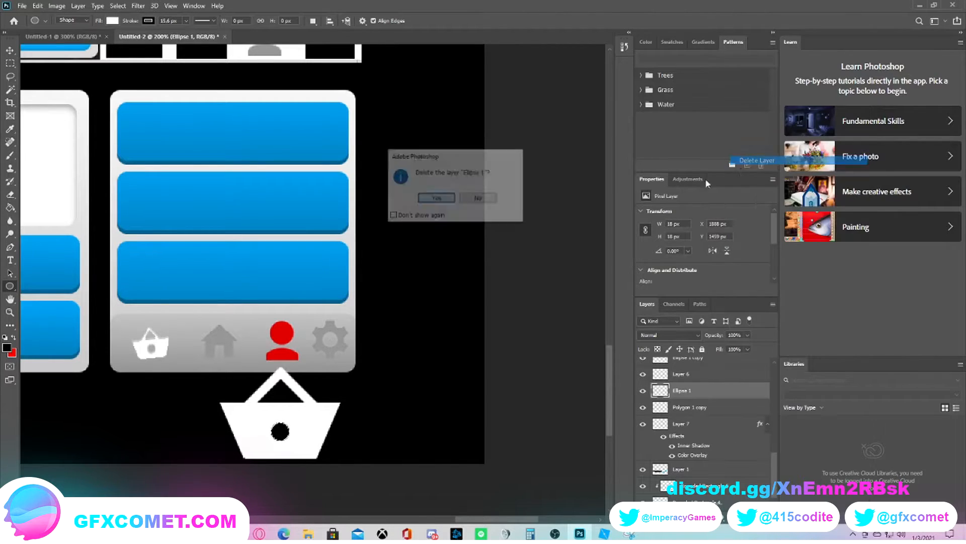
left_click(436, 198)
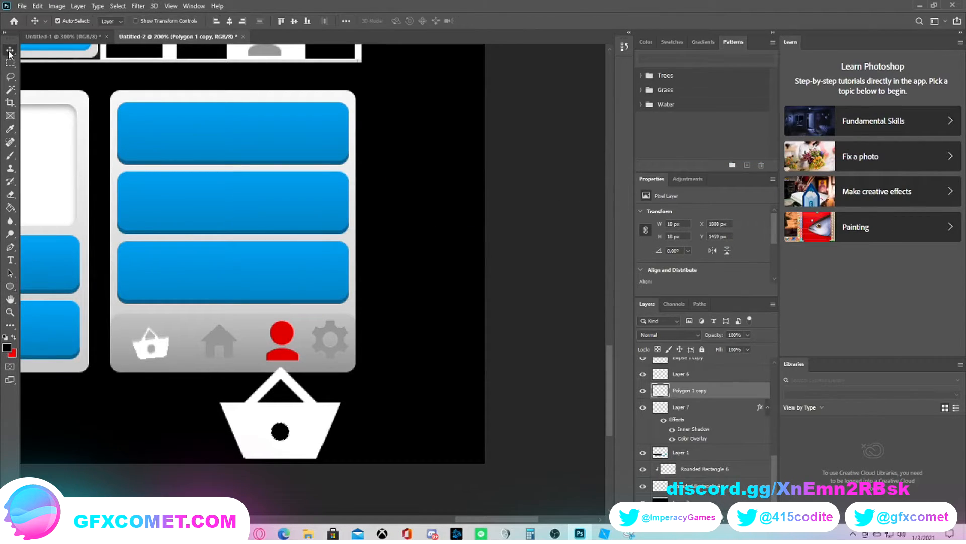
left_click(11, 65)
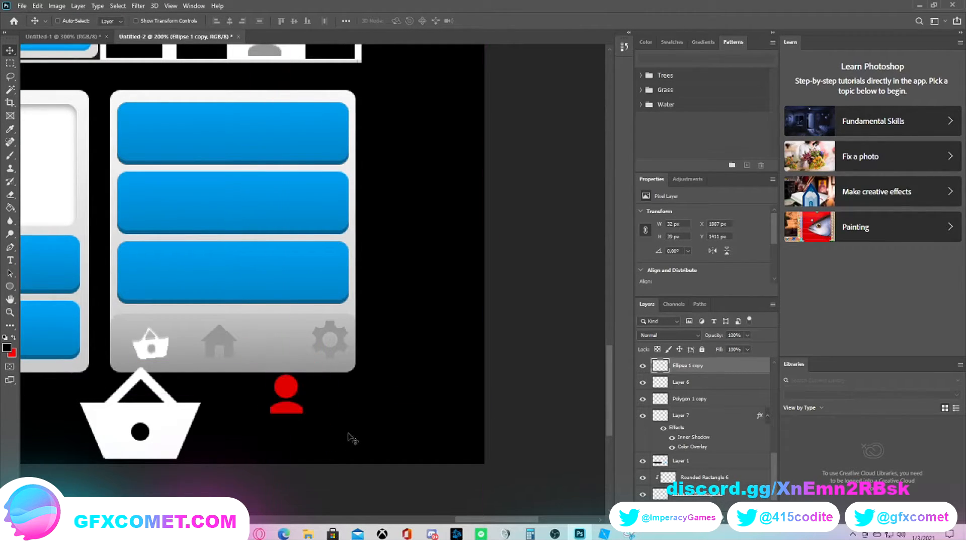
Step: Draw a small black door rectangle on the house icon's Layer 6
left_click(684, 381)
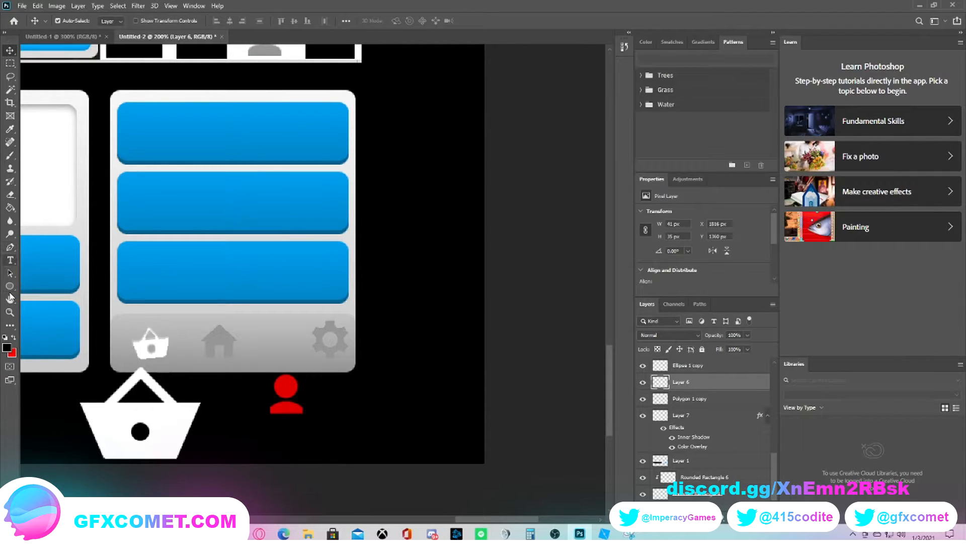
left_click(10, 285)
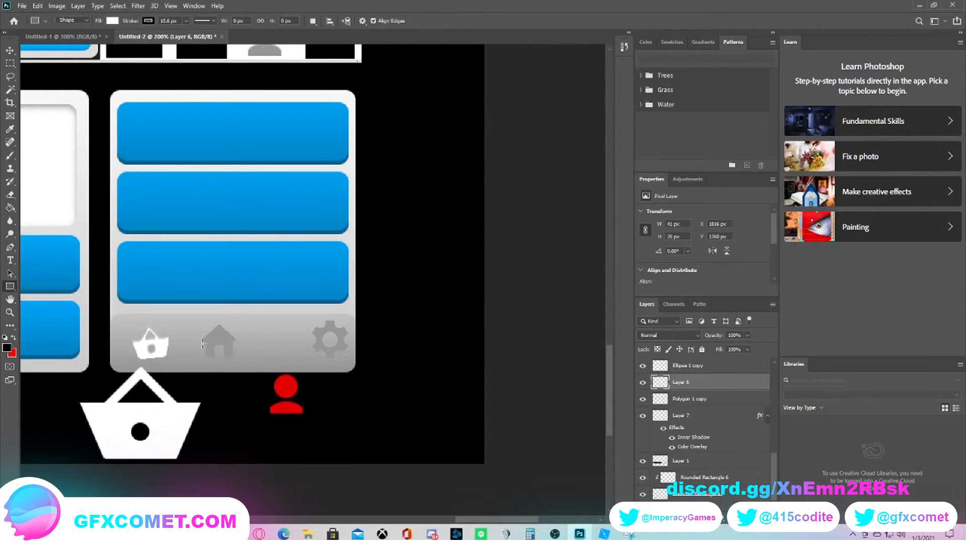
left_click_drag(202, 334, 209, 347)
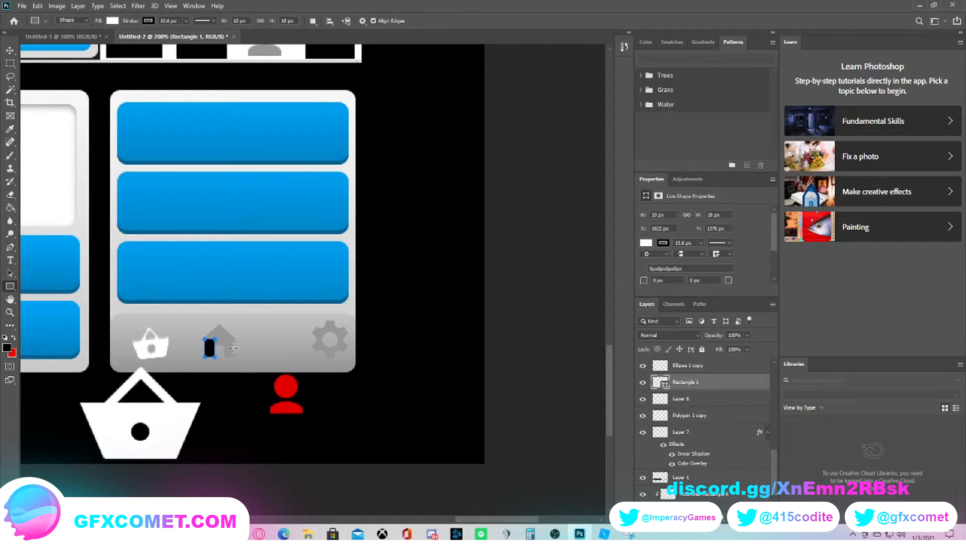
left_click(10, 51)
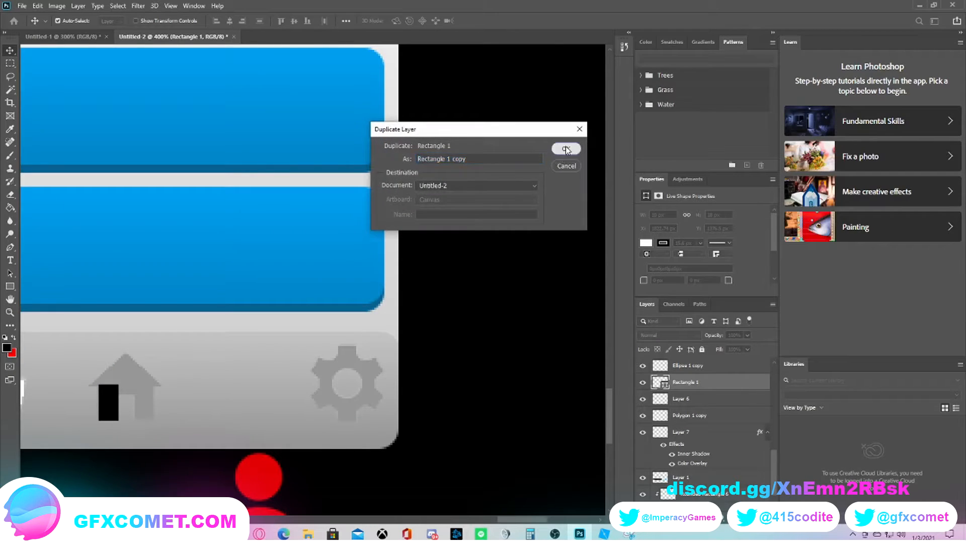
Step: Duplicate Rectangle 1 twice and arrange the three copies into a black door frame
left_click(564, 149)
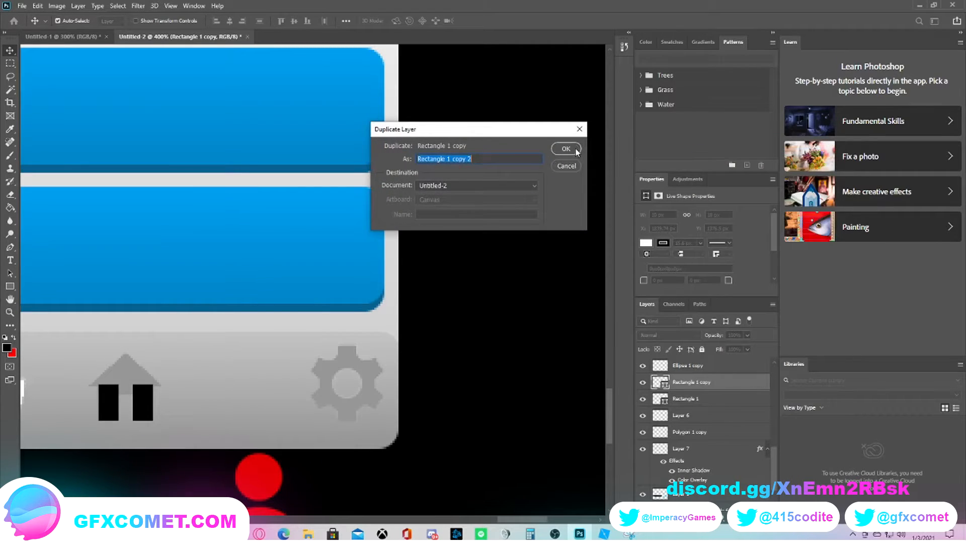
left_click(565, 148)
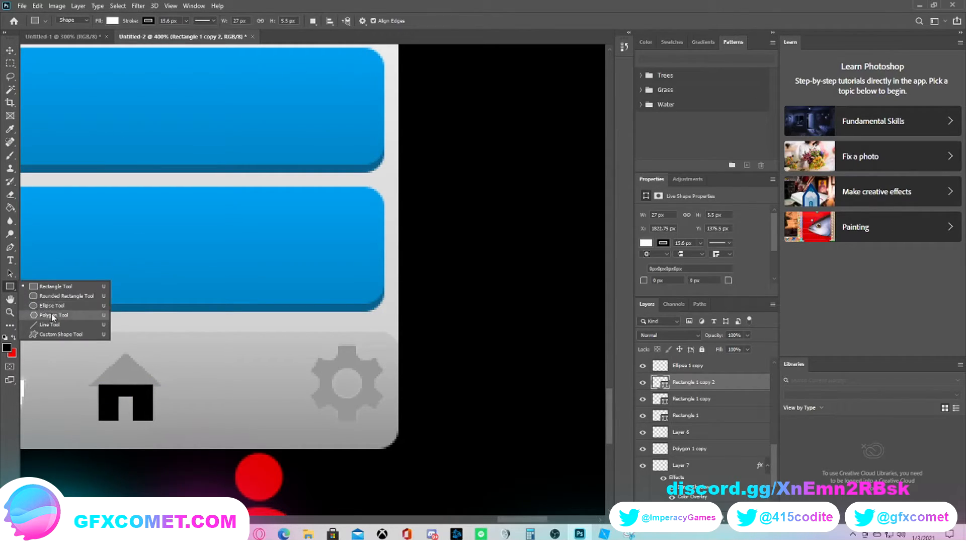
Step: Add a three-sided polygon roof over the door frame to complete the black house
left_click(54, 314)
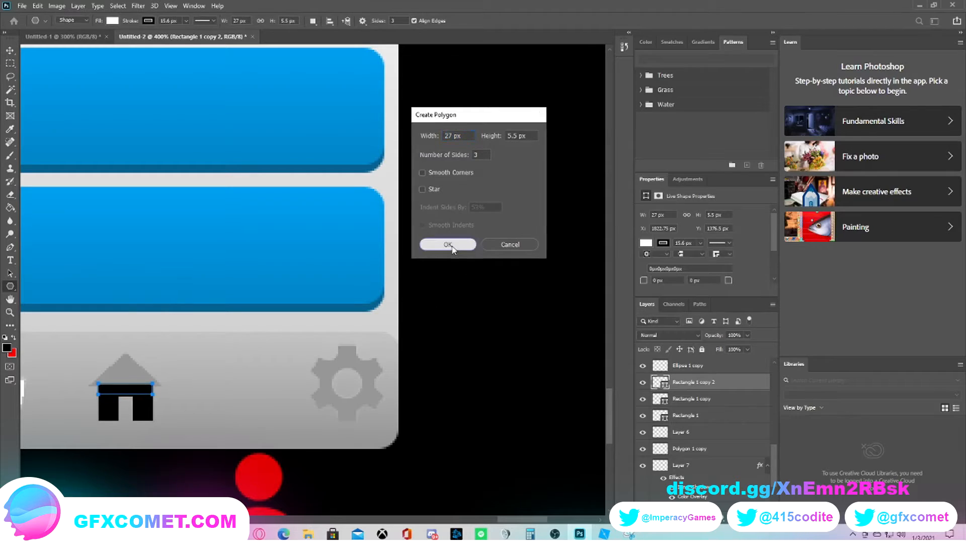
left_click(447, 243)
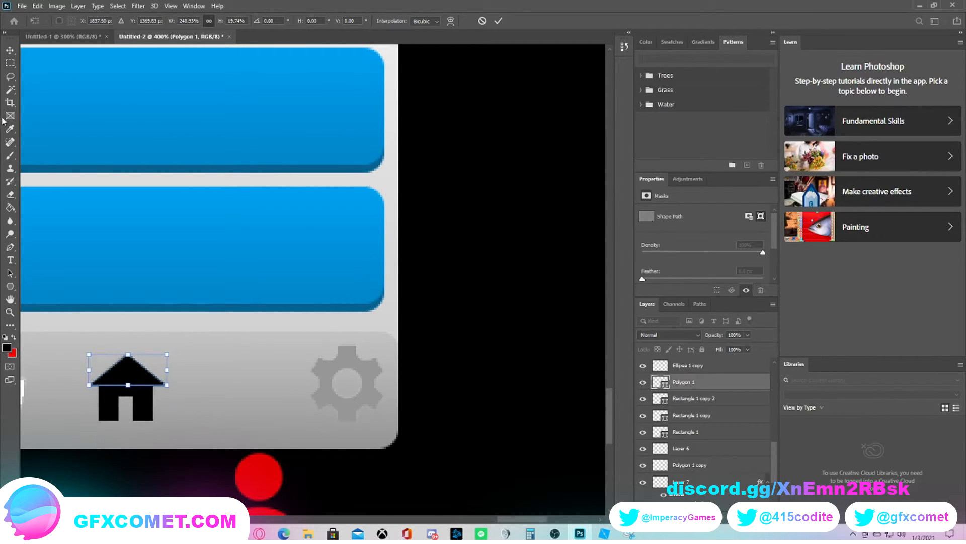
left_click(10, 50)
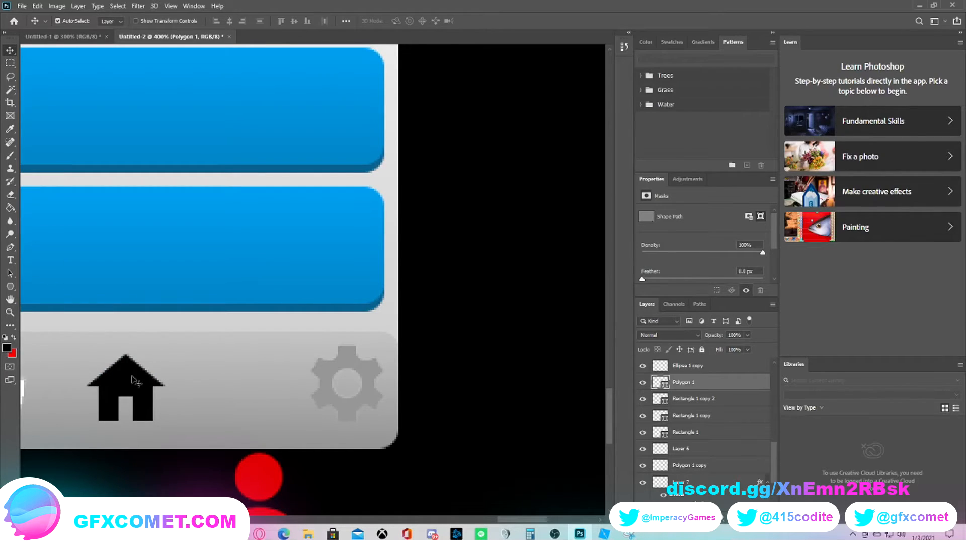
Step: Delete the leftover rectangle layers and paste the white colour overlay onto the house
left_click(692, 413)
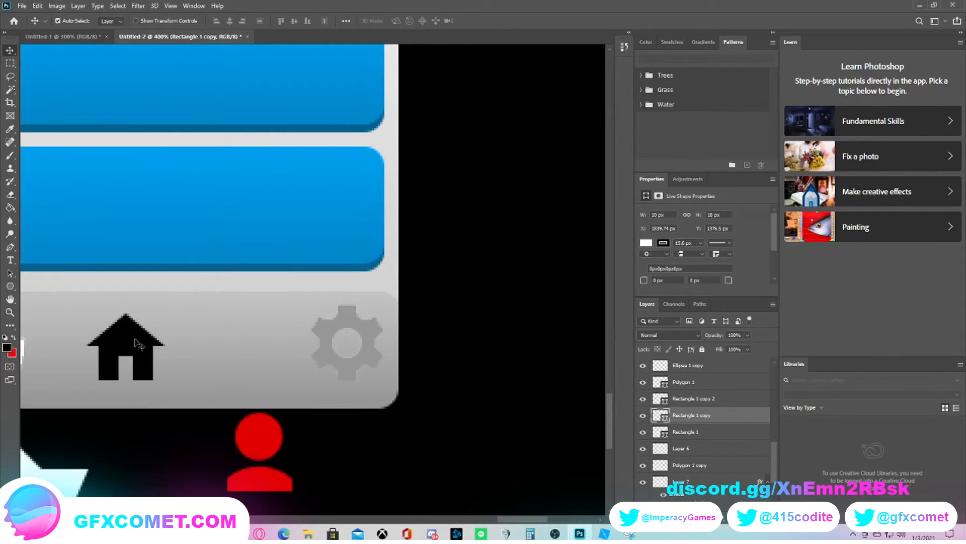
left_click(691, 425)
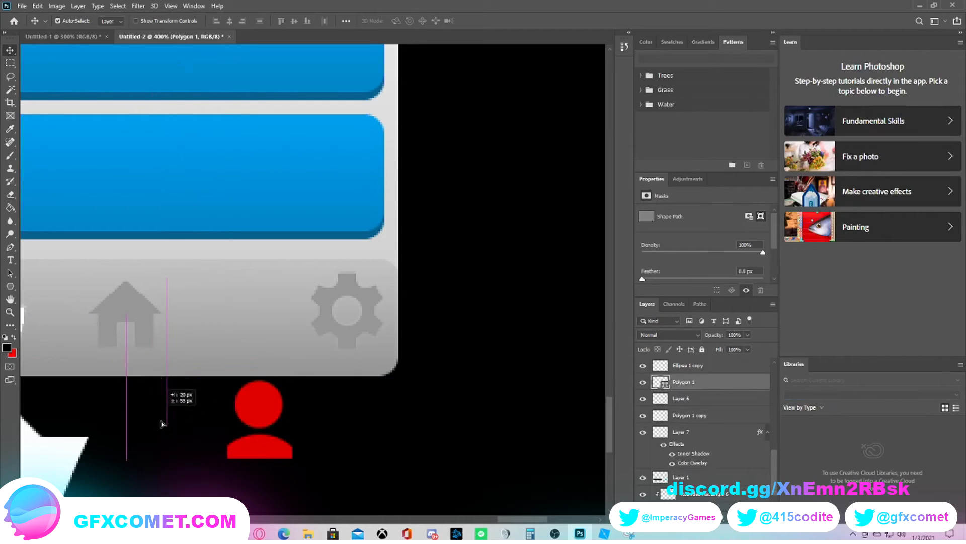
right_click(710, 381)
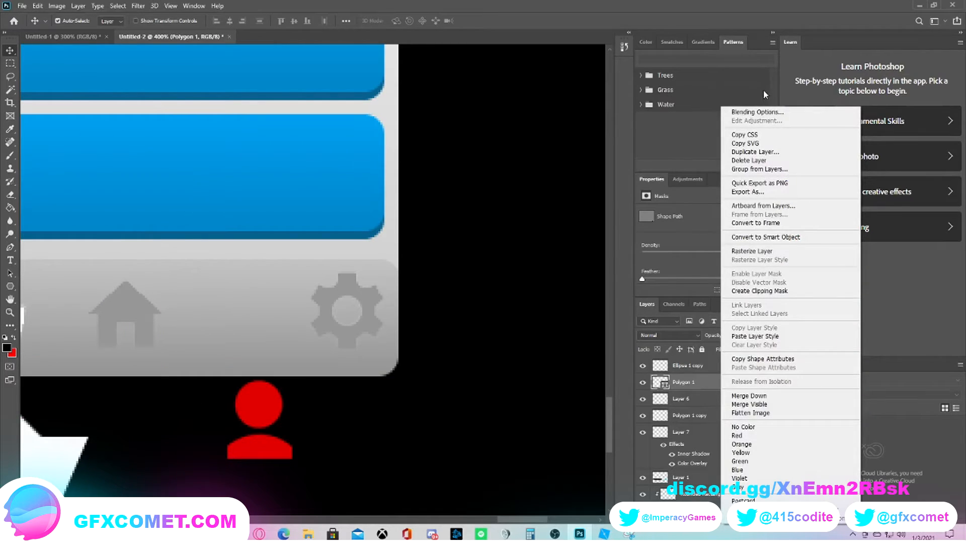
left_click(757, 112)
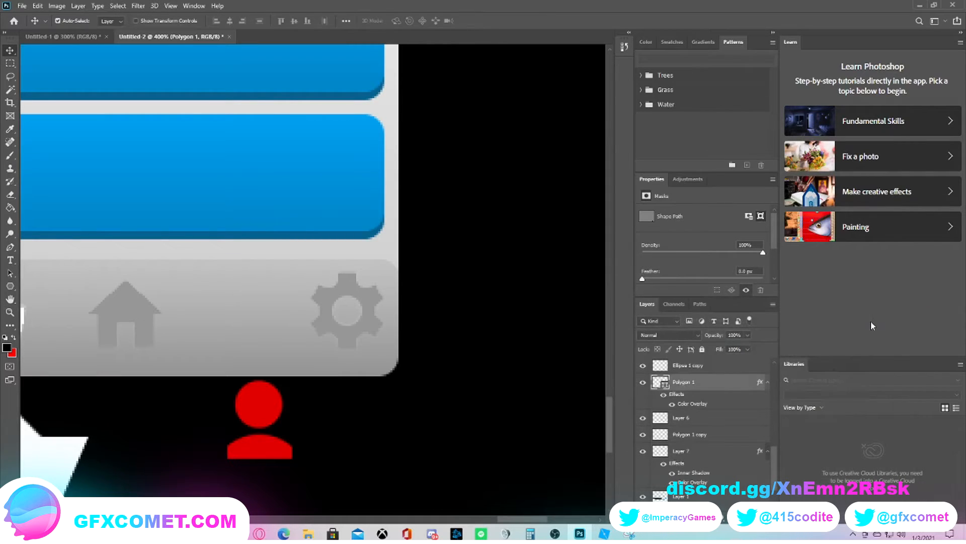
left_click(643, 382)
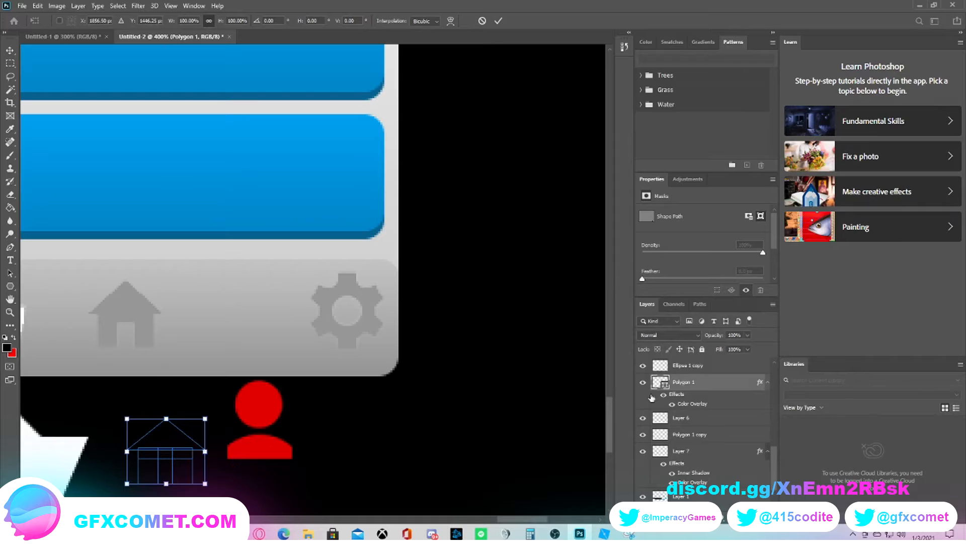
left_click(10, 51)
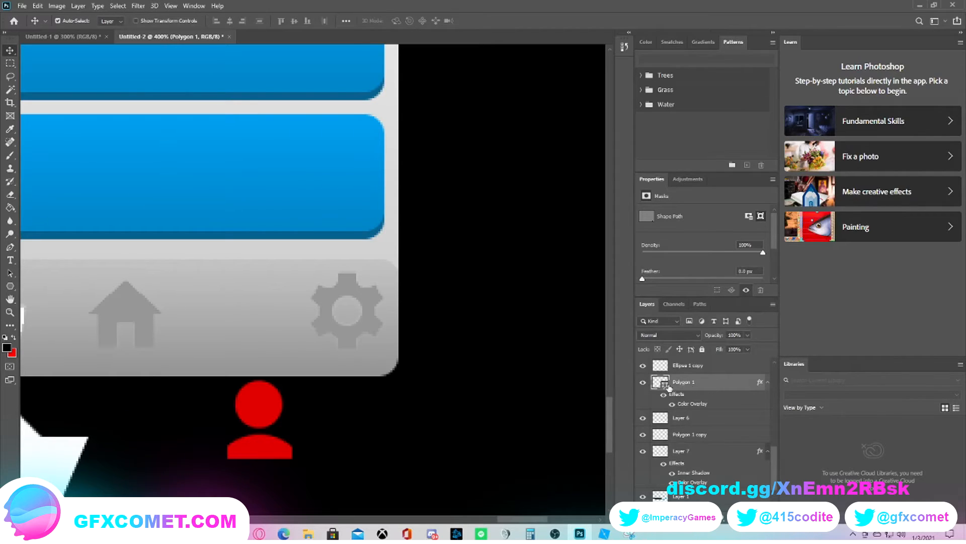
Step: Rasterize the house layer and scale the basket, house and person icons into the bar
right_click(684, 381)
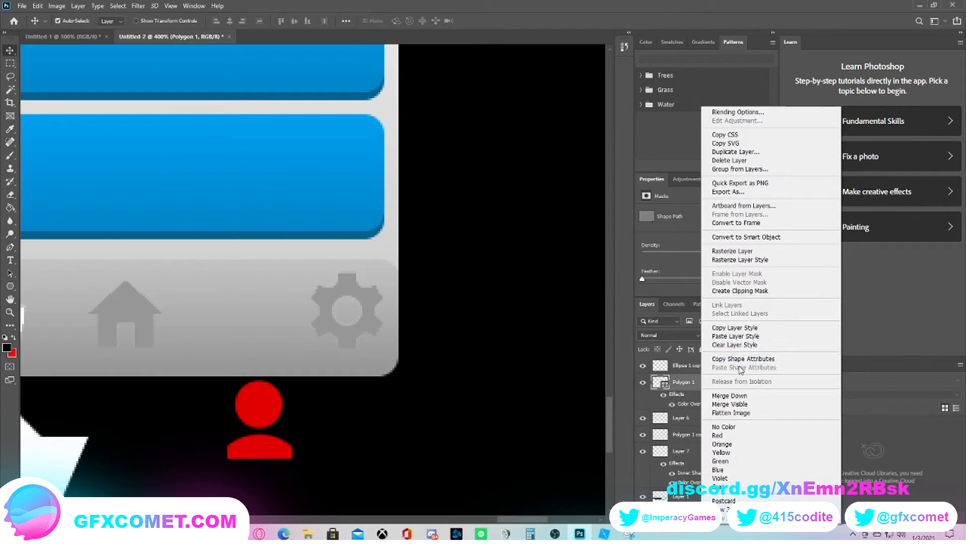
left_click(733, 252)
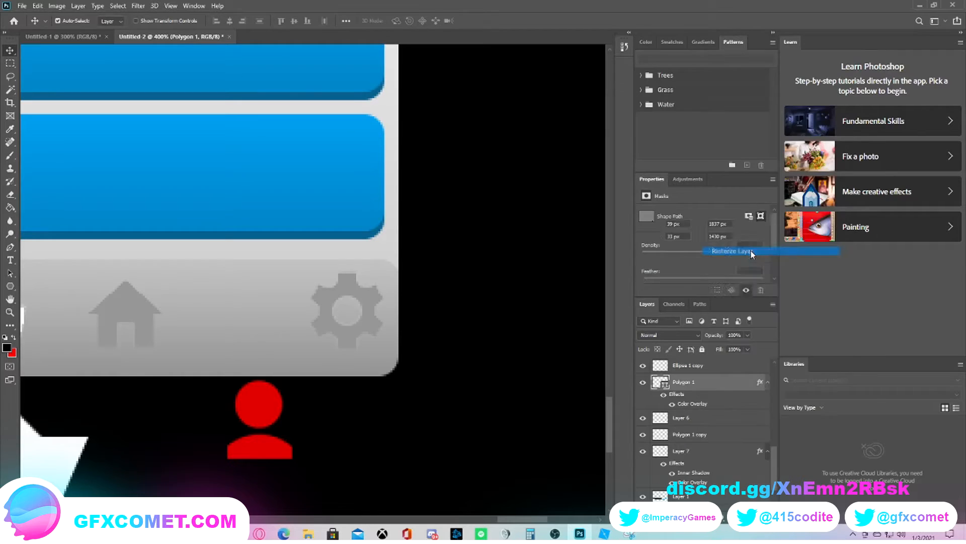
left_click(734, 251)
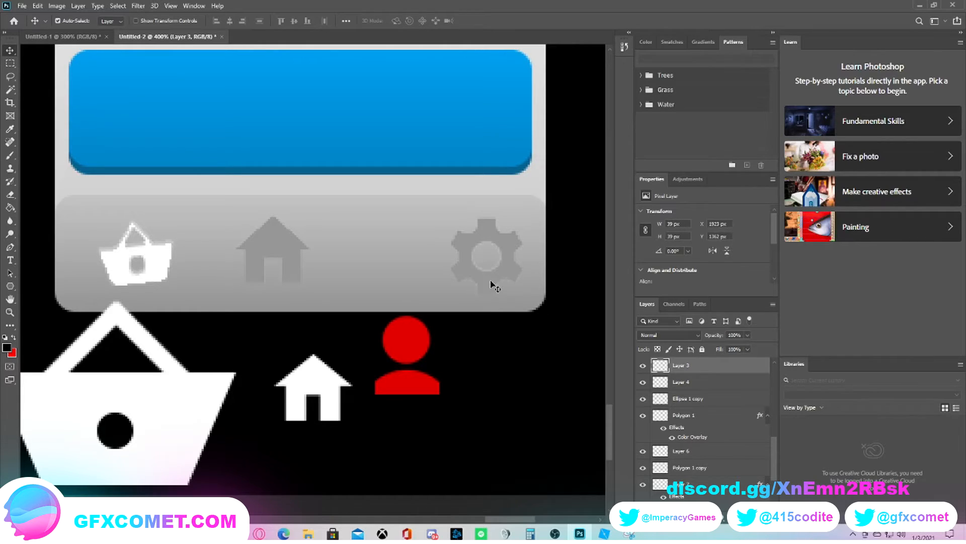
mouse_move(517, 295)
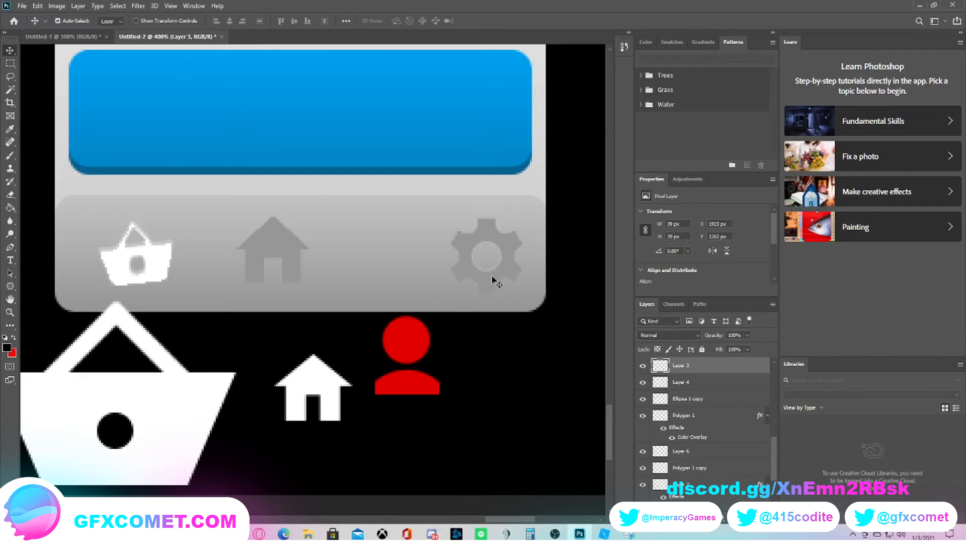
mouse_move(304, 271)
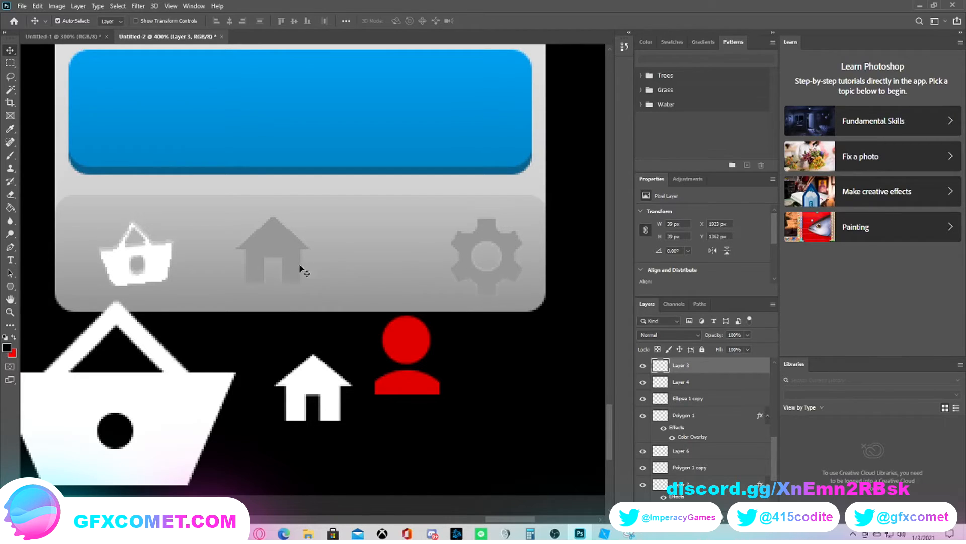
mouse_move(148, 258)
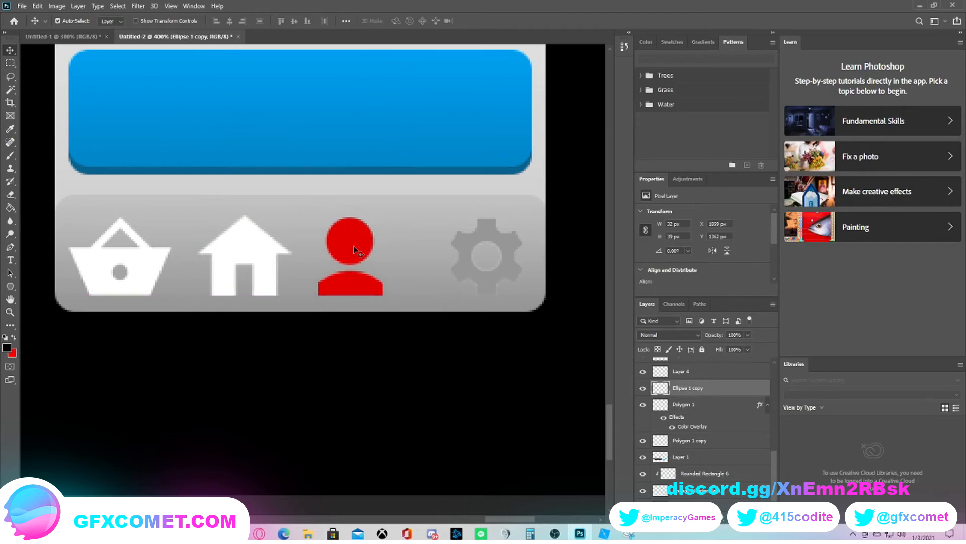
key("ctrl+t")
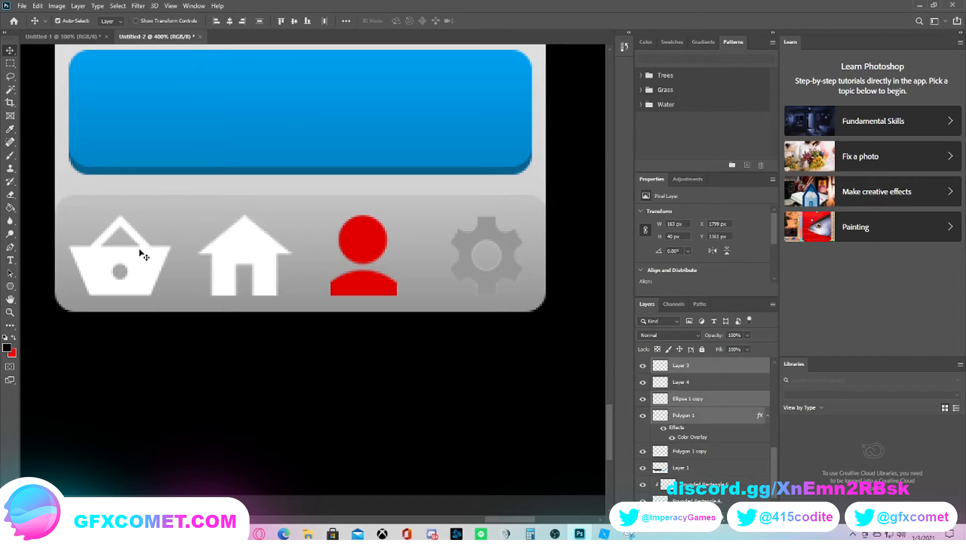
Step: Group the basket, house and person layers with Ctrl+G and name the group Icons
right_click(685, 414)
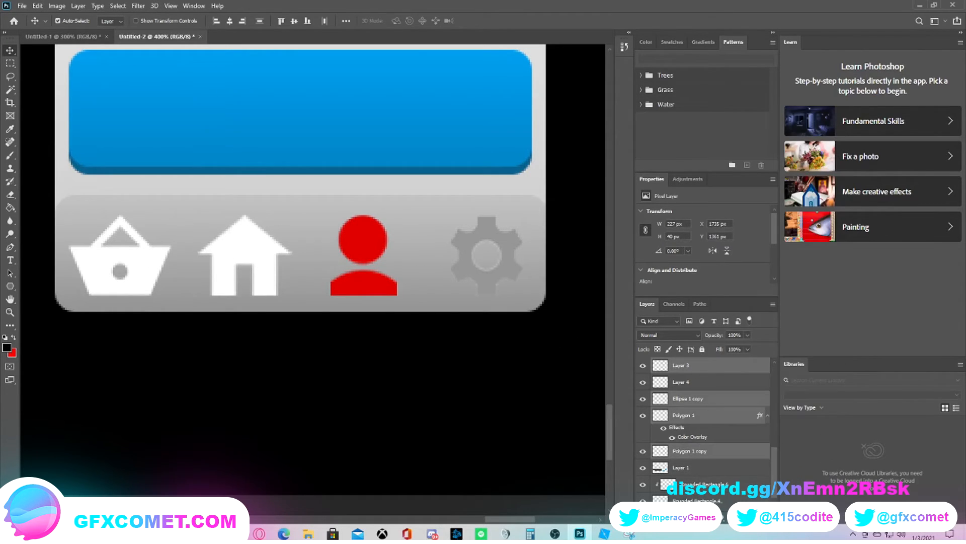
left_click(681, 420)
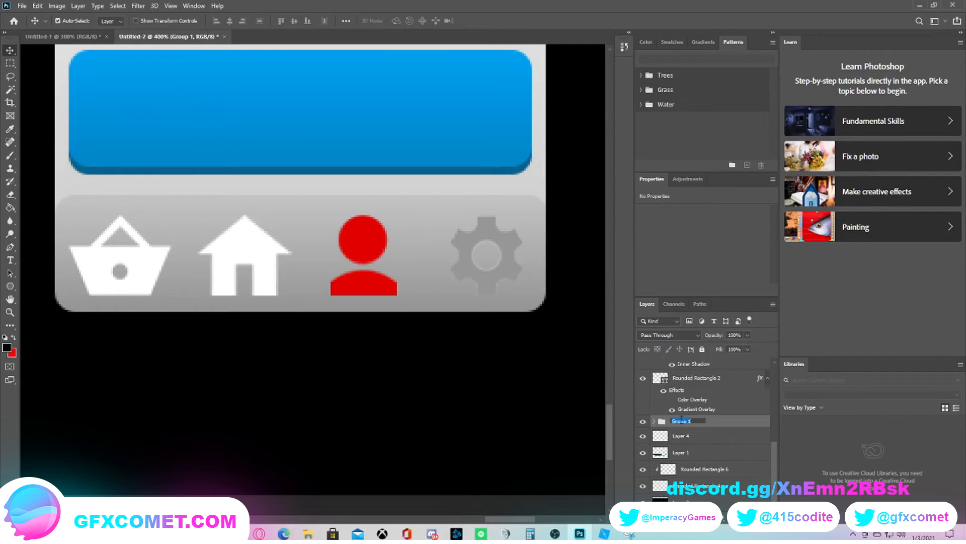
double_click(680, 421)
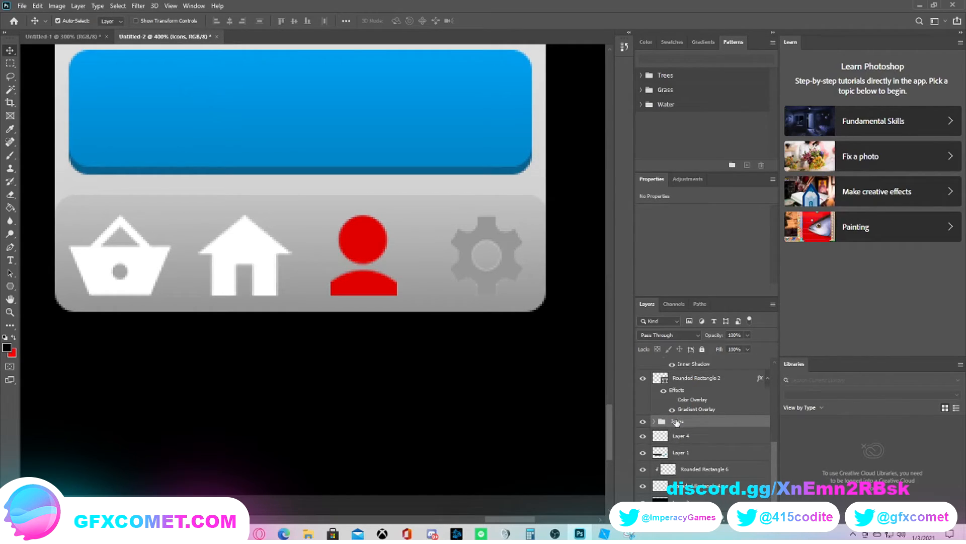
left_click(655, 421)
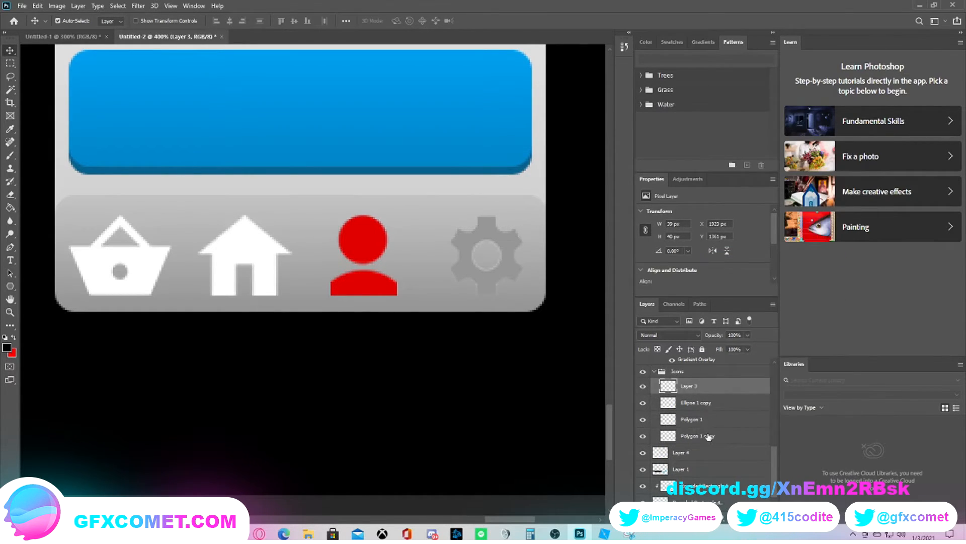
Step: Paste the basket's white colour overlay style onto the person and gear icons
right_click(697, 436)
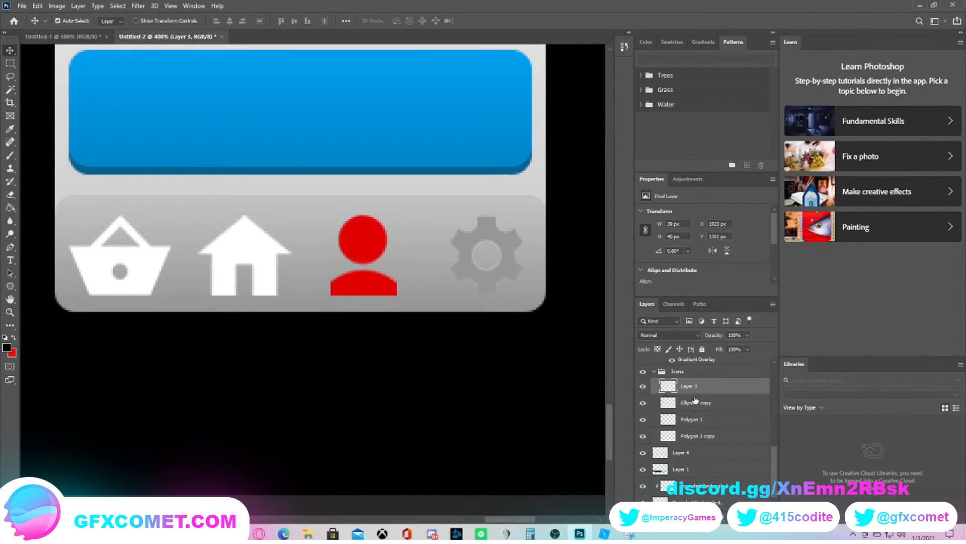
double_click(696, 385)
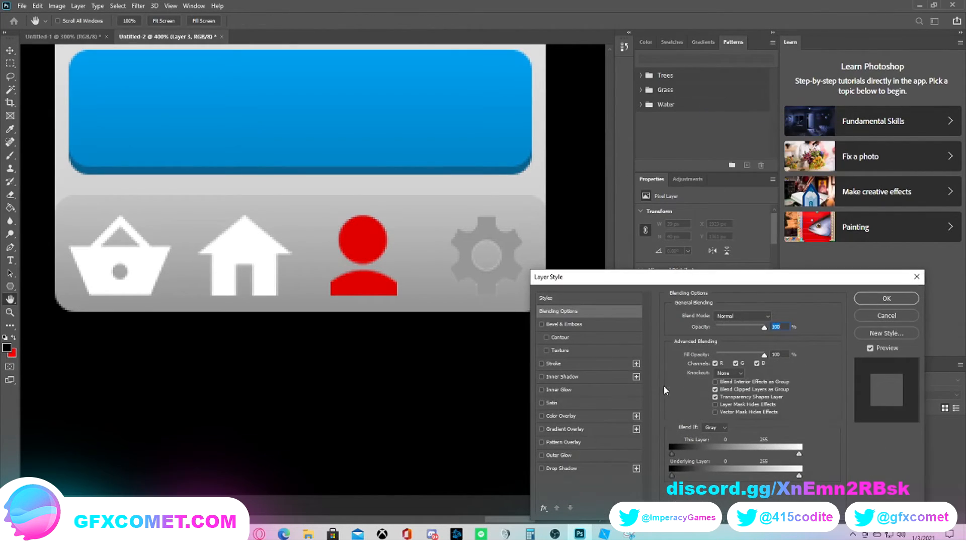
left_click(561, 415)
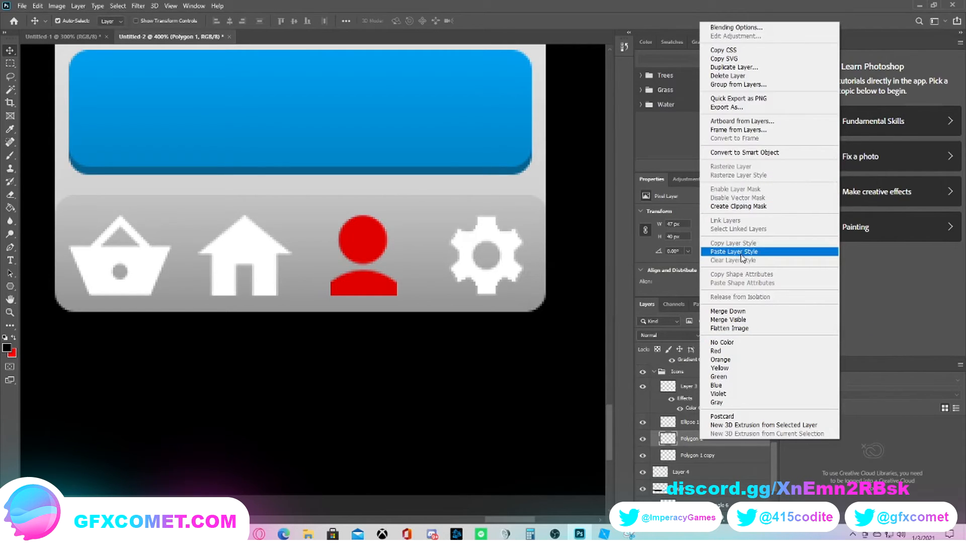
left_click(733, 250)
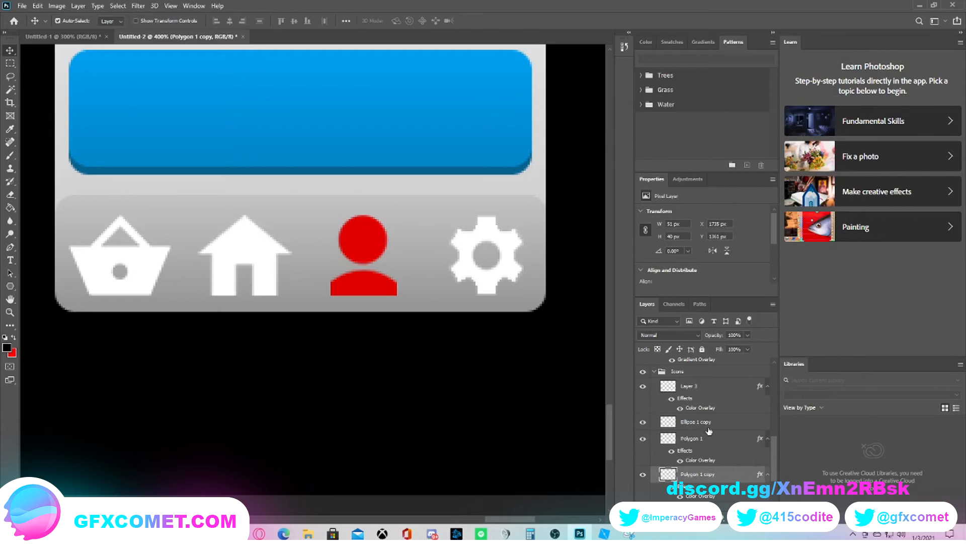
left_click(696, 422)
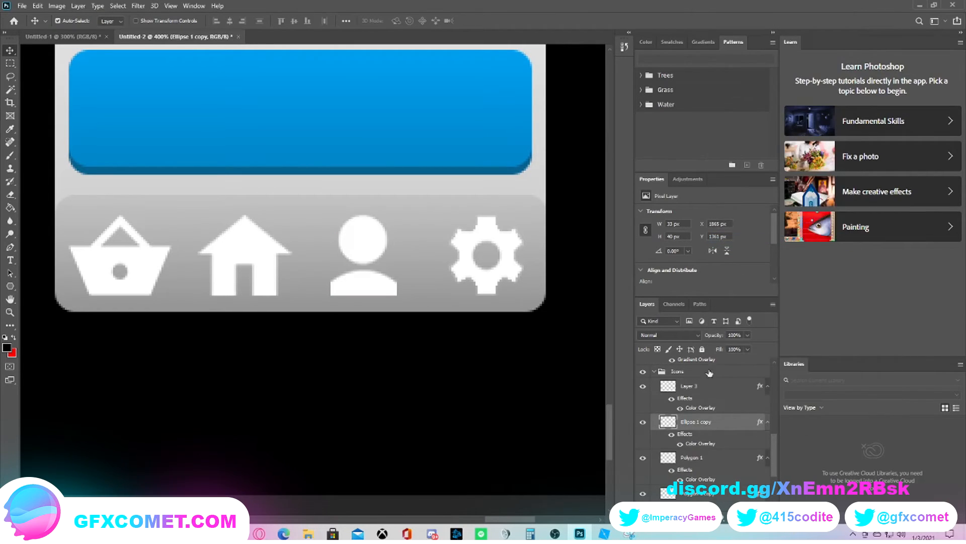
left_click(689, 385)
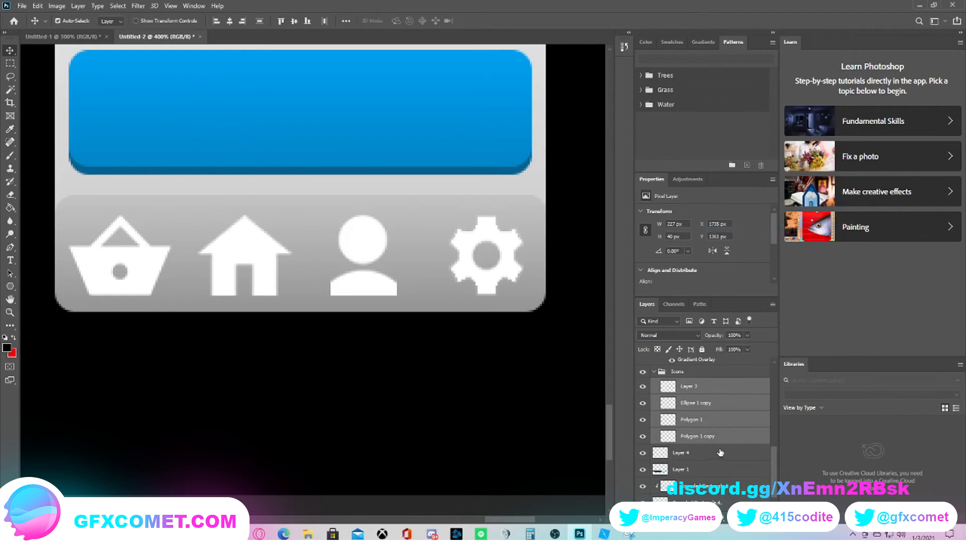
right_click(689, 386)
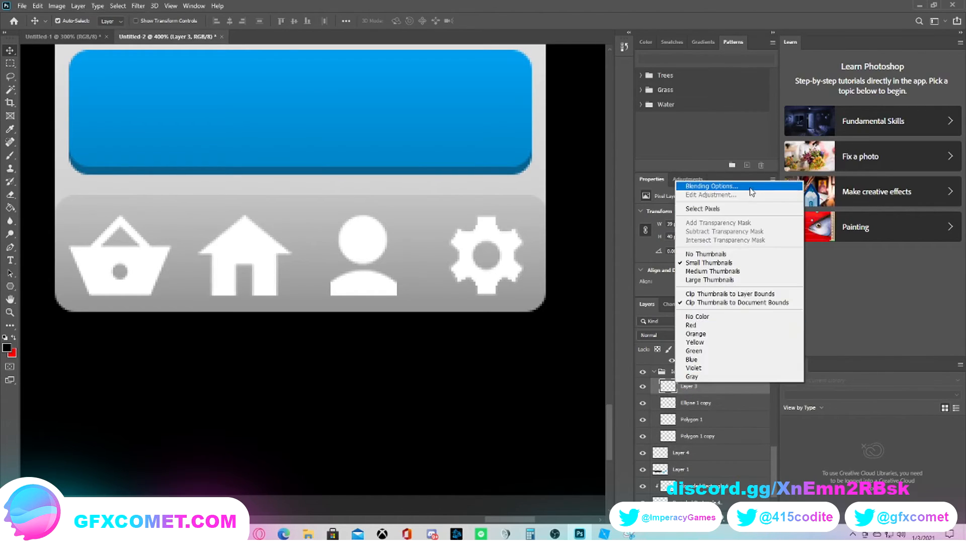
Step: Give the white icon layers an Inner Shadow effect and view the full UI at 66.7%
left_click(712, 185)
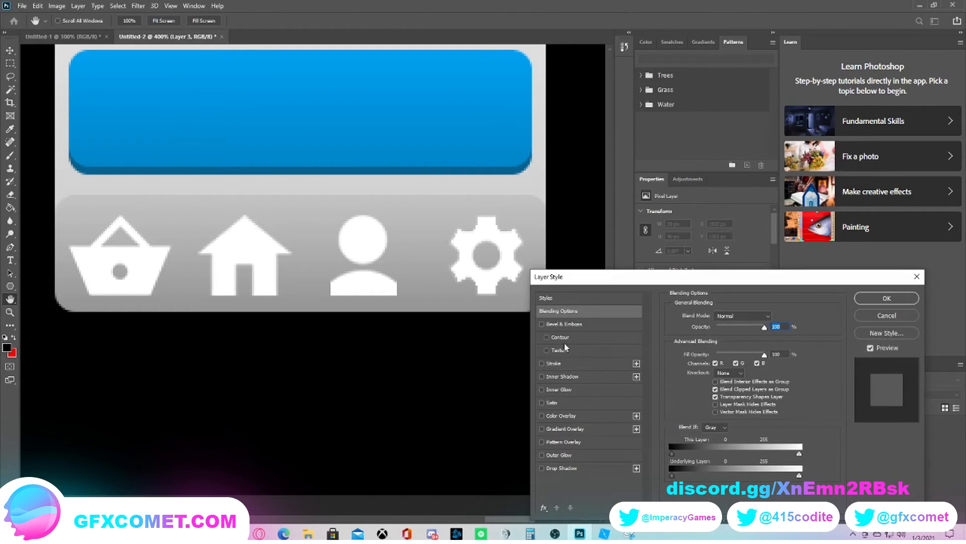
left_click(562, 375)
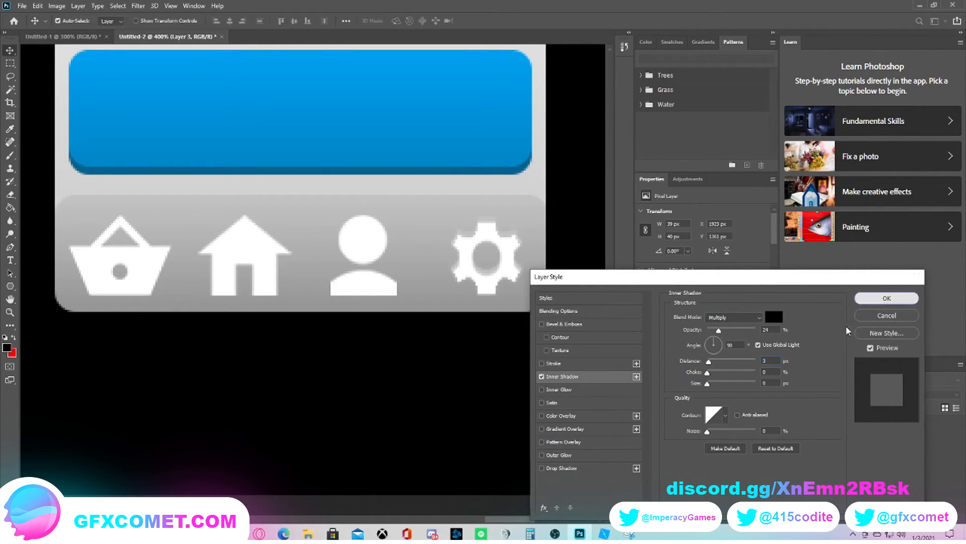
left_click(886, 298)
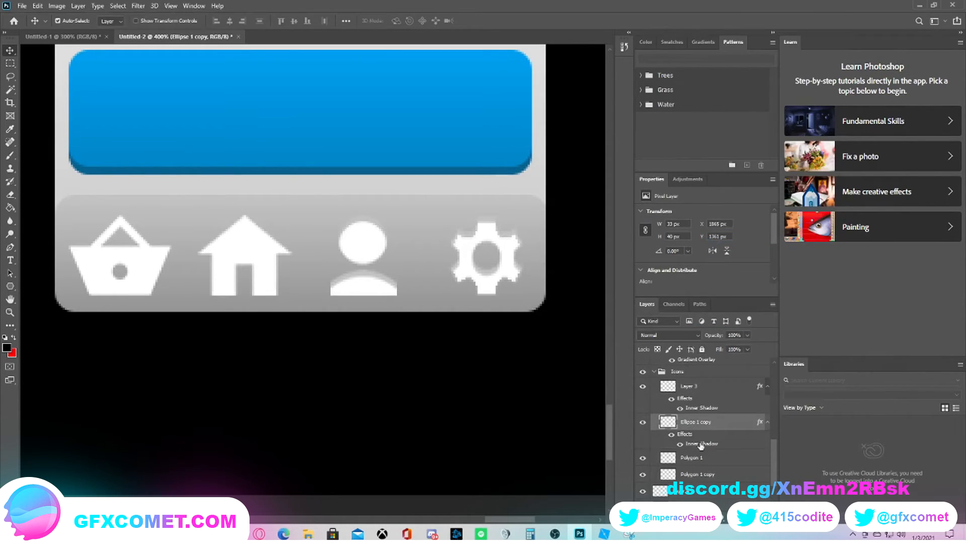
left_click(690, 457)
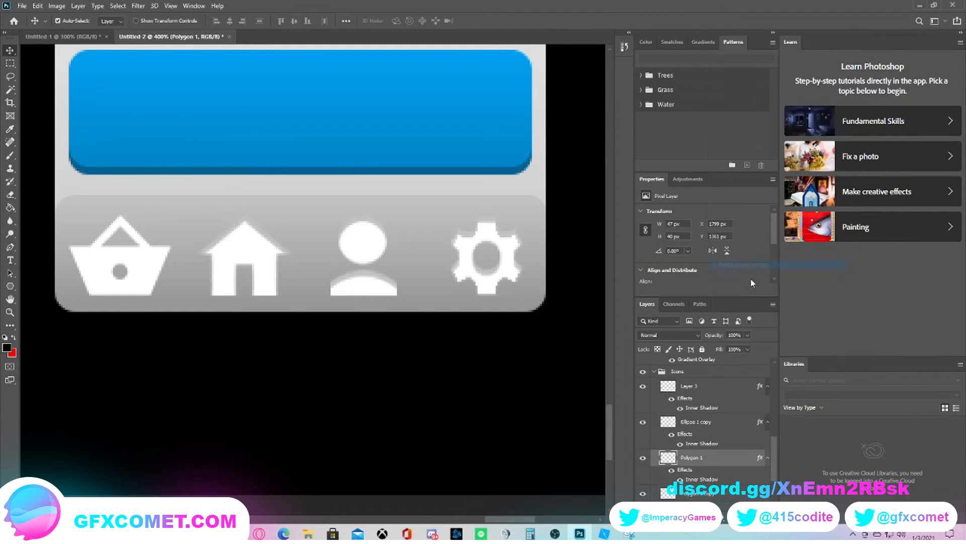
right_click(690, 457)
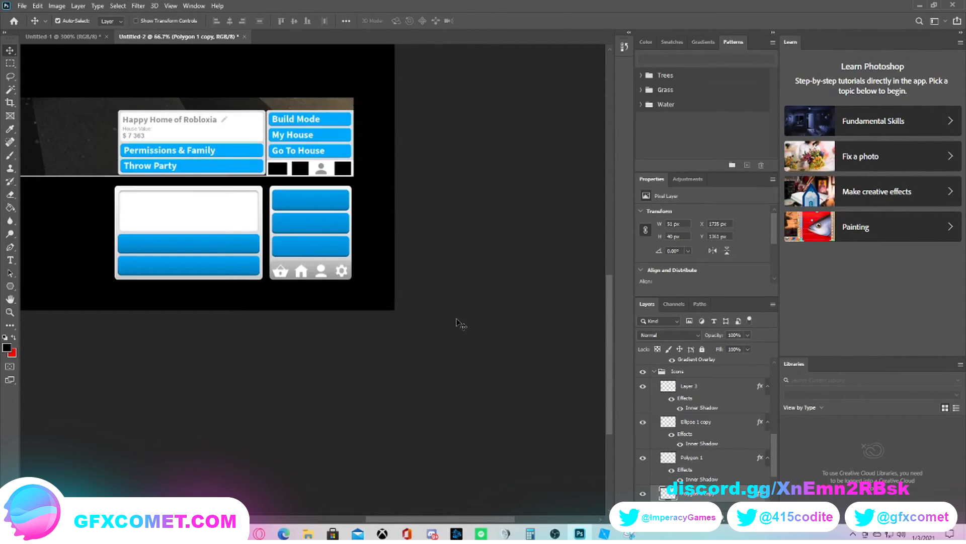
left_click(695, 421)
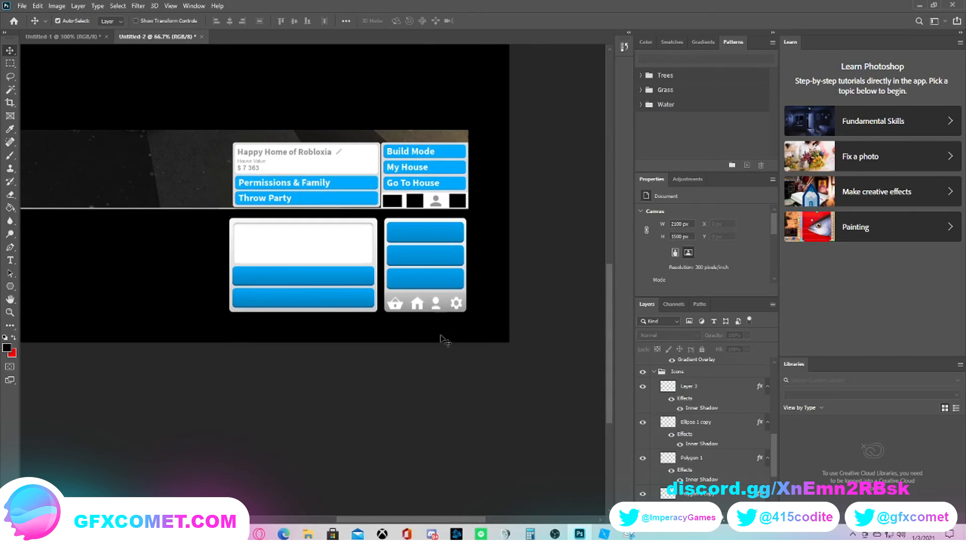
left_click(695, 421)
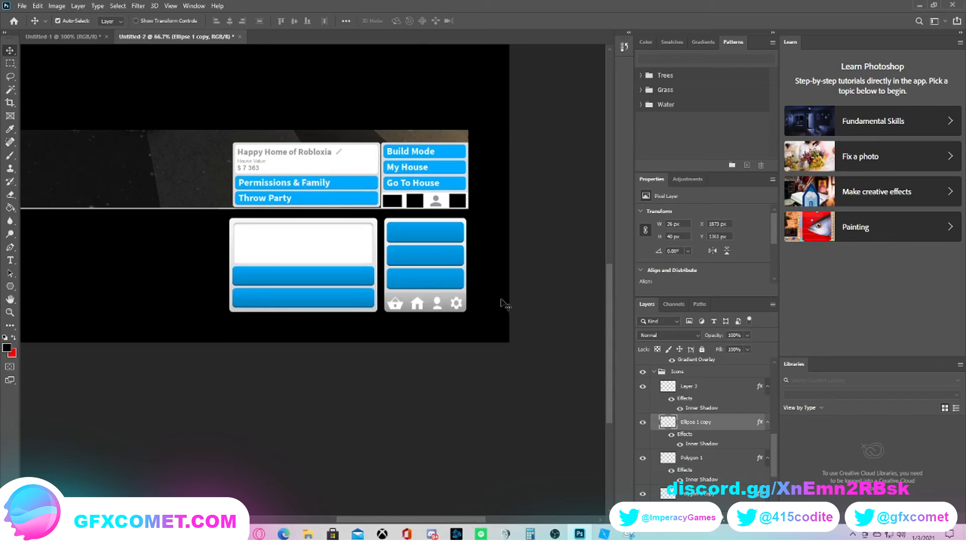
mouse_move(481, 281)
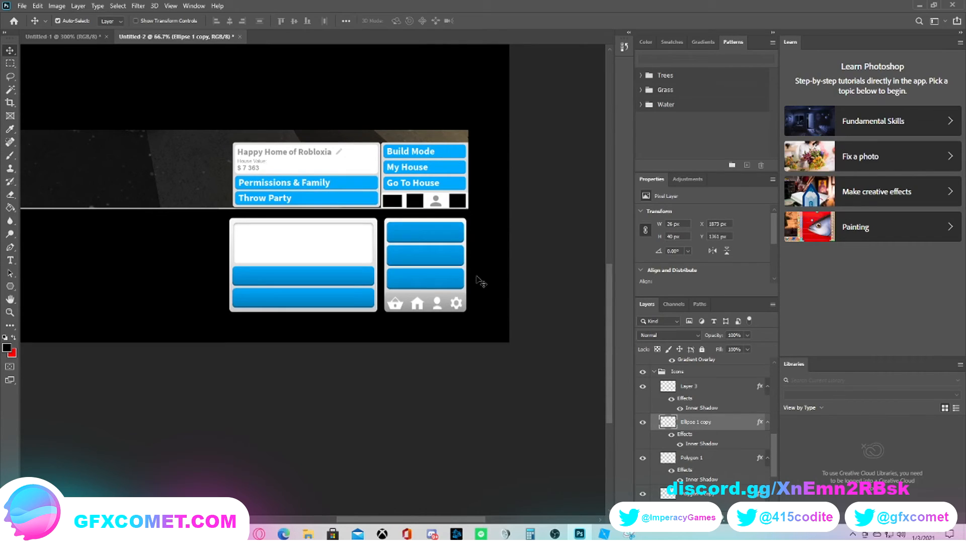
mouse_move(465, 279)
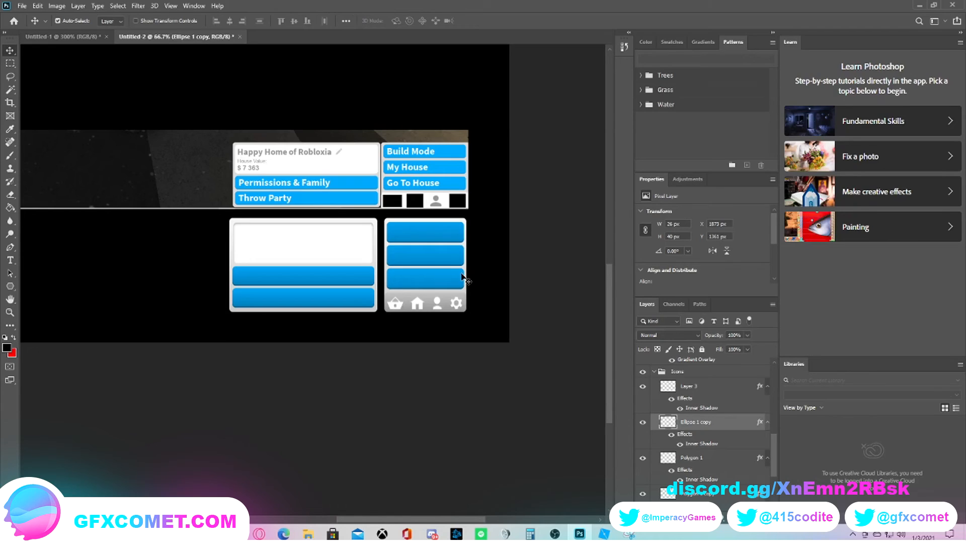
mouse_move(398, 281)
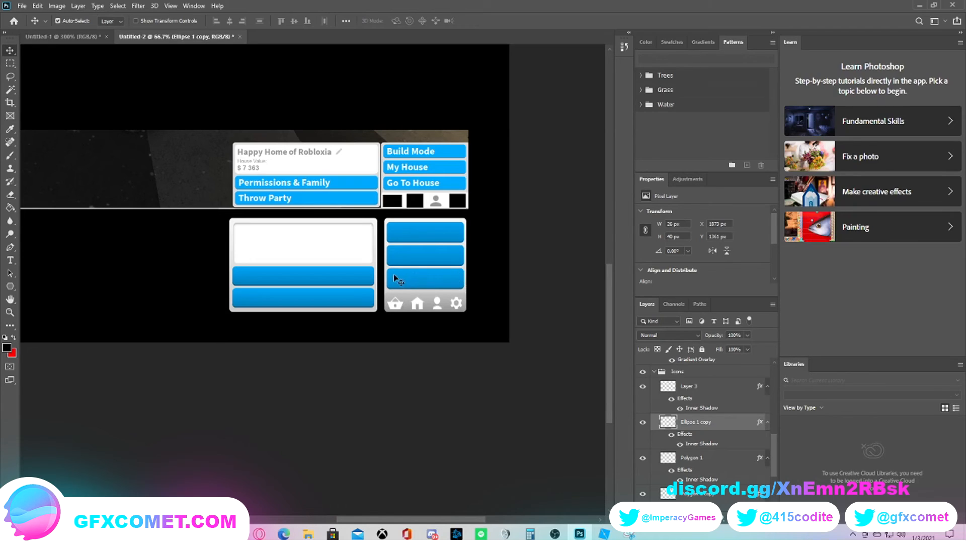
mouse_move(357, 271)
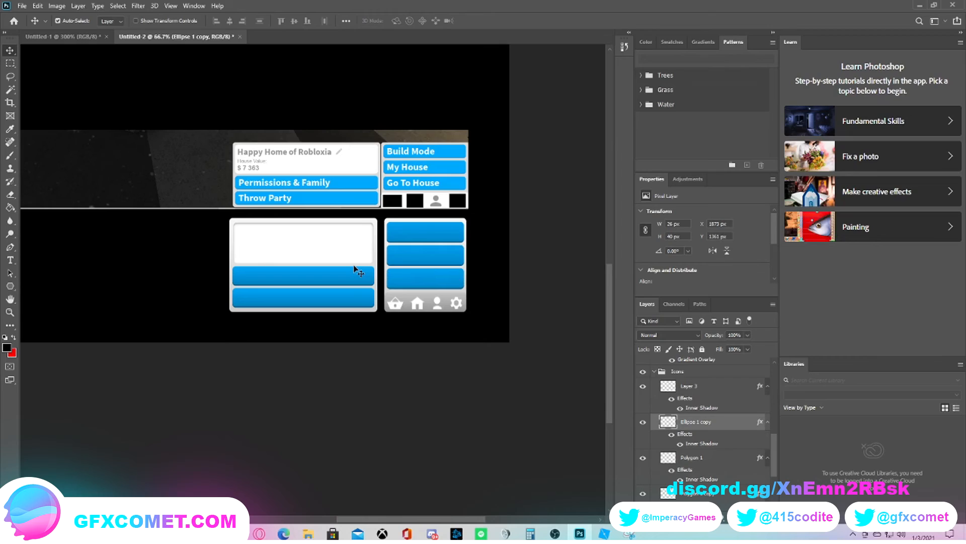
mouse_move(299, 321)
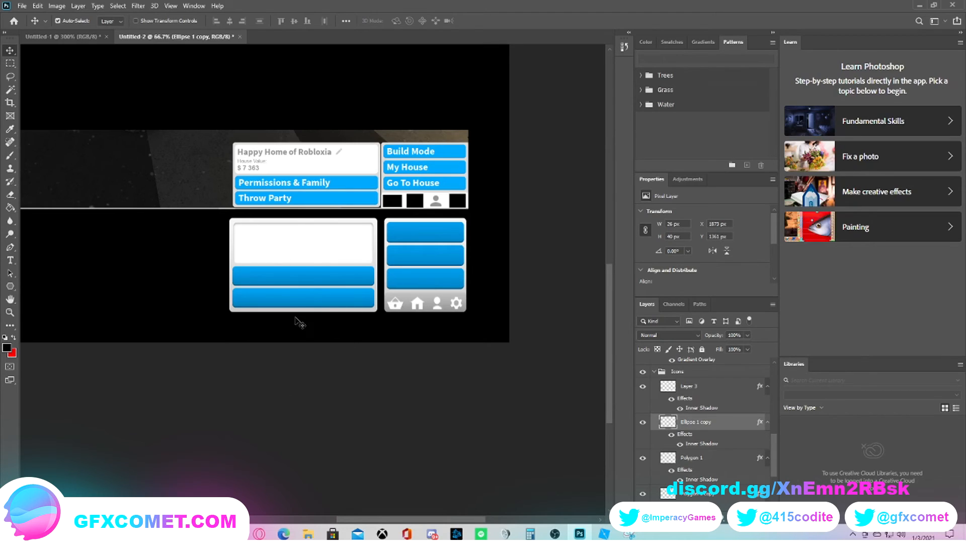
mouse_move(353, 229)
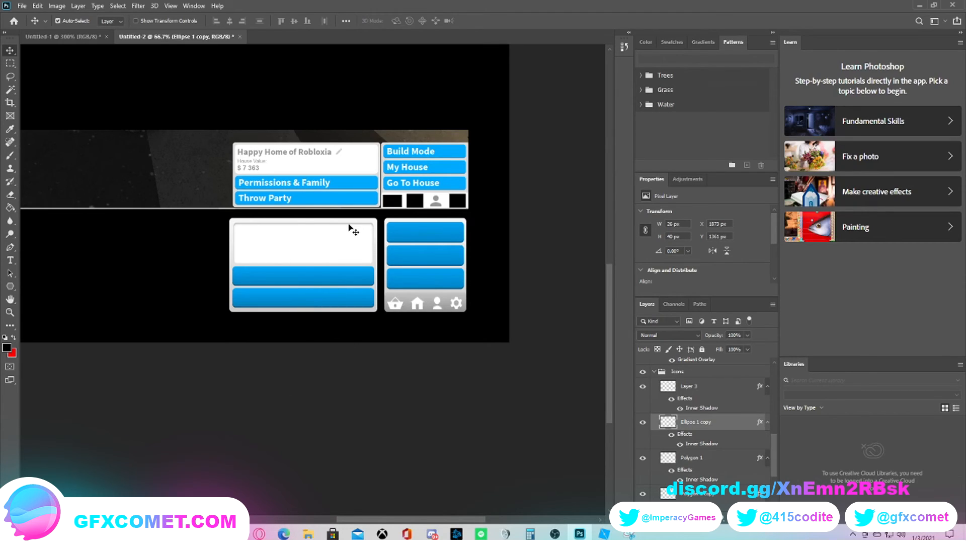
mouse_move(285, 265)
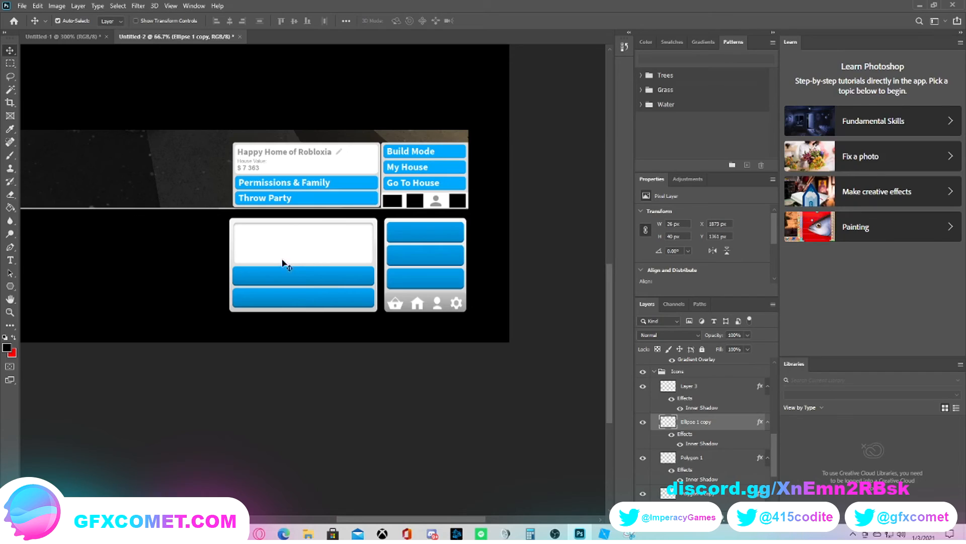
mouse_move(502, 278)
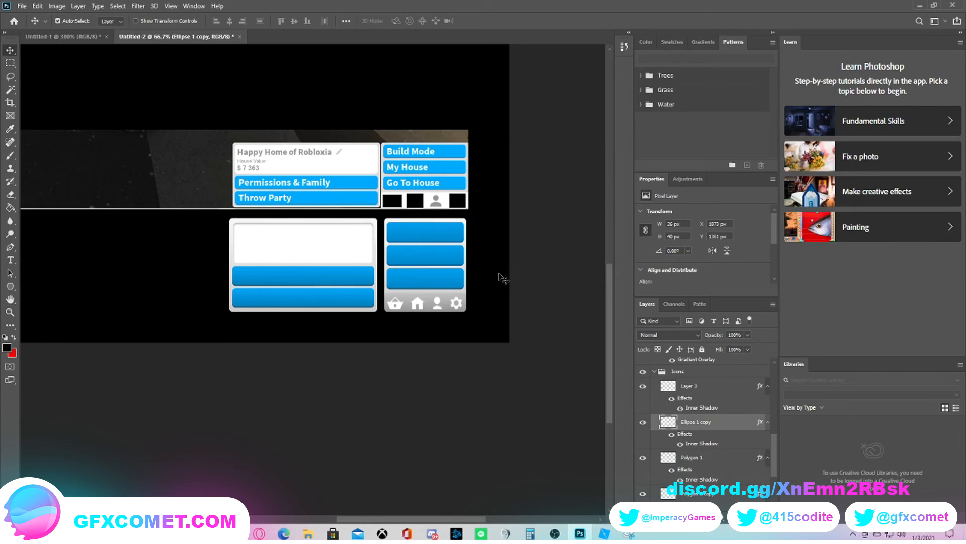
mouse_move(391, 293)
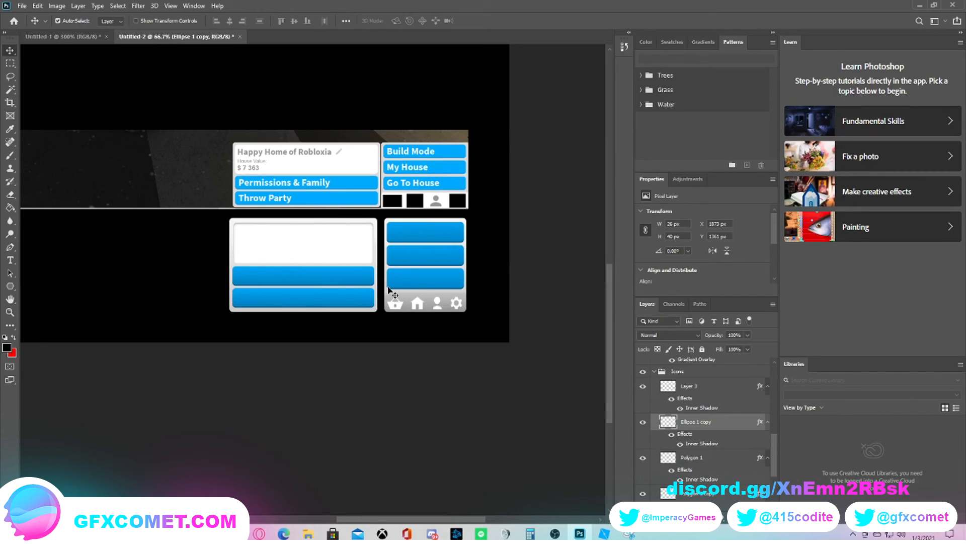
mouse_move(437, 330)
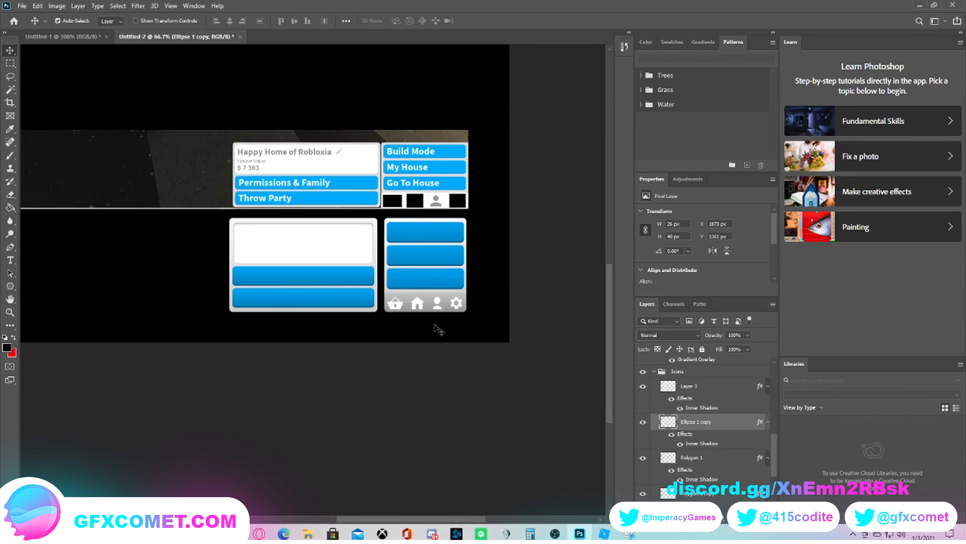
mouse_move(441, 316)
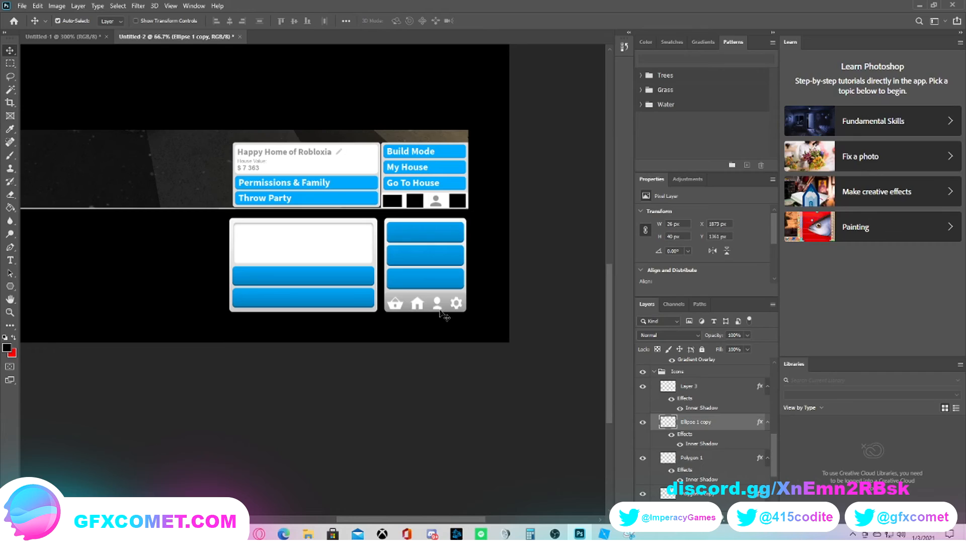
mouse_move(401, 299)
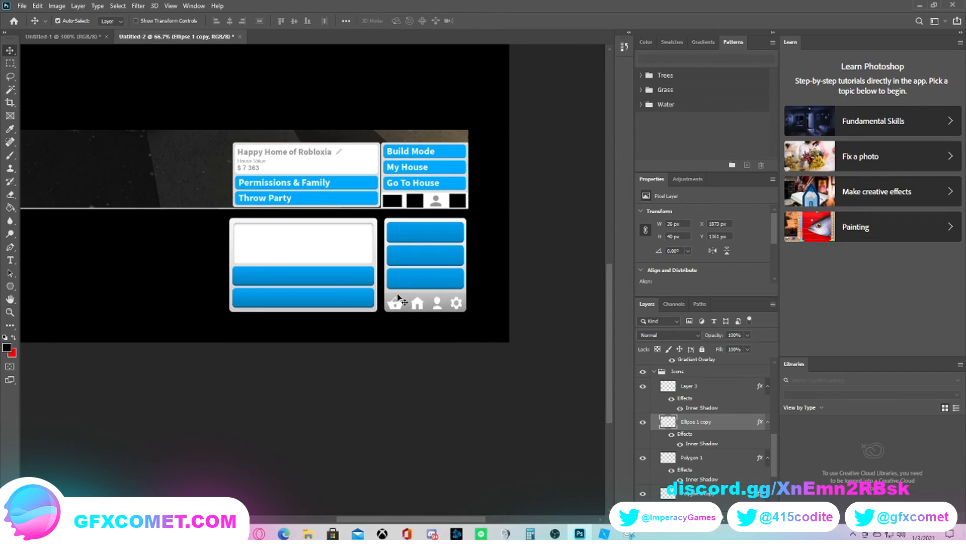
mouse_move(381, 272)
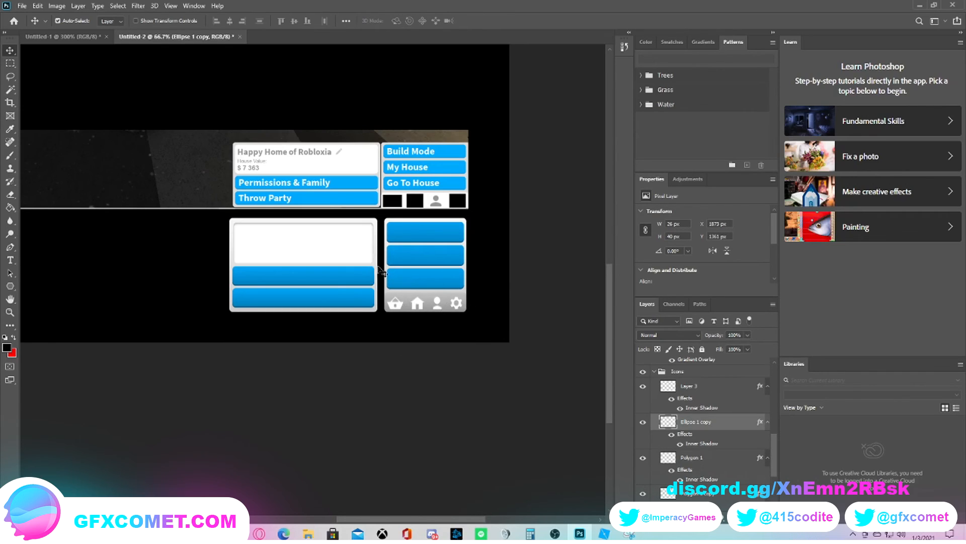
mouse_move(447, 342)
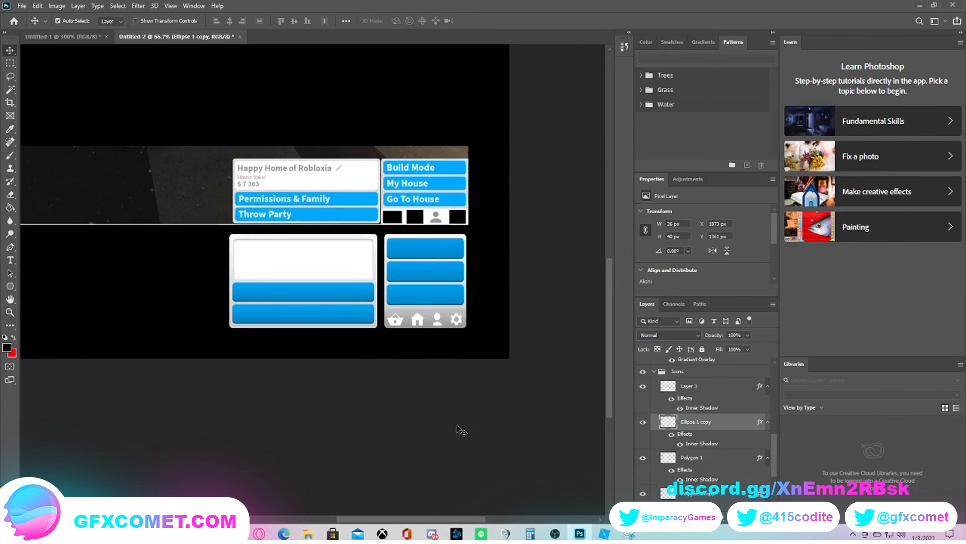
mouse_move(461, 369)
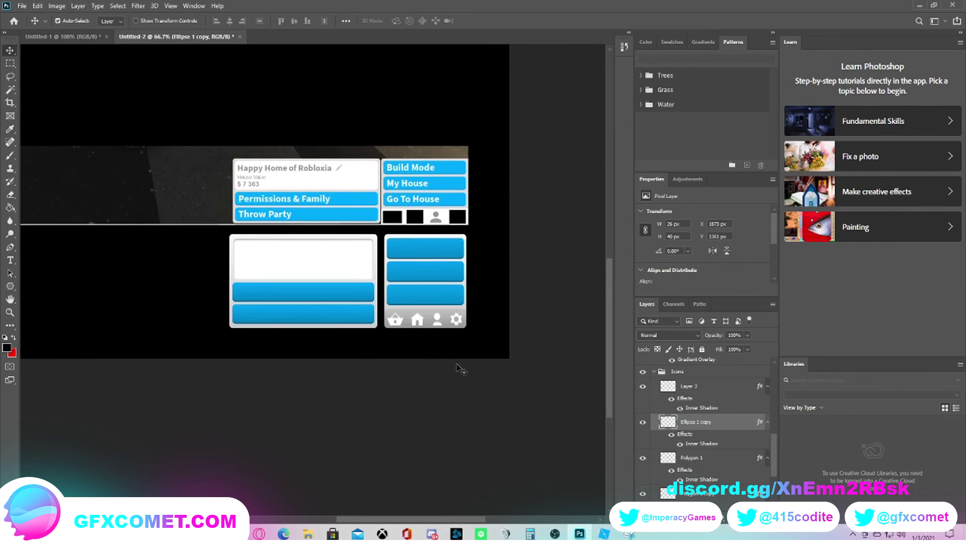
mouse_move(457, 516)
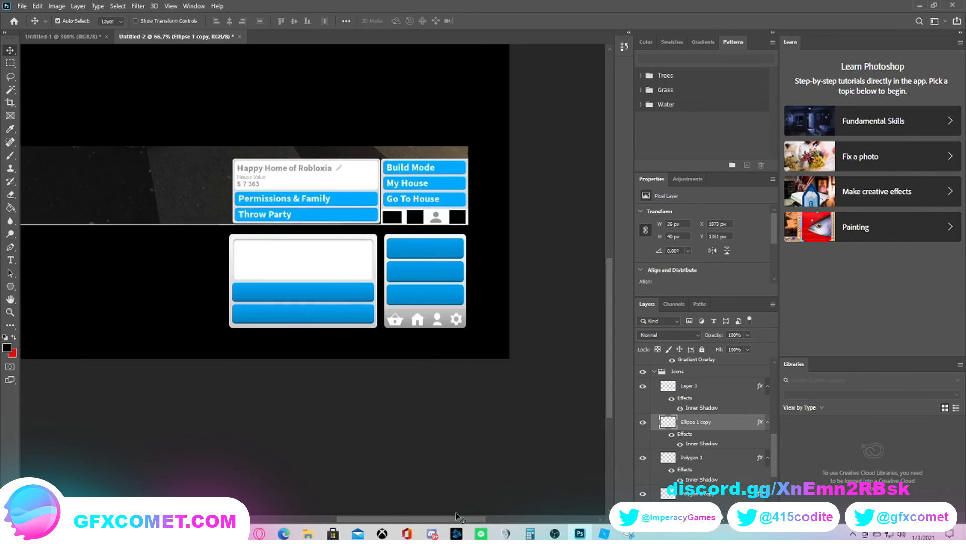
mouse_move(475, 435)
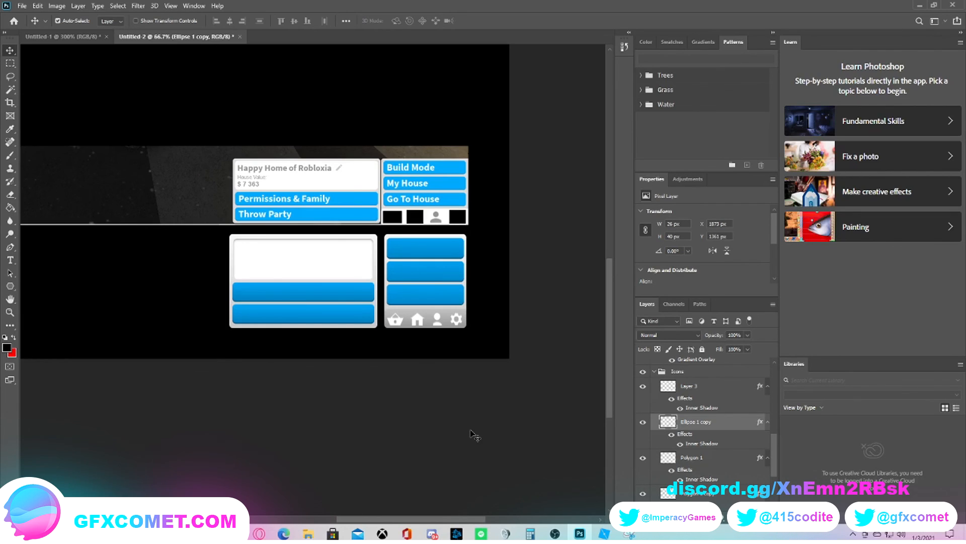
mouse_move(503, 437)
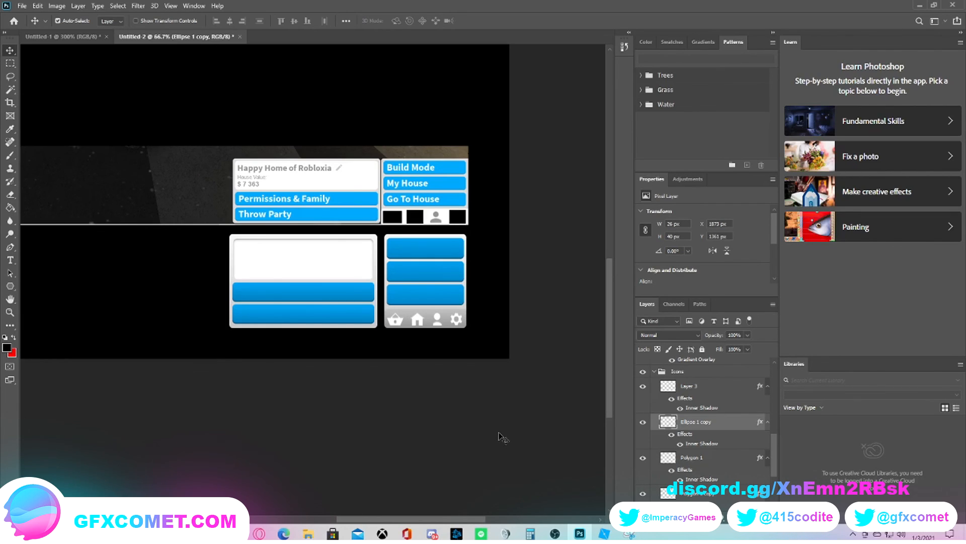
mouse_move(506, 433)
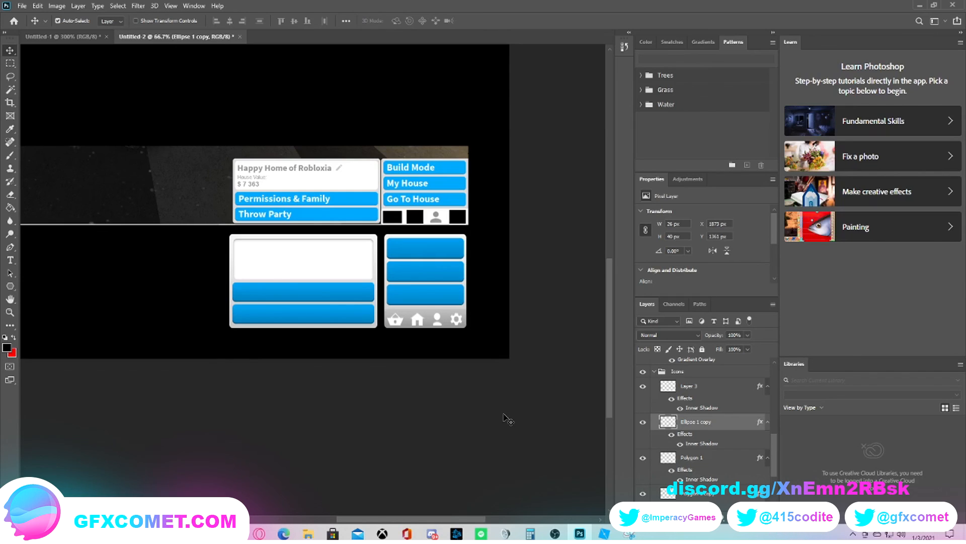
mouse_move(524, 442)
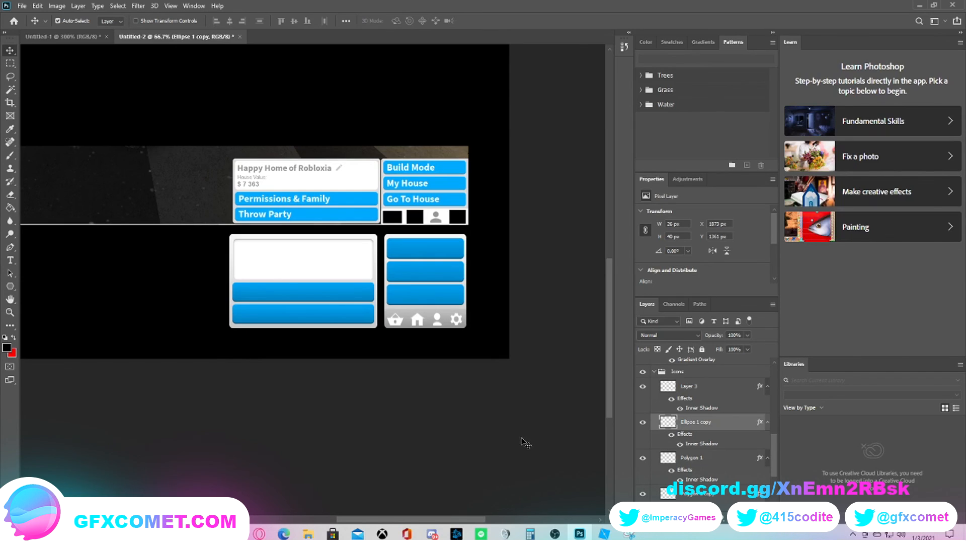
mouse_move(545, 526)
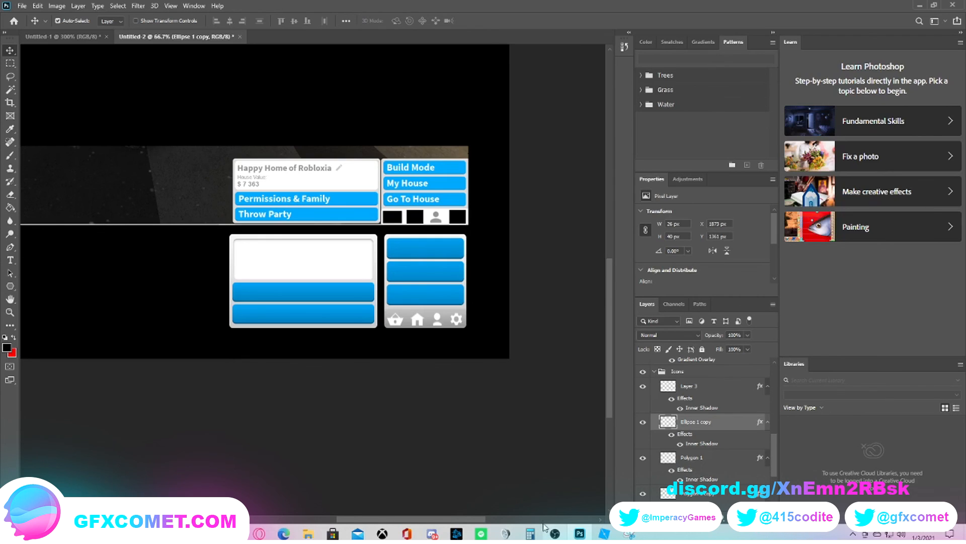
mouse_move(556, 529)
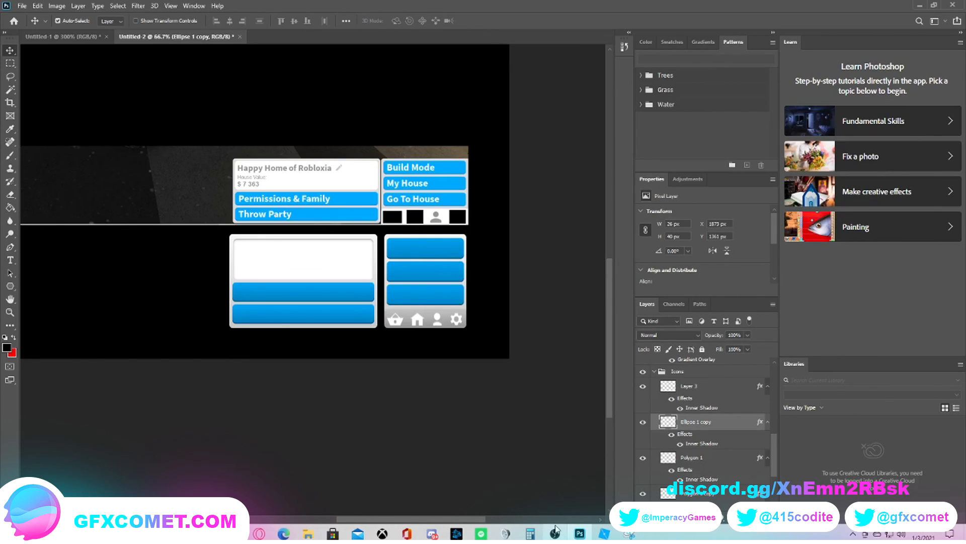